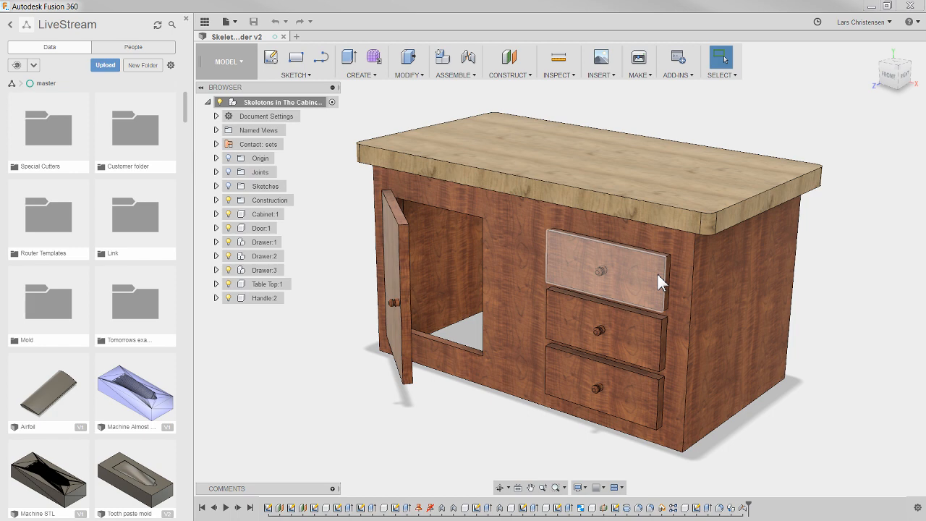
{"action": "mouse_move", "coordinate": [765, 139]}
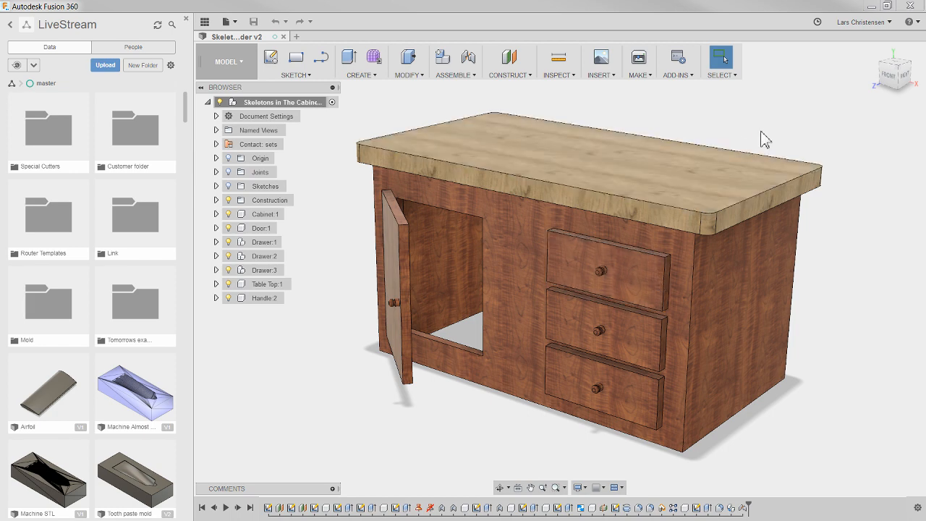
{"action": "mouse_move", "coordinate": [335, 233]}
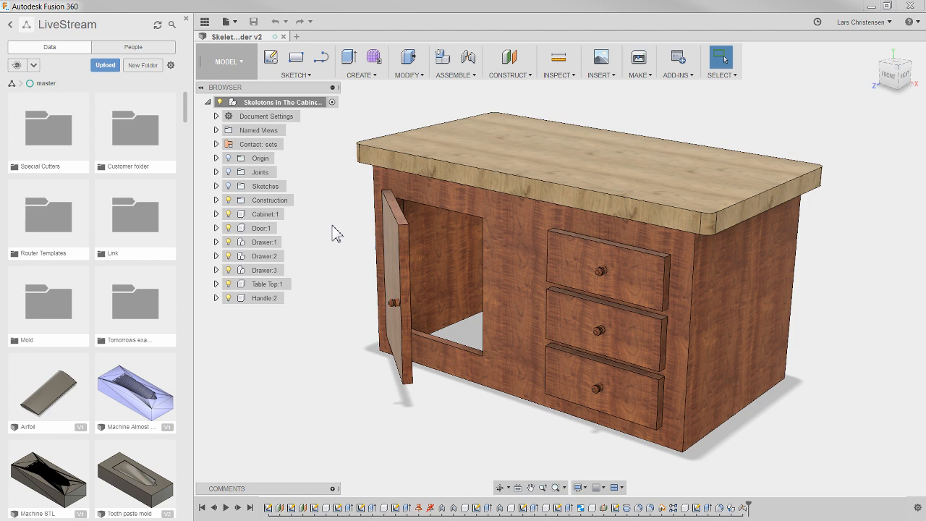
{"action": "mouse_move", "coordinate": [249, 45]}
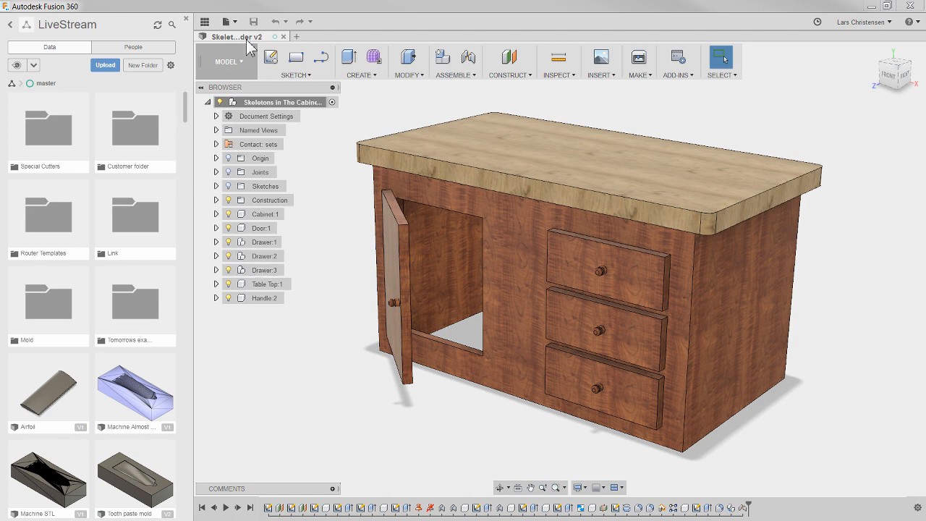
{"action": "mouse_move", "coordinate": [252, 21]}
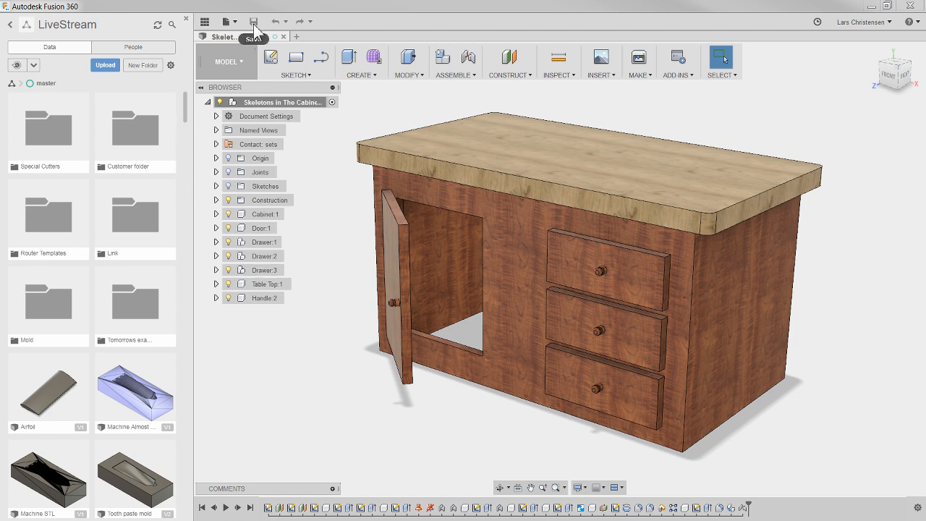
Step: Bring up the Autodesk 360 Terms of Service legal page in Chrome and read down it
{"action": "left_click", "coordinate": [252, 22]}
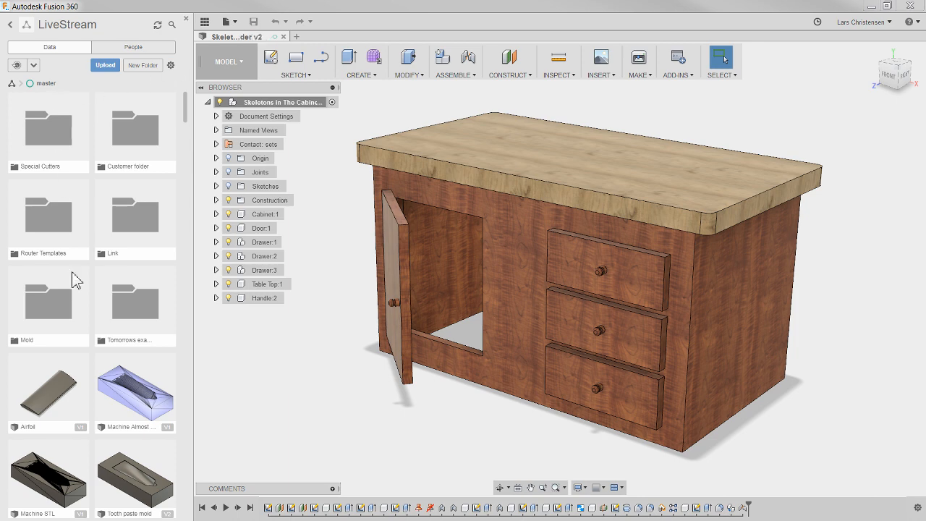
{"action": "mouse_move", "coordinate": [190, 114]}
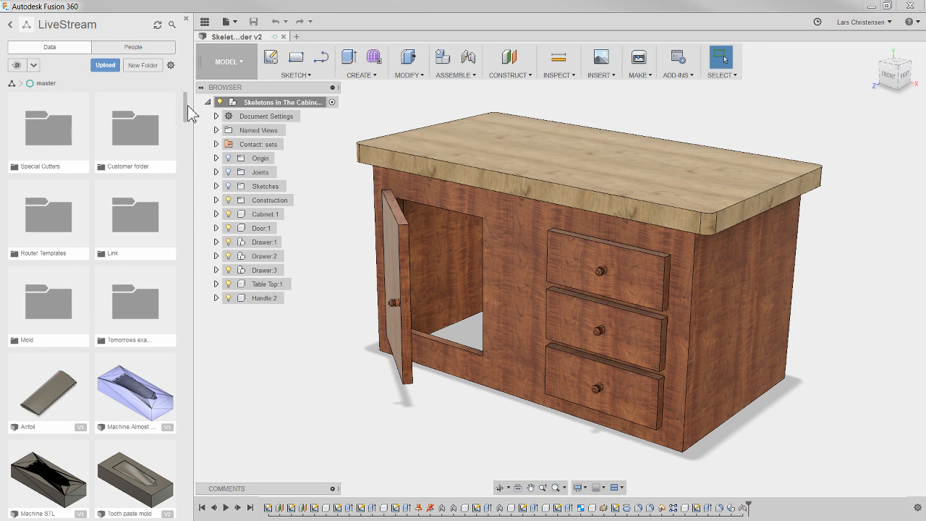
{"action": "scroll", "scroll_direction": "down", "scroll_amount": 3}
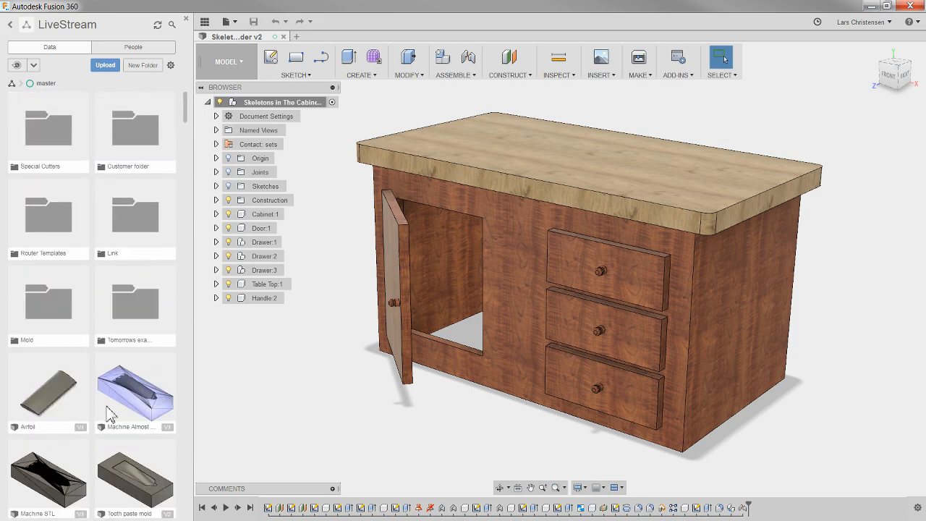
{"action": "scroll", "scroll_direction": "down", "scroll_amount": 3}
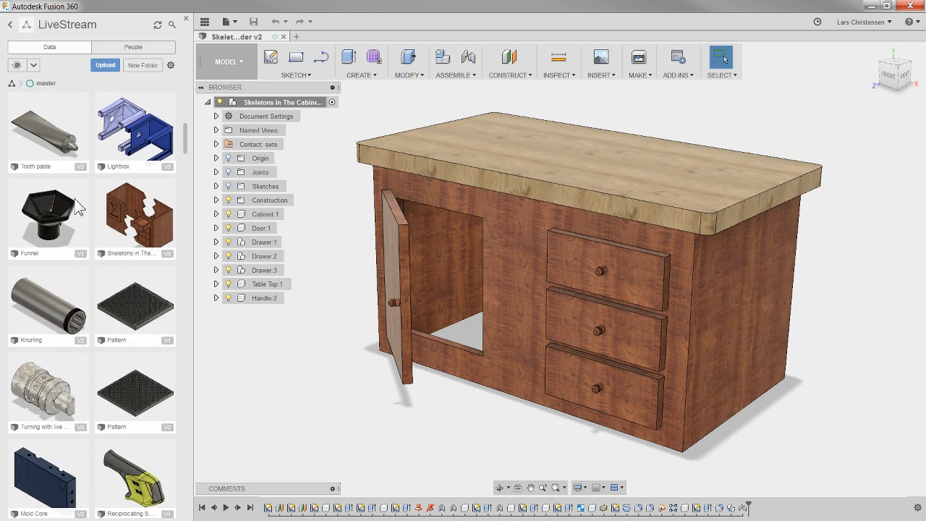
{"action": "scroll", "scroll_direction": "down", "scroll_amount": 3}
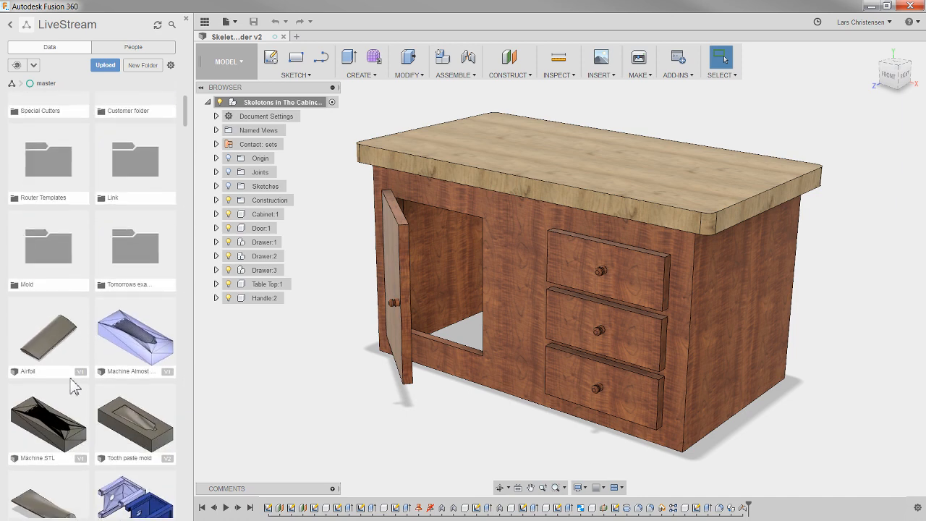
{"action": "scroll", "scroll_direction": "down", "scroll_amount": 3}
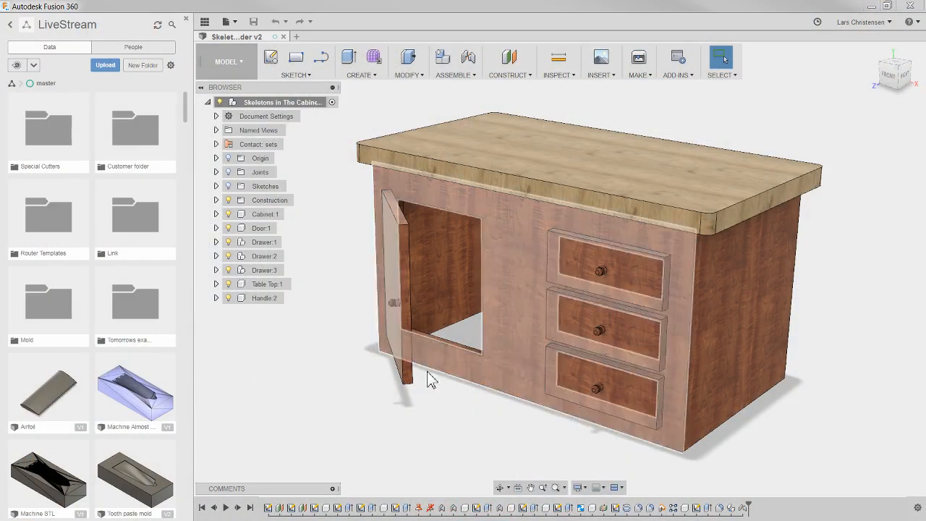
Step: Review the offline cache time period in Fusion 360 general preferences, then discard changes
{"action": "left_click", "coordinate": [861, 21]}
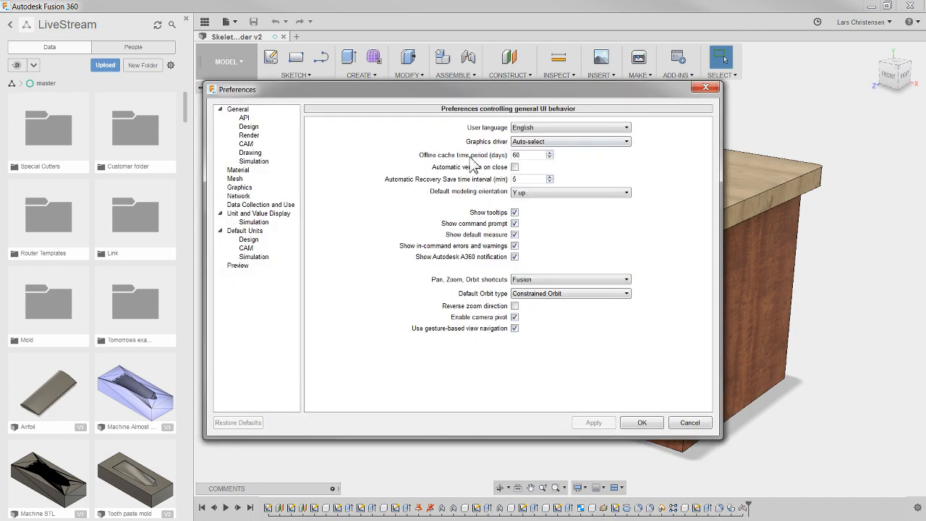
{"action": "left_click", "coordinate": [528, 155]}
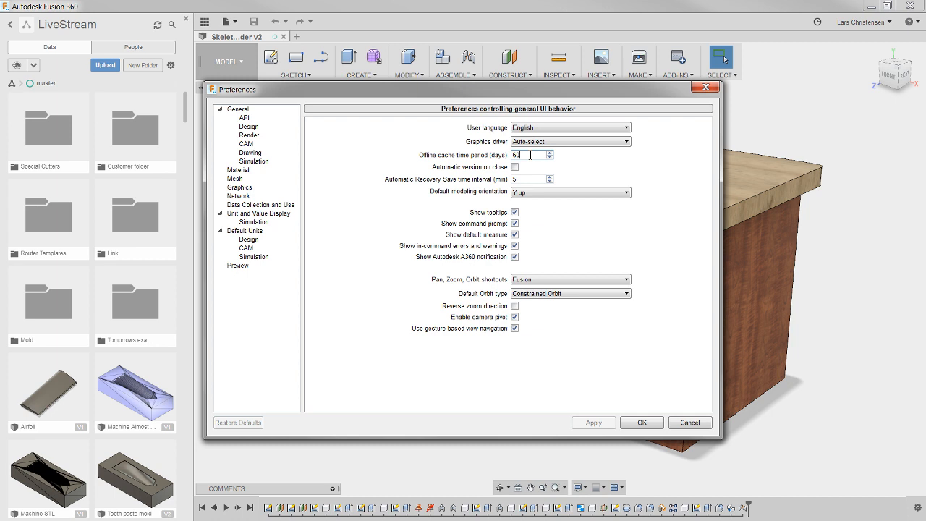
{"action": "mouse_move", "coordinate": [874, 245]}
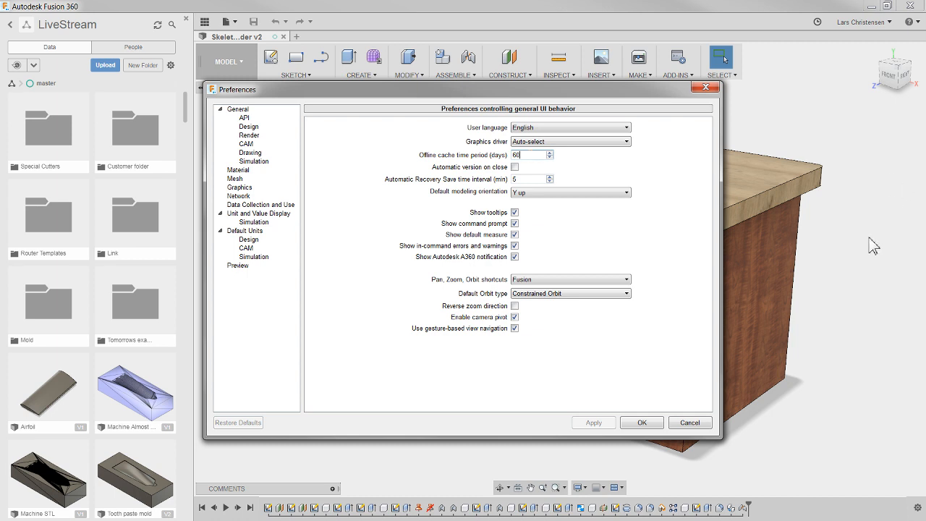
{"action": "mouse_move", "coordinate": [753, 425]}
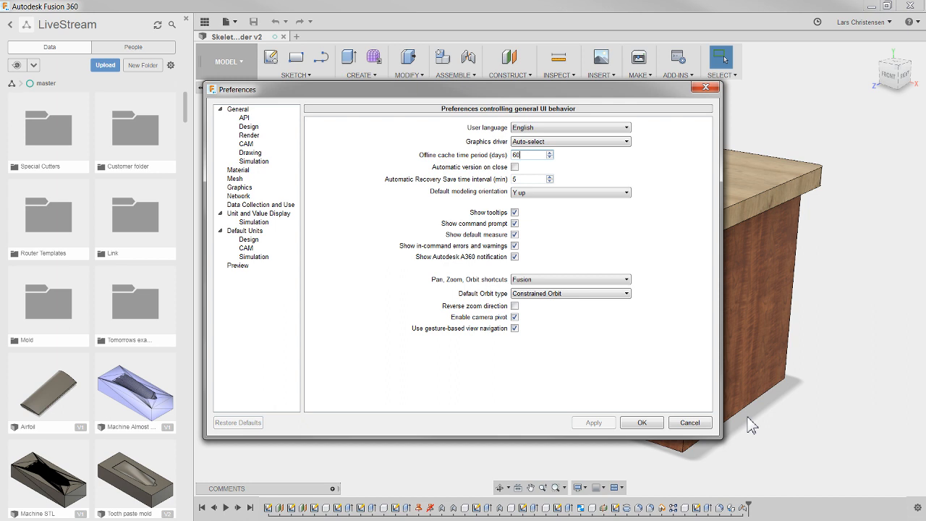
{"action": "mouse_move", "coordinate": [527, 214]}
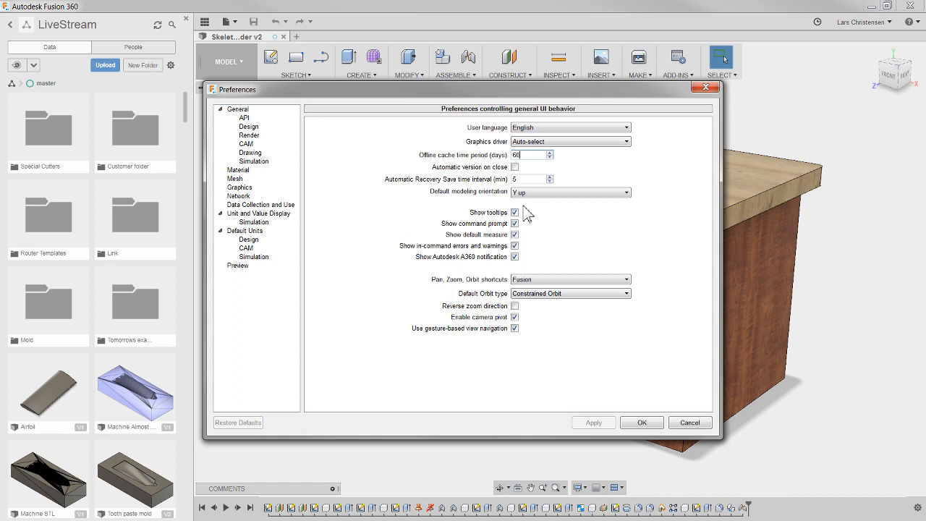
{"action": "mouse_move", "coordinate": [532, 214]}
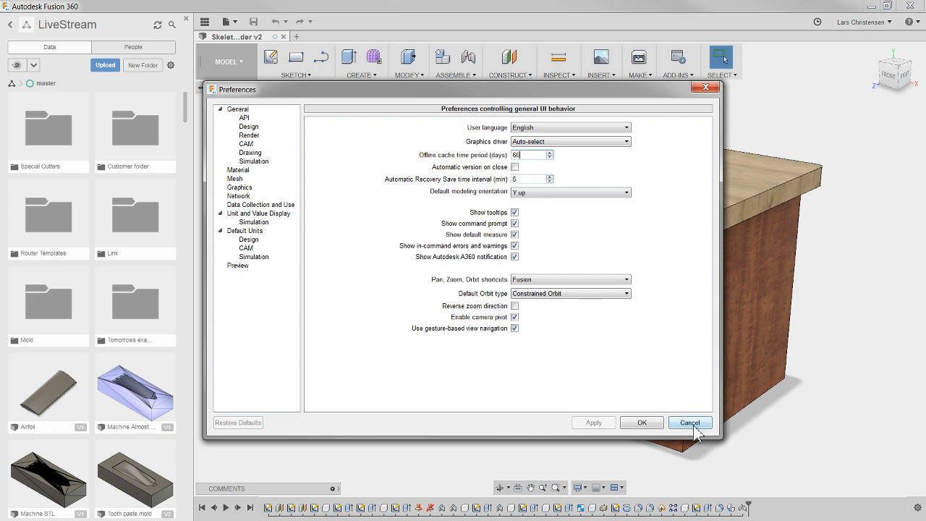
{"action": "mouse_move", "coordinate": [689, 422]}
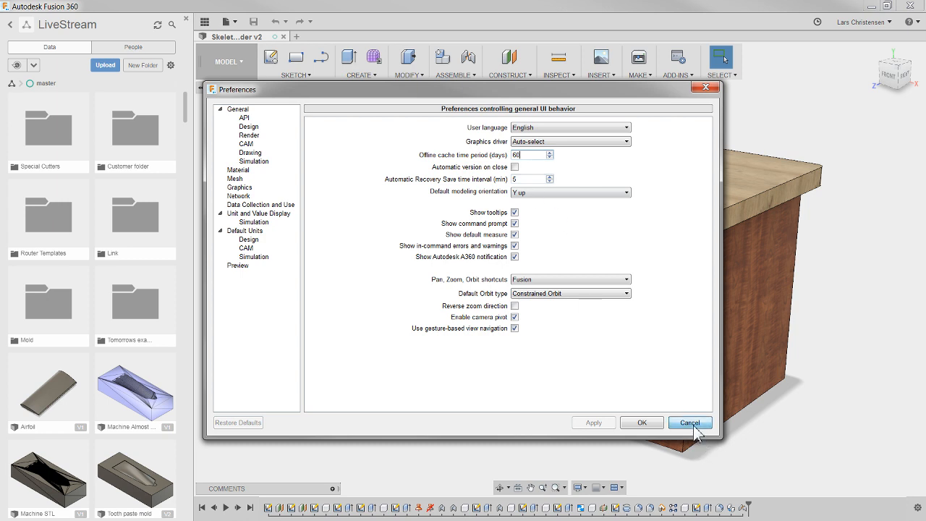
{"action": "left_click", "coordinate": [689, 423]}
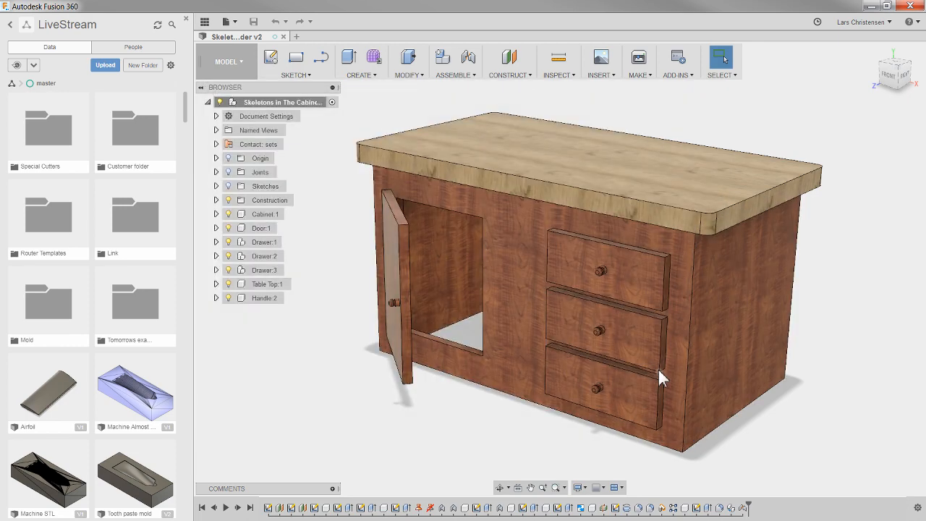
{"action": "mouse_move", "coordinate": [662, 379]}
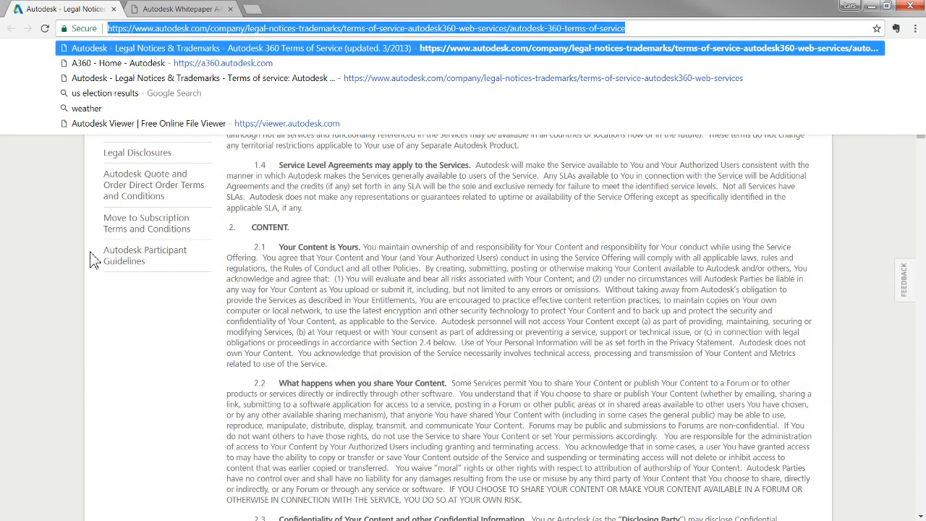
Step: Read the security whitepaper PDF past redundancy and physical security to Capacity Management
{"action": "left_click", "coordinate": [177, 9]}
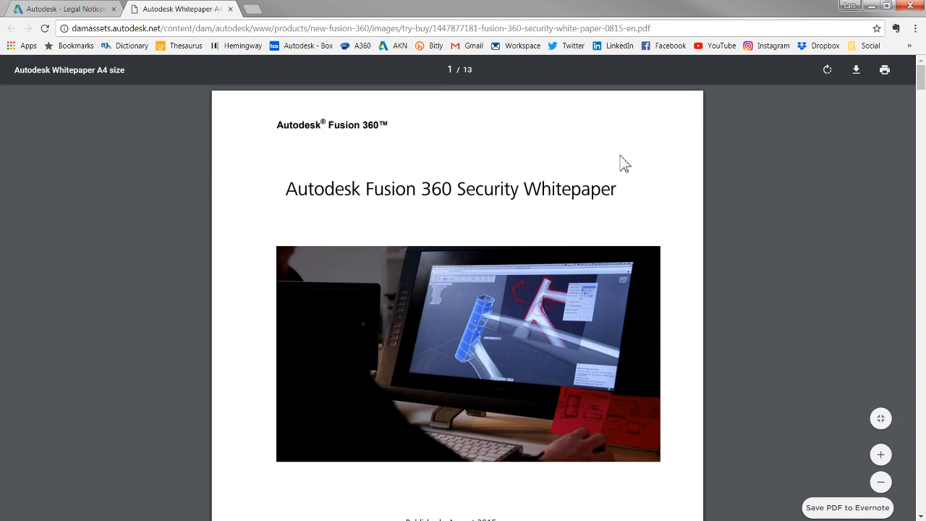
{"action": "mouse_move", "coordinate": [506, 197]}
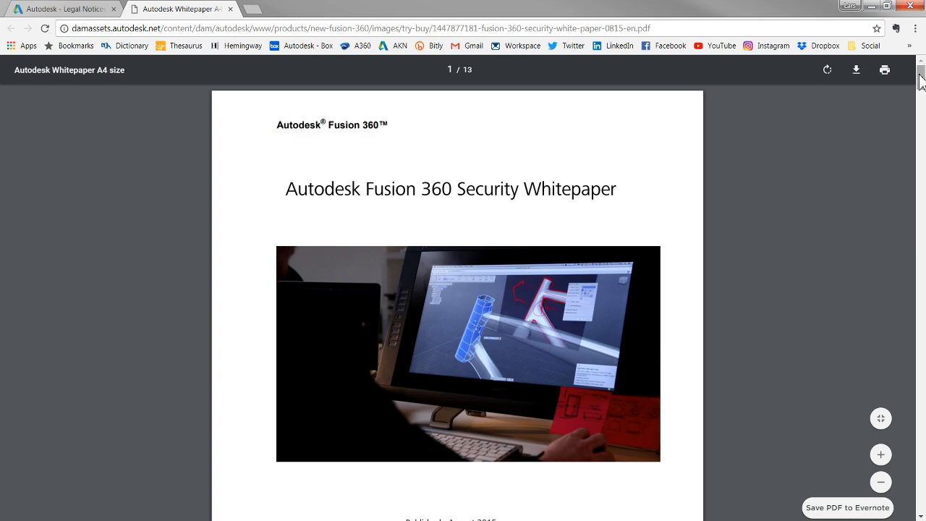
{"action": "scroll", "scroll_direction": "down", "scroll_amount": 3}
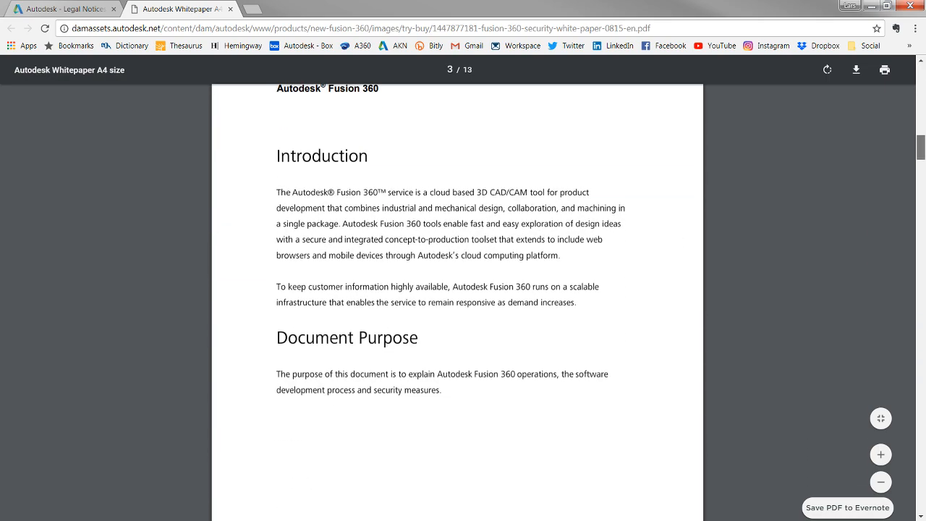
{"action": "scroll", "scroll_direction": "down", "scroll_amount": 3}
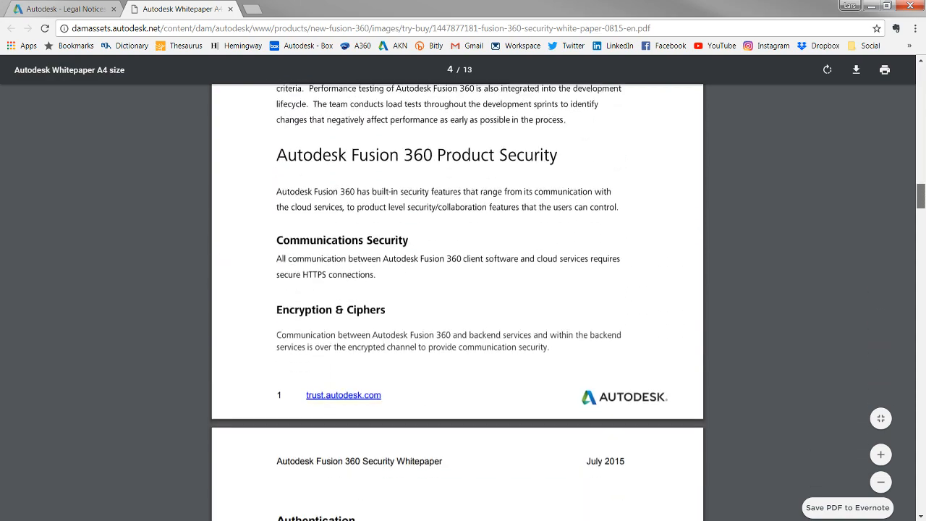
{"action": "scroll", "scroll_direction": "down", "scroll_amount": 3}
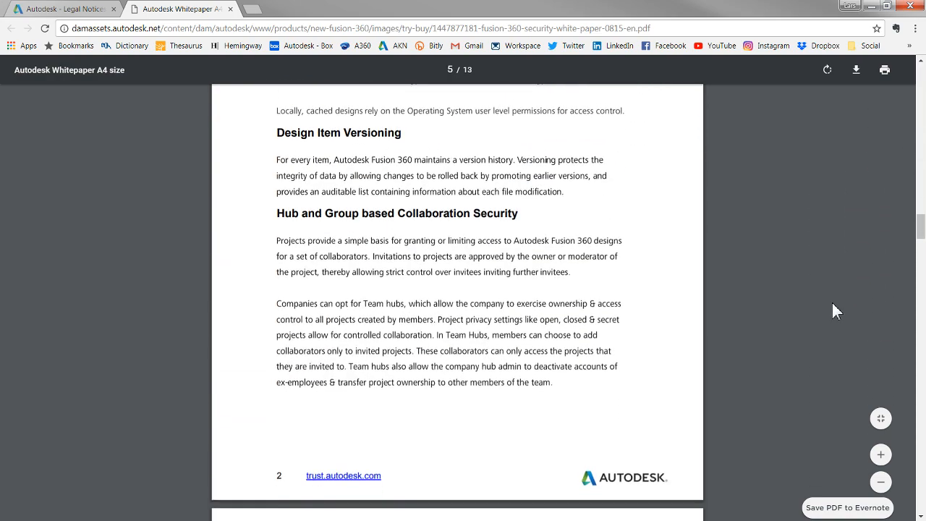
{"action": "scroll", "scroll_direction": "down", "scroll_amount": 3}
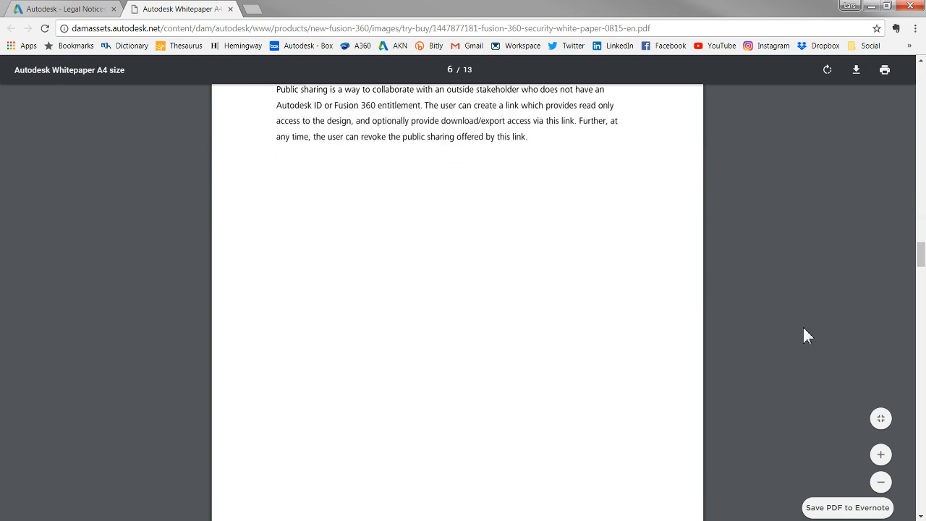
{"action": "scroll", "scroll_direction": "down", "scroll_amount": 3}
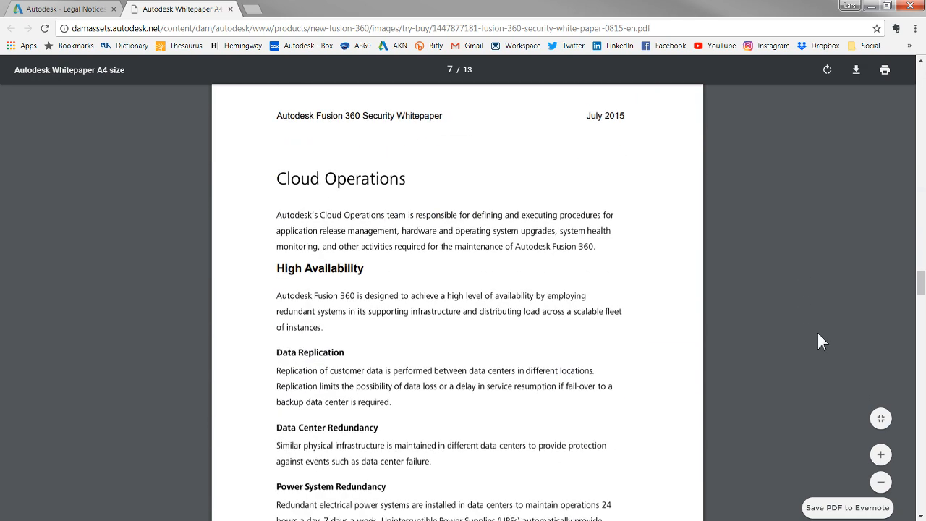
{"action": "scroll", "scroll_direction": "down", "scroll_amount": 3}
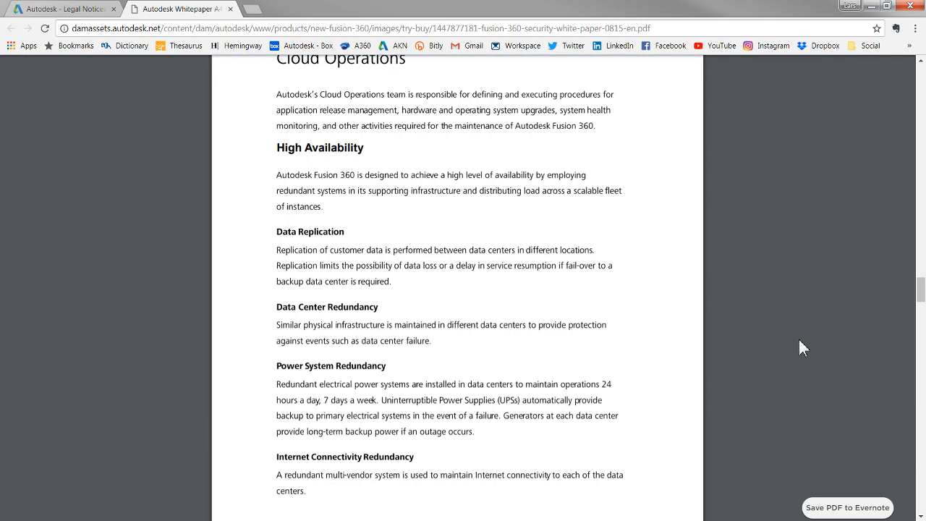
{"action": "scroll", "scroll_direction": "down", "scroll_amount": 3}
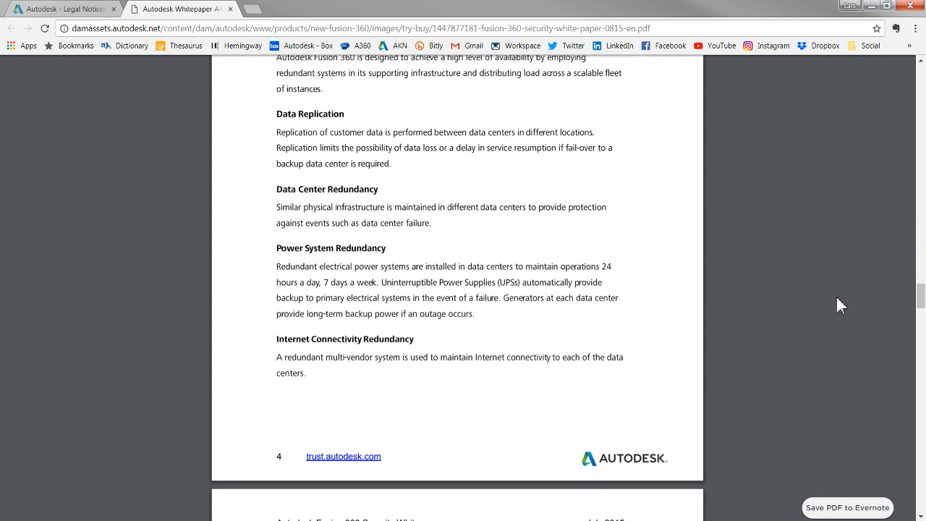
{"action": "scroll", "scroll_direction": "down", "scroll_amount": 3}
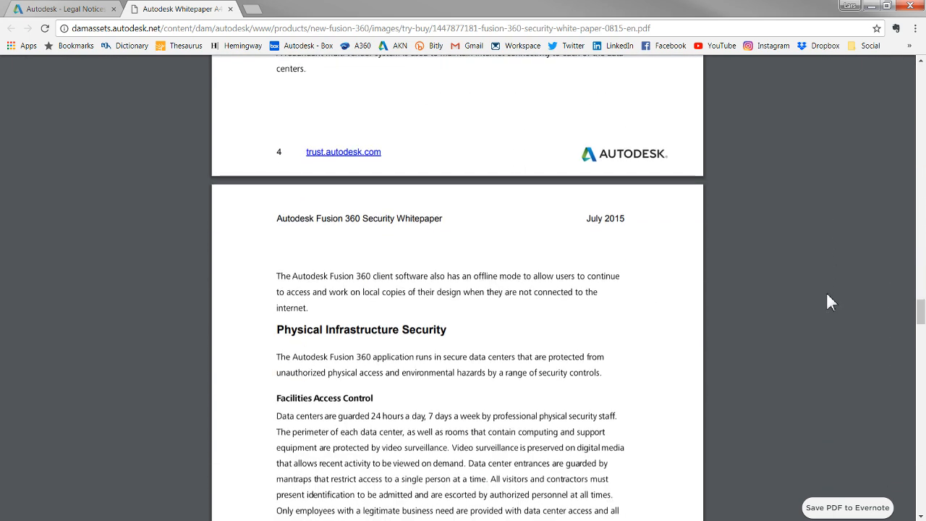
{"action": "scroll", "scroll_direction": "down", "scroll_amount": 3}
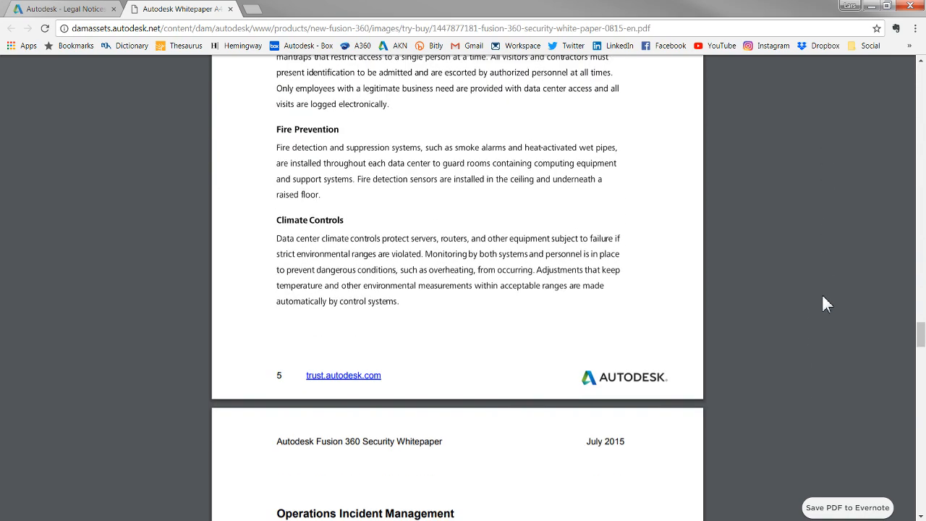
{"action": "scroll", "scroll_direction": "down", "scroll_amount": 3}
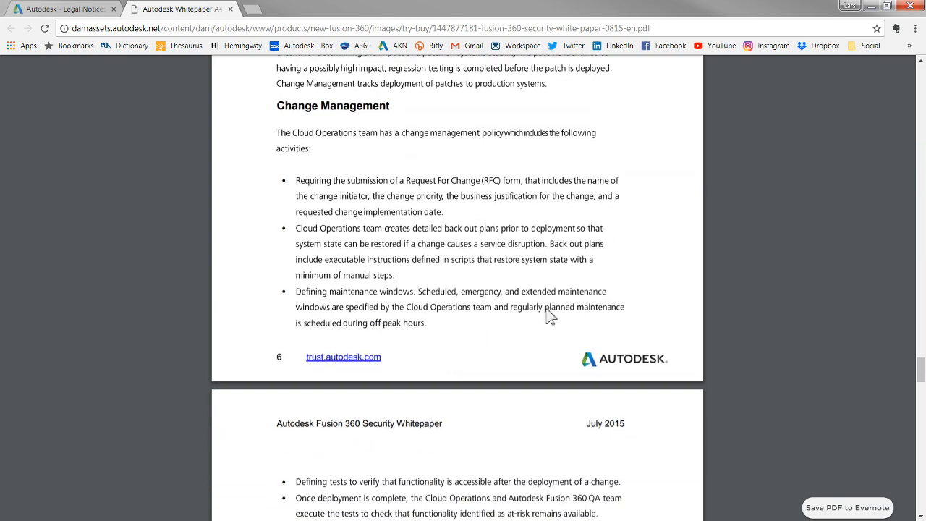
{"action": "scroll", "scroll_direction": "down", "scroll_amount": 3}
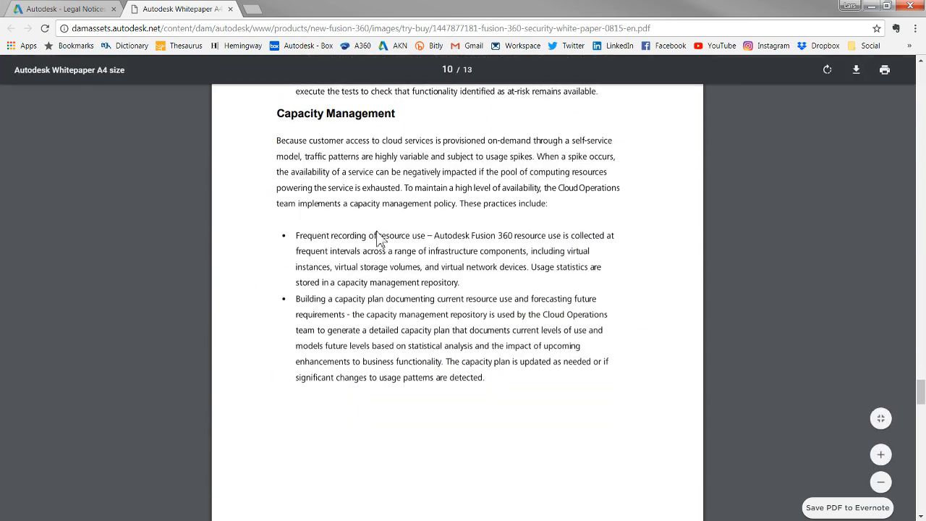
{"action": "mouse_move", "coordinate": [90, 83]}
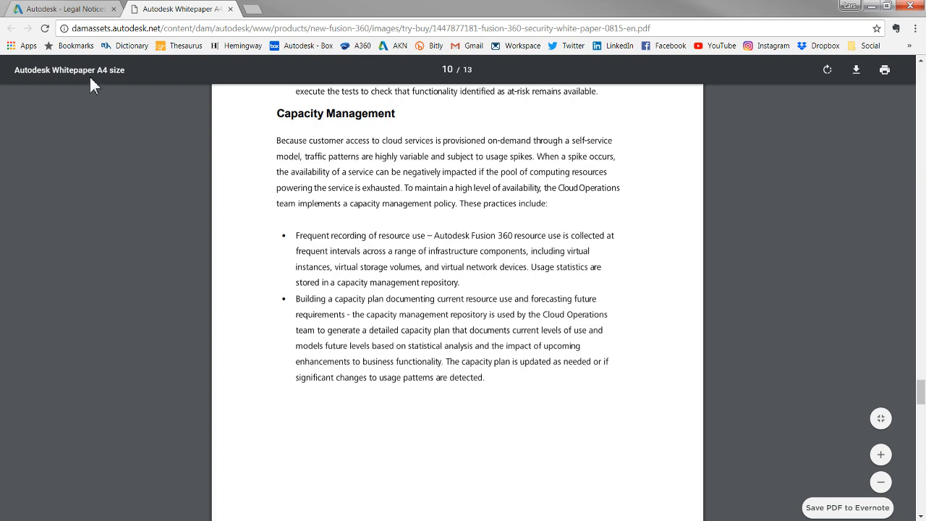
Step: Return to the Autodesk Legal Notices tab showing the 'Your Content is Yours' clause
{"action": "left_click", "coordinate": [65, 9]}
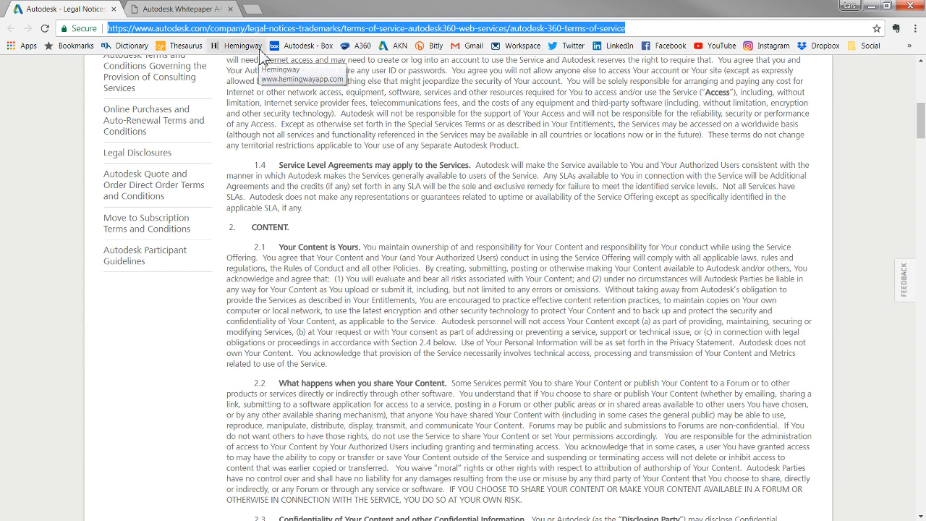
{"action": "mouse_move", "coordinate": [426, 246]}
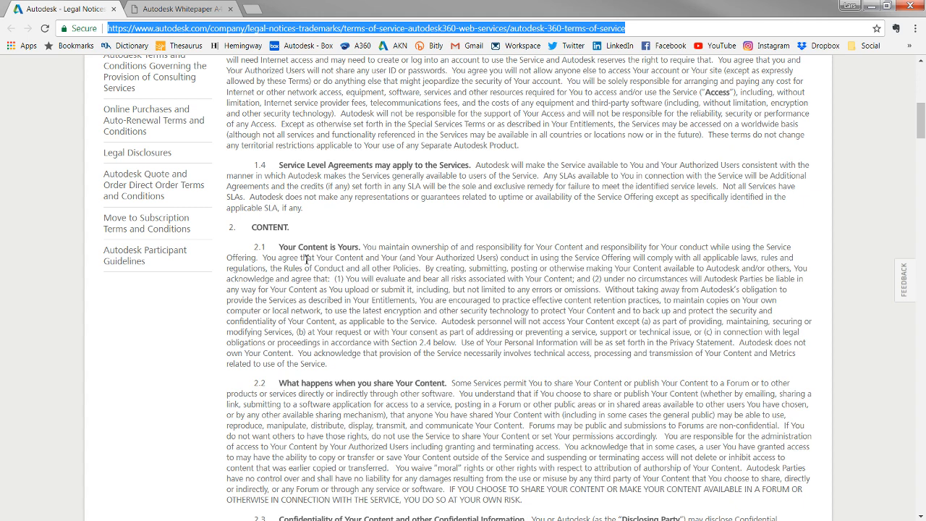
{"action": "mouse_move", "coordinate": [340, 309]}
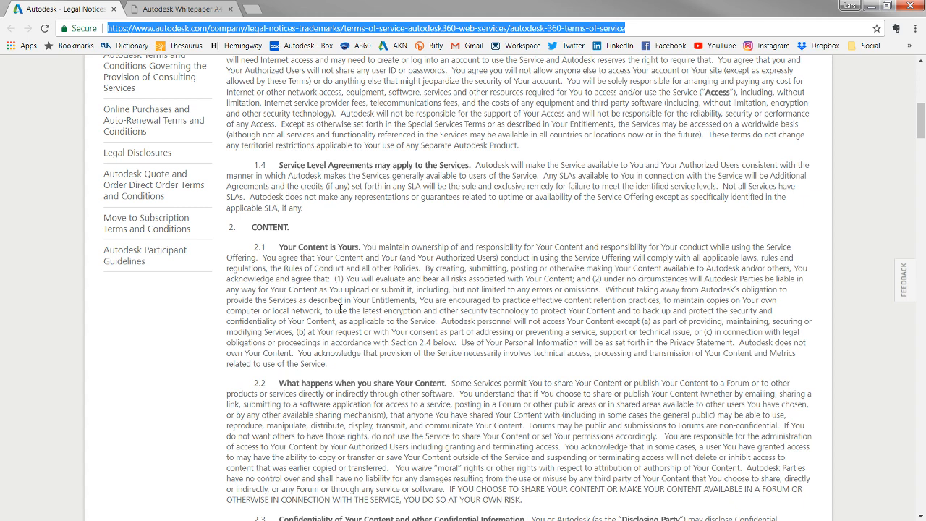
{"action": "mouse_move", "coordinate": [571, 303]}
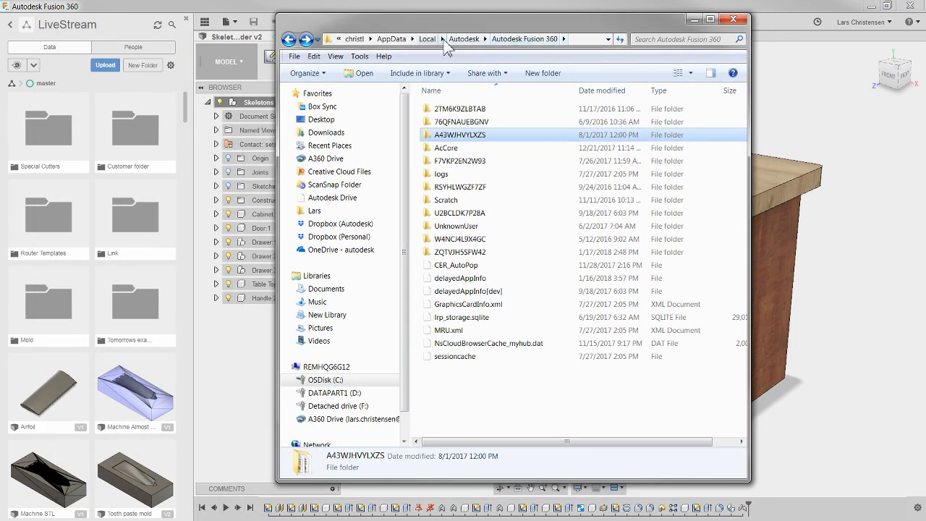
{"action": "mouse_move", "coordinate": [361, 57]}
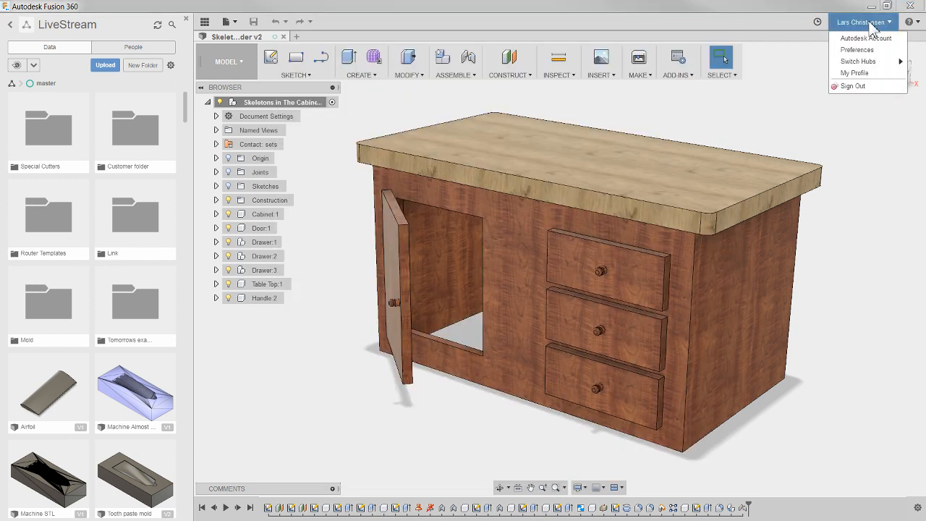
Step: Set the offline cache time period to 60 days in preferences, accepting the rounding notice
{"action": "left_click", "coordinate": [857, 49]}
{"action": "type", "text": "60"}
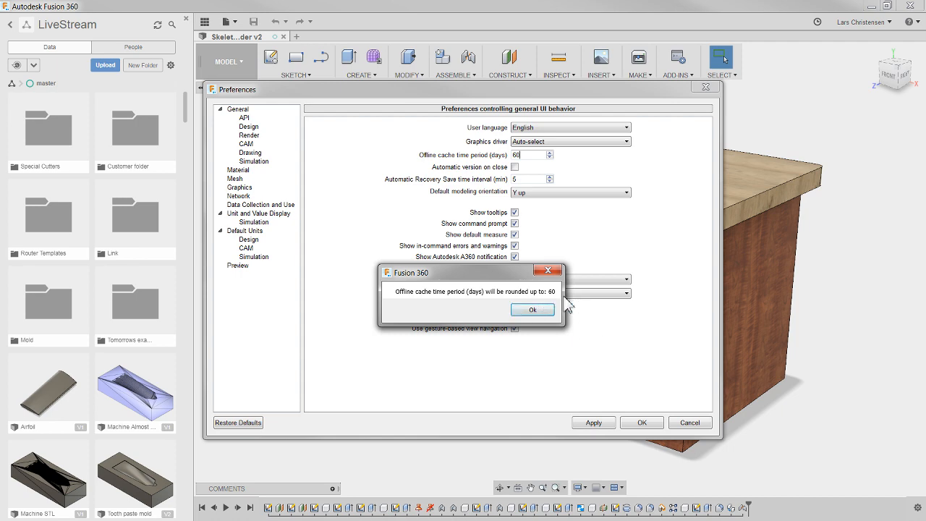
{"action": "left_click", "coordinate": [533, 310]}
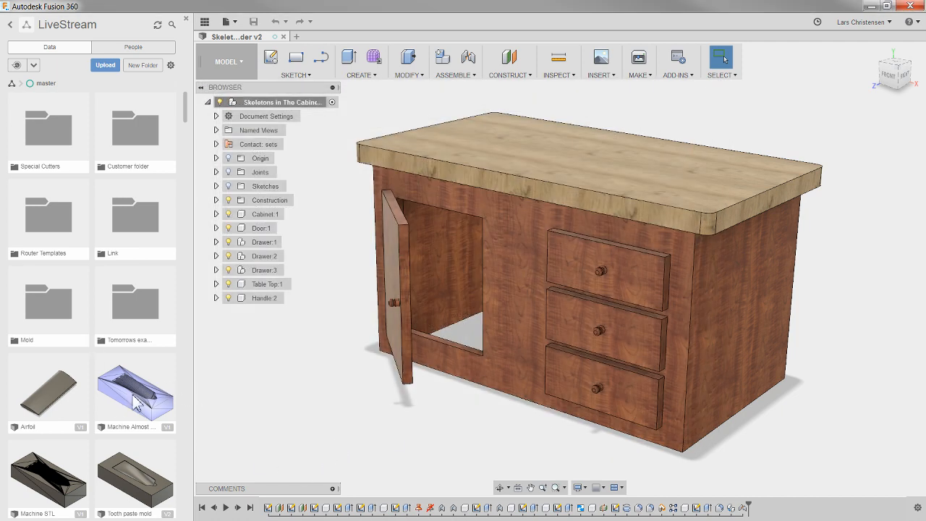
{"action": "mouse_move", "coordinate": [211, 422]}
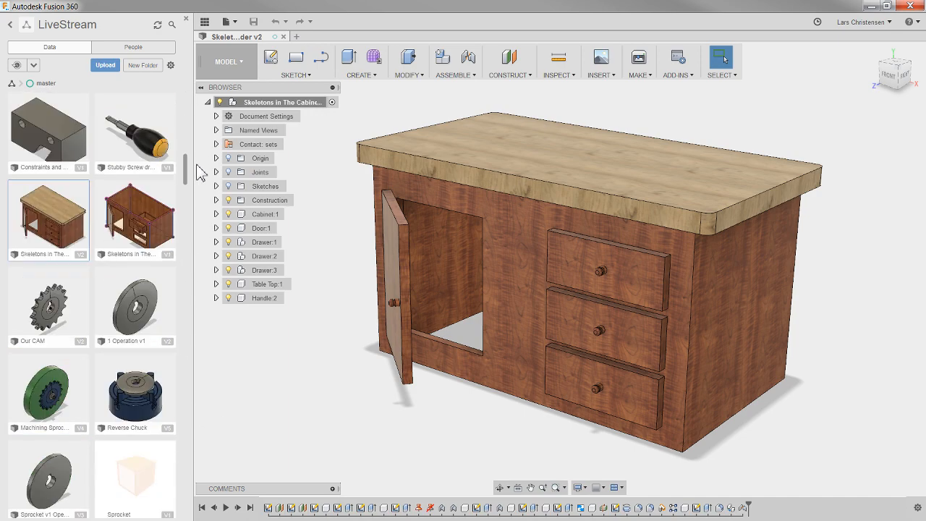
Step: Locate the Align design in the LiveStream Data Panel and open it
{"action": "scroll", "scroll_direction": "down", "scroll_amount": 3}
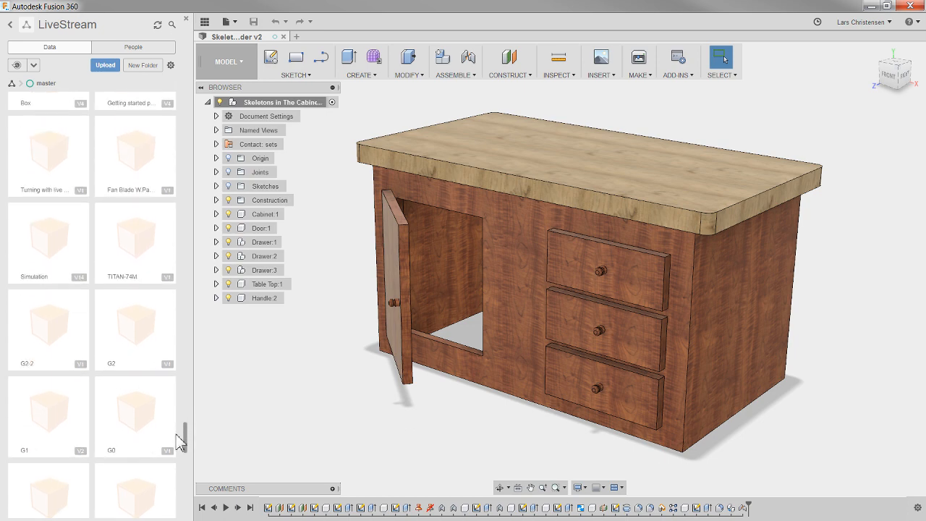
{"action": "scroll", "scroll_direction": "down", "scroll_amount": 3}
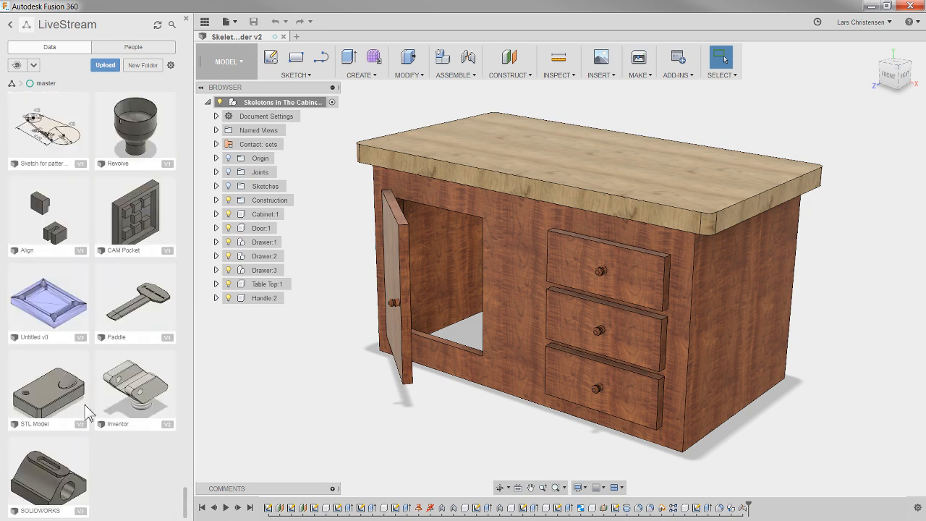
{"action": "mouse_move", "coordinate": [138, 420]}
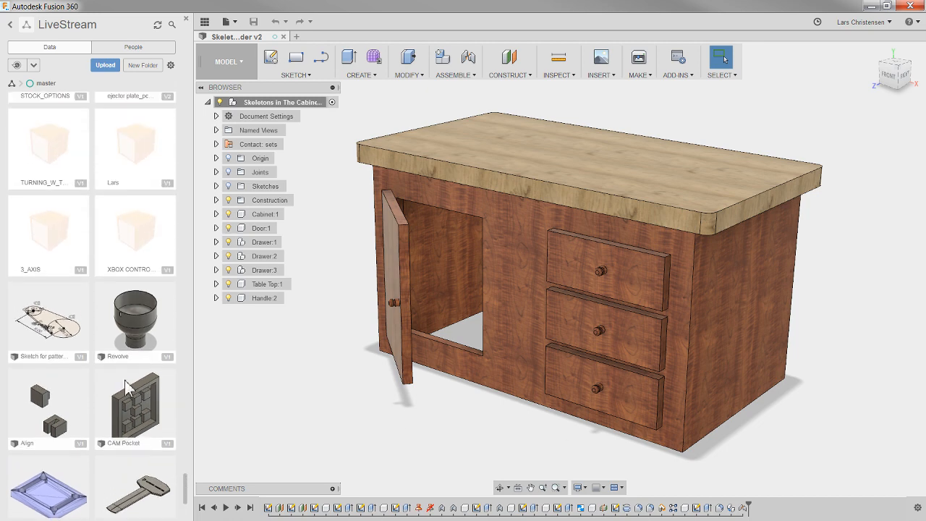
{"action": "scroll", "scroll_direction": "down", "scroll_amount": 3}
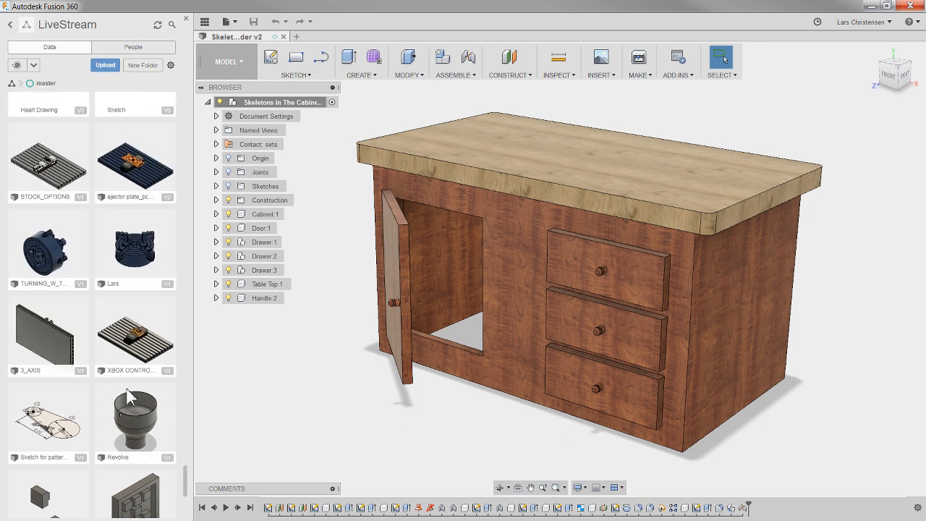
{"action": "scroll", "scroll_direction": "down", "scroll_amount": 3}
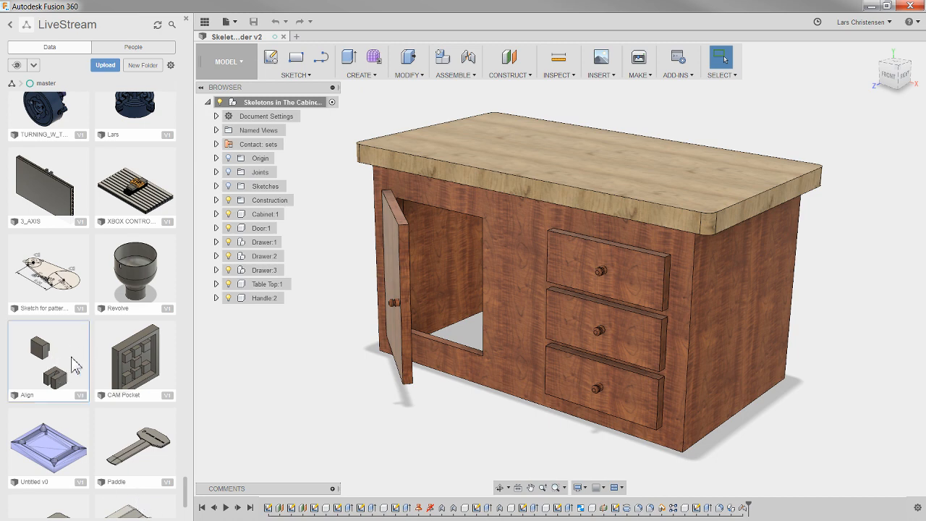
{"action": "mouse_move", "coordinate": [69, 391]}
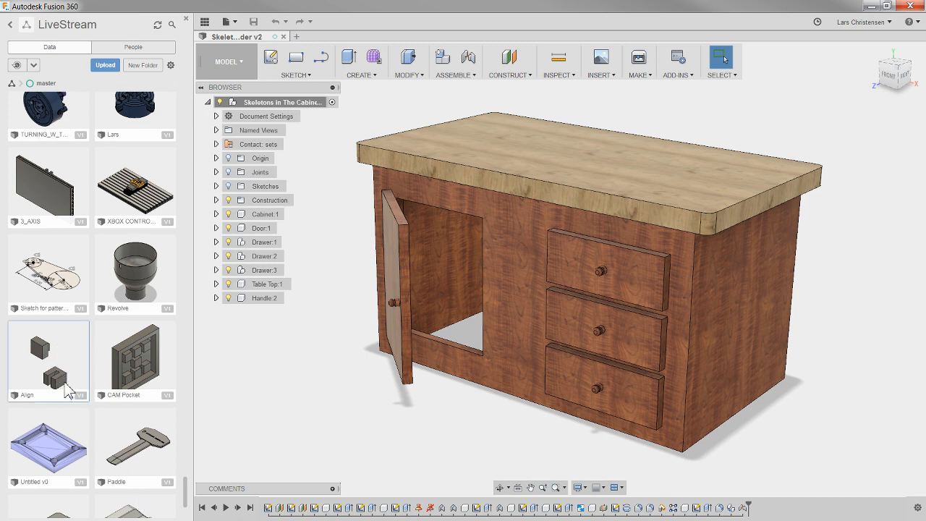
{"action": "double_click", "coordinate": [48, 355]}
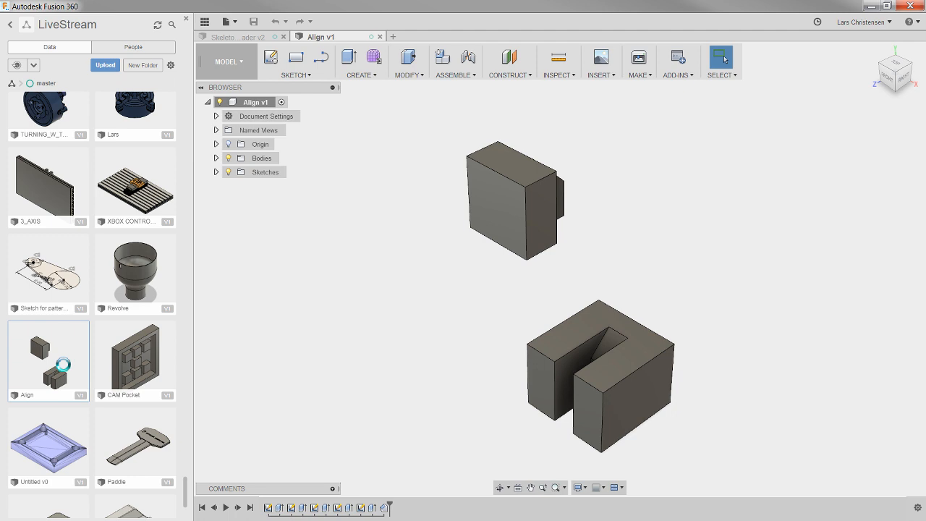
{"action": "mouse_move", "coordinate": [379, 291]}
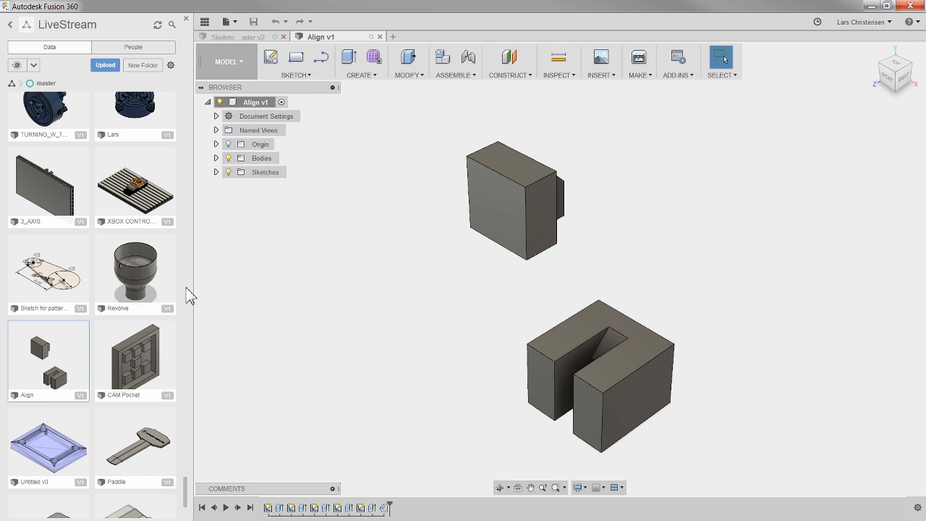
{"action": "mouse_move", "coordinate": [244, 18]}
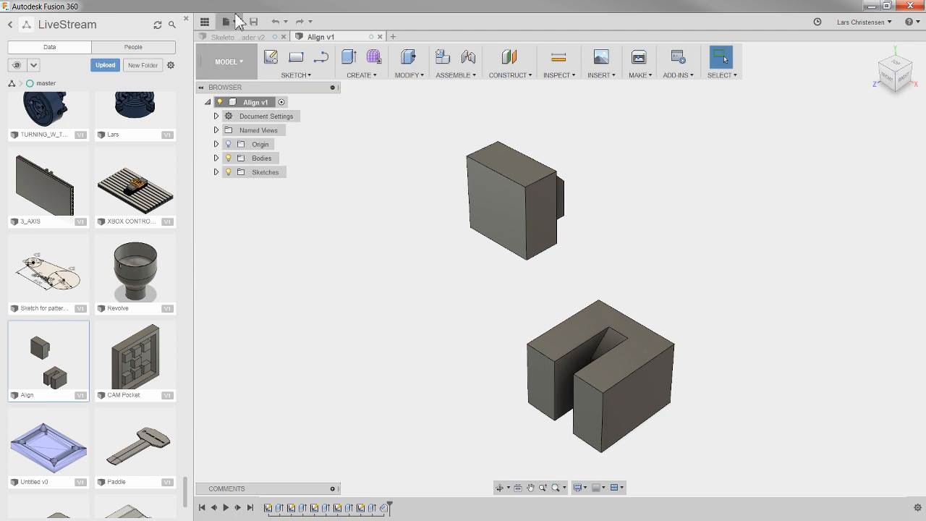
{"action": "left_click", "coordinate": [227, 22]}
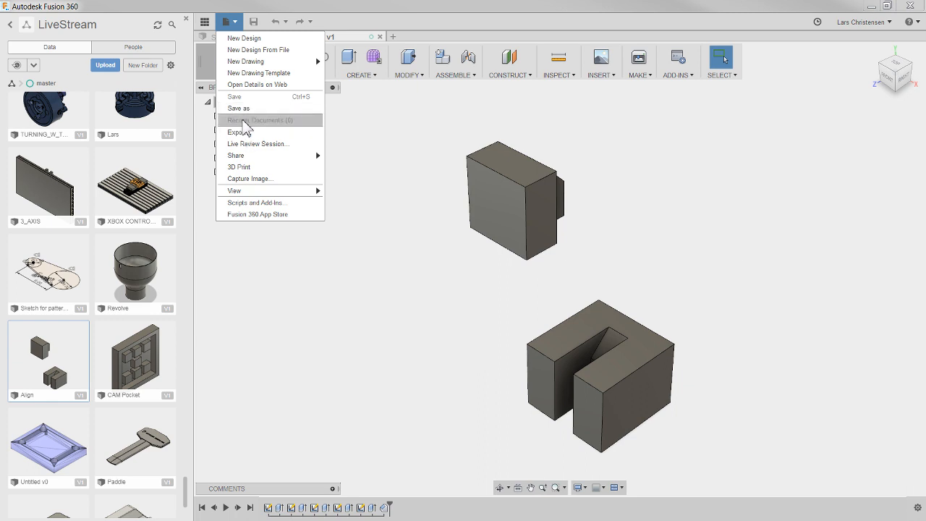
{"action": "left_click", "coordinate": [238, 107]}
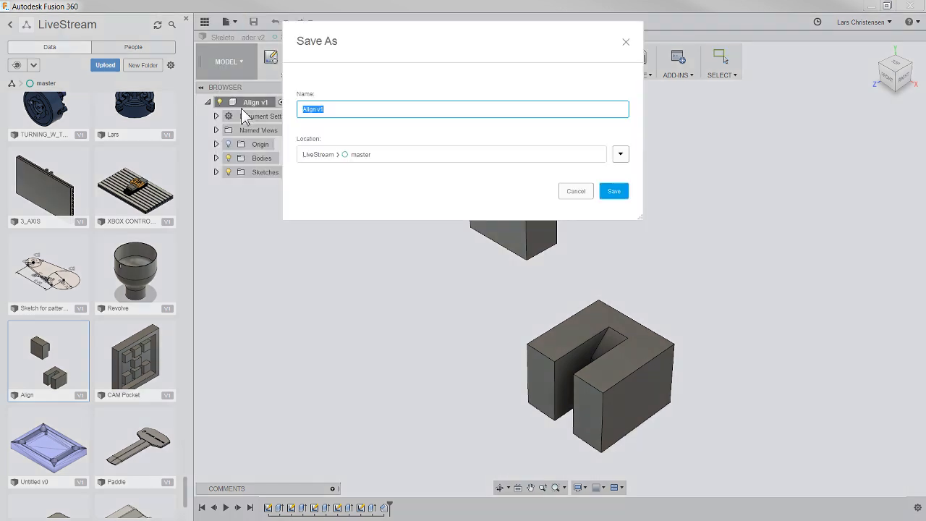
{"action": "mouse_move", "coordinate": [333, 160]}
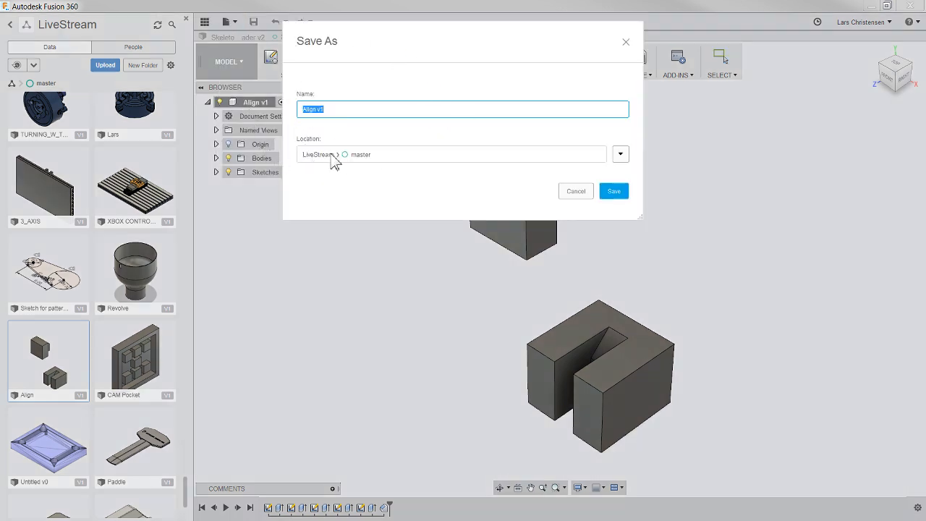
{"action": "mouse_move", "coordinate": [369, 162]}
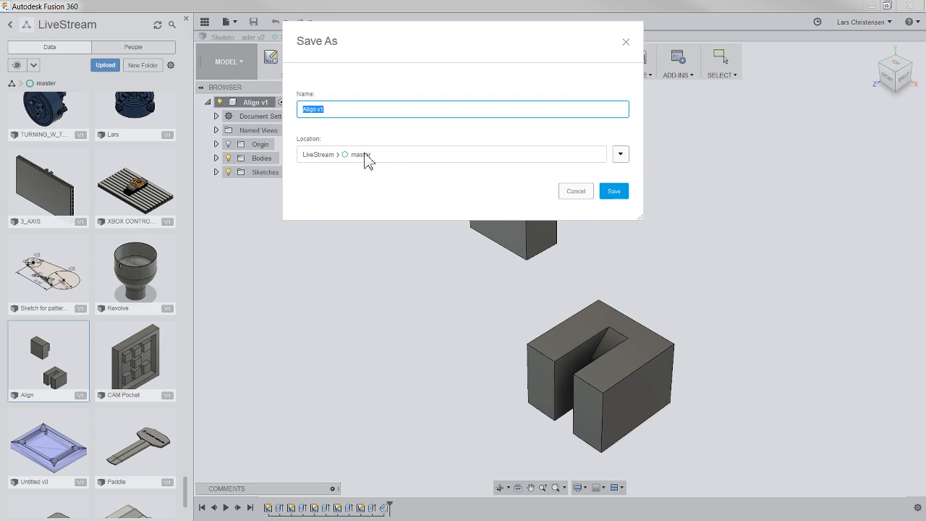
{"action": "left_click", "coordinate": [613, 191]}
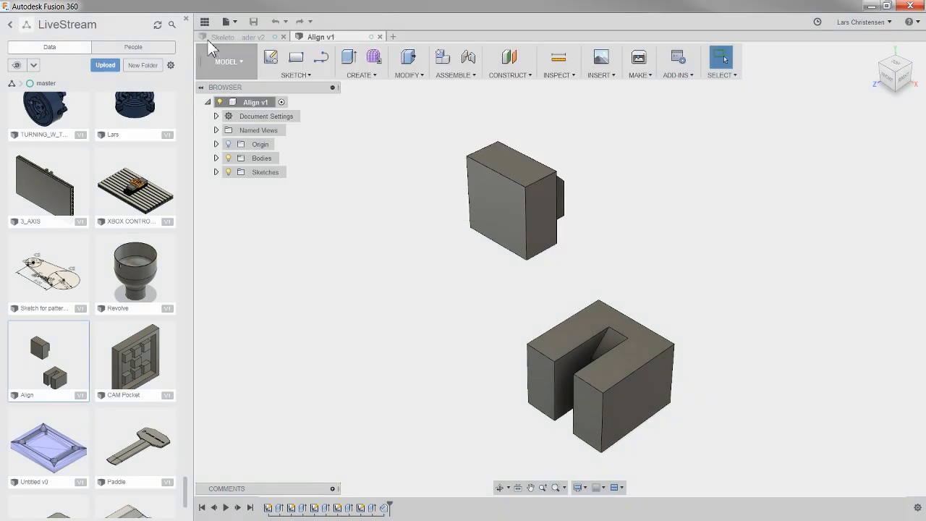
Step: Review the Export dialog for the Align design via File > Export, then close it
{"action": "left_click", "coordinate": [226, 22]}
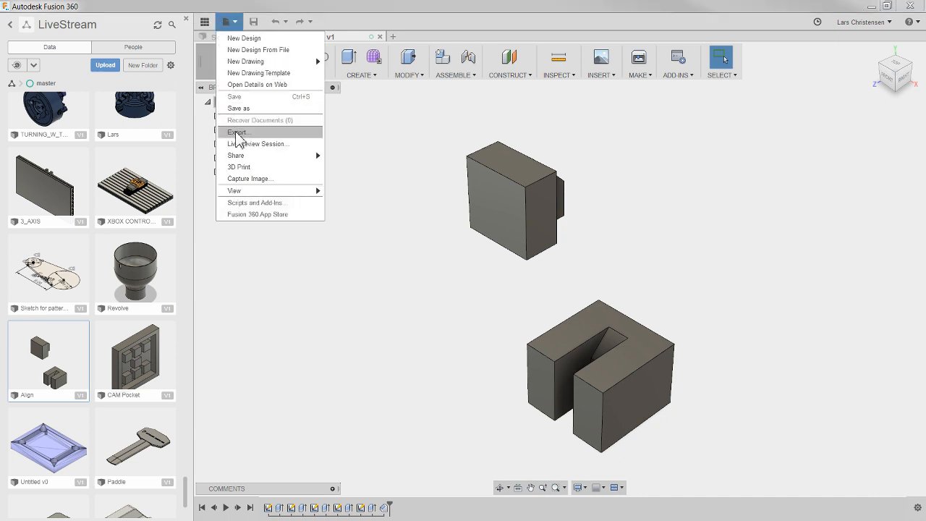
{"action": "left_click", "coordinate": [237, 132]}
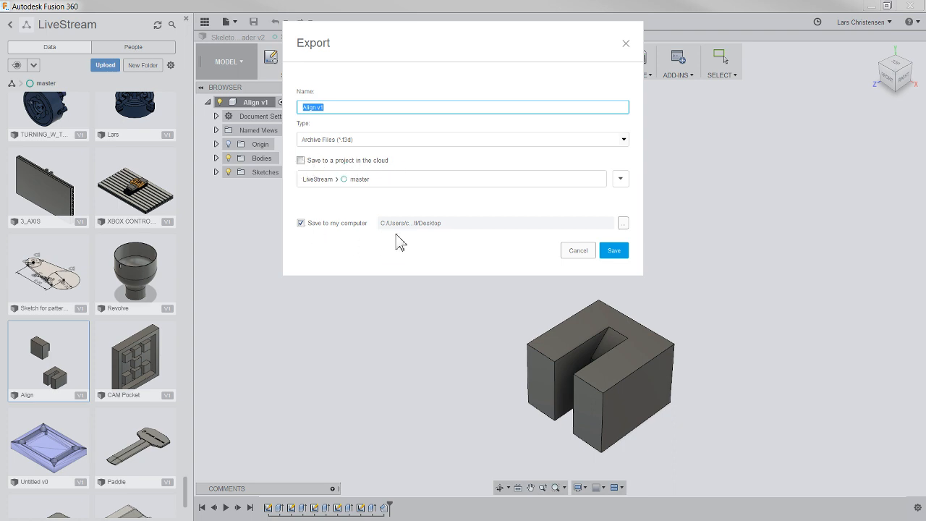
{"action": "mouse_move", "coordinate": [441, 230]}
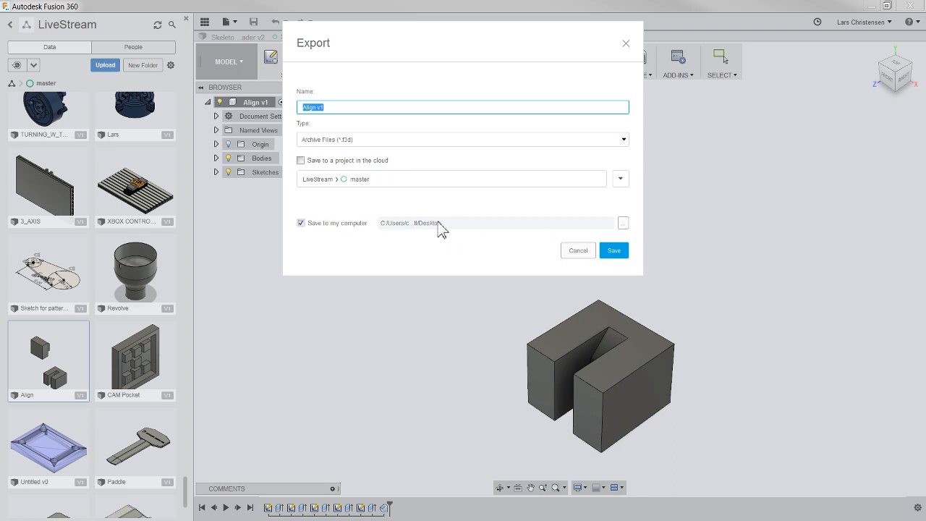
{"action": "left_click", "coordinate": [577, 249]}
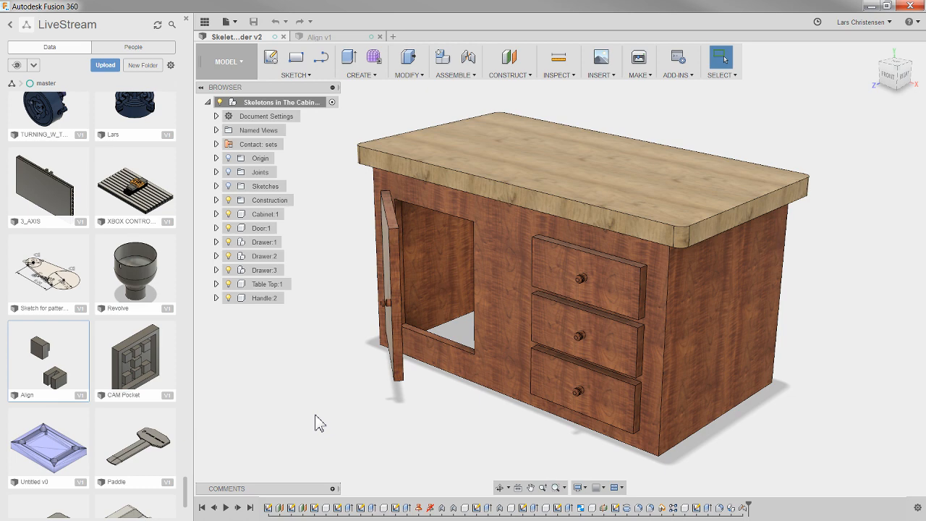
{"action": "left_click", "coordinate": [229, 22]}
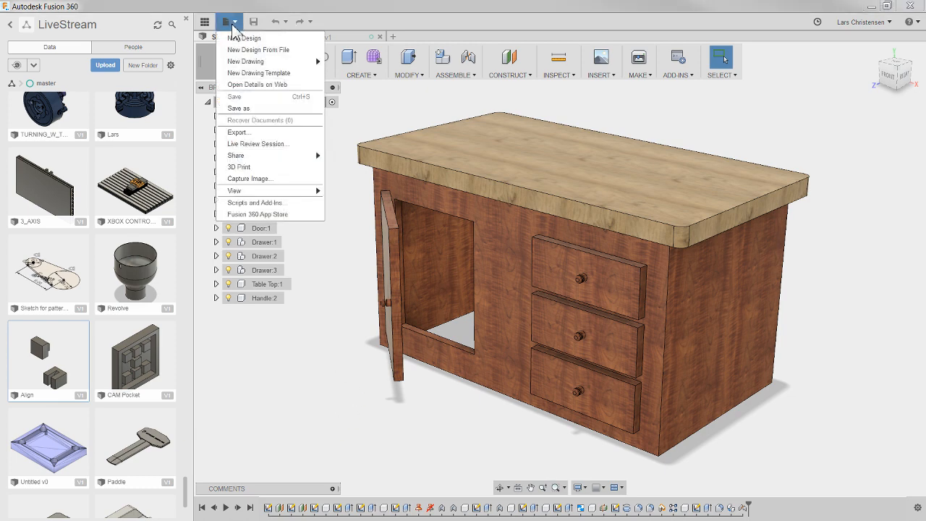
{"action": "left_click", "coordinate": [238, 132]}
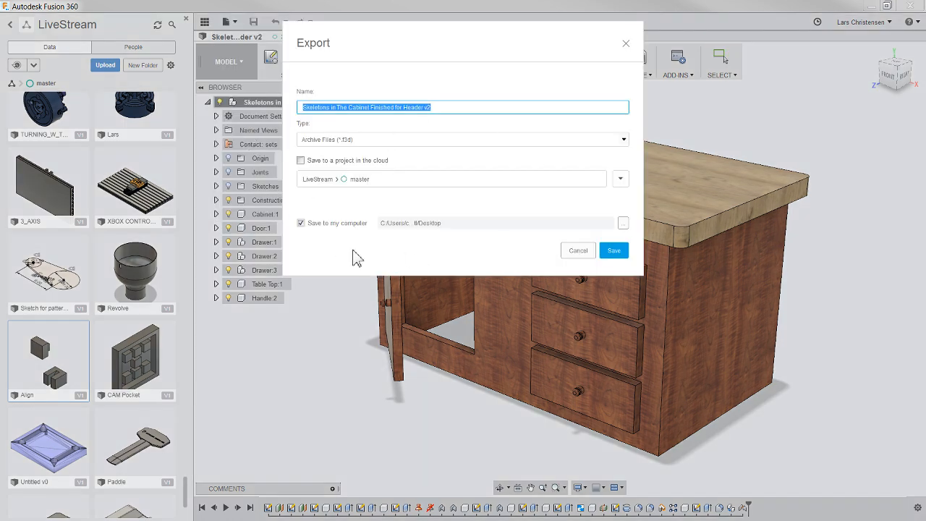
{"action": "mouse_move", "coordinate": [571, 262]}
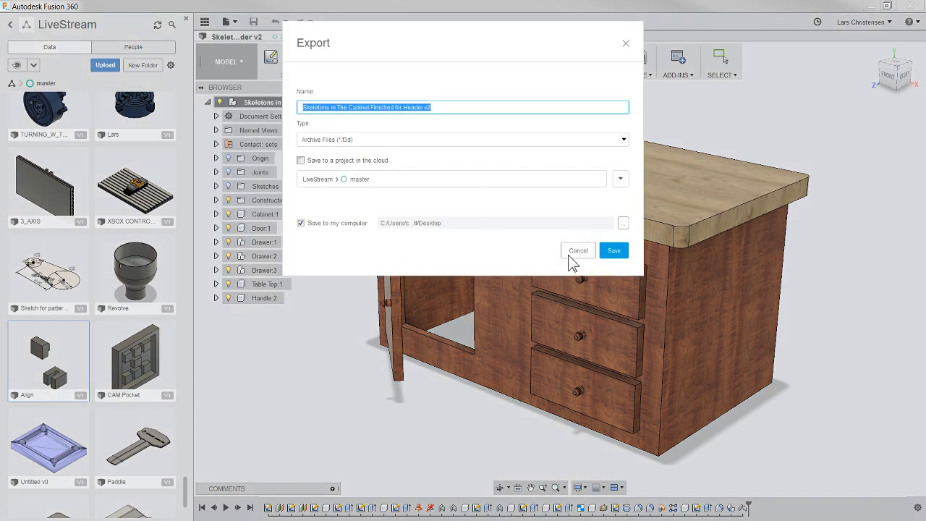
{"action": "left_click", "coordinate": [577, 249]}
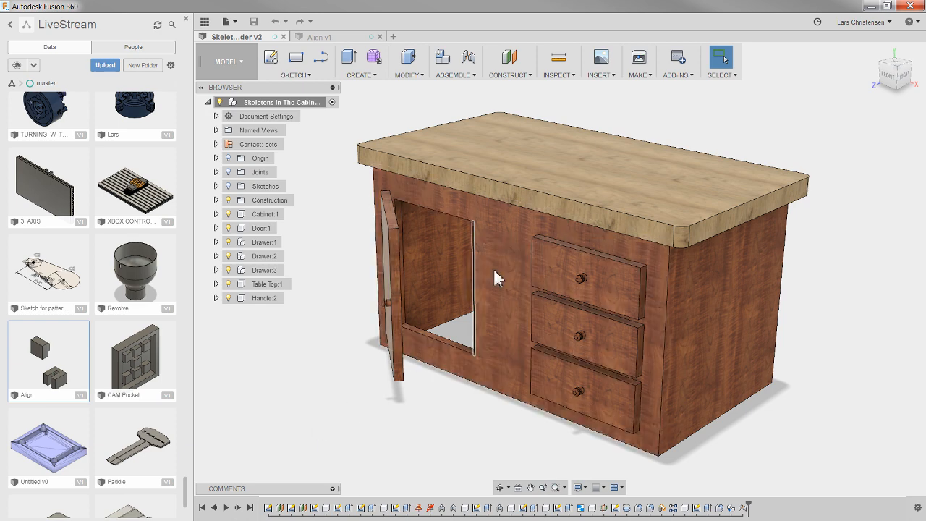
{"action": "mouse_move", "coordinate": [819, 21]}
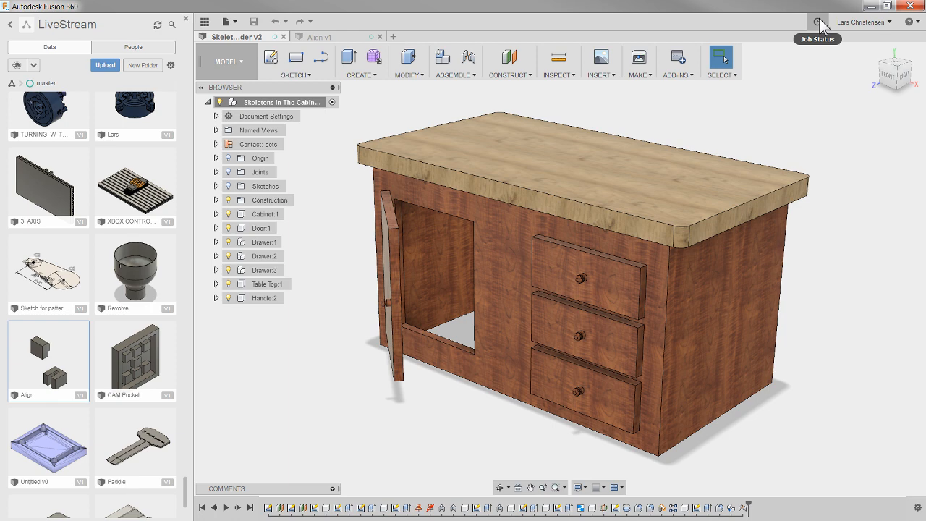
{"action": "left_click", "coordinate": [818, 21]}
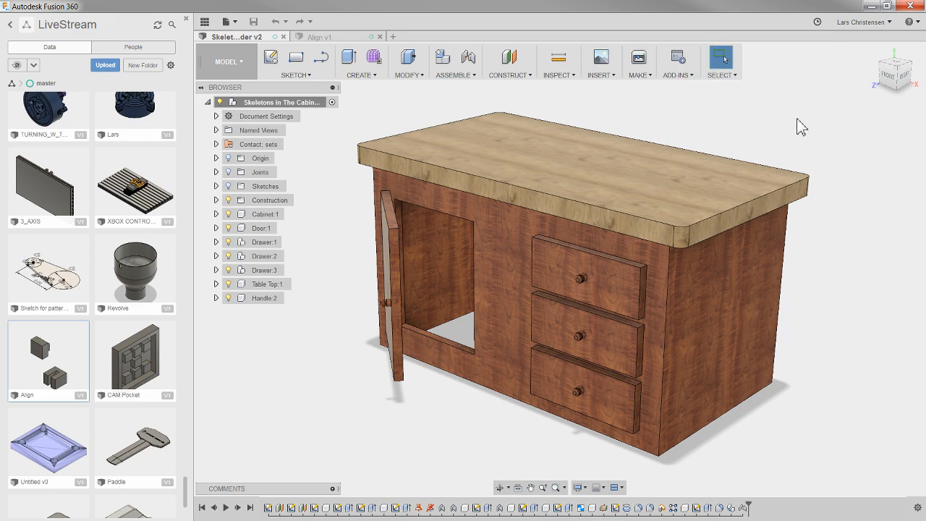
{"action": "mouse_move", "coordinate": [310, 313]}
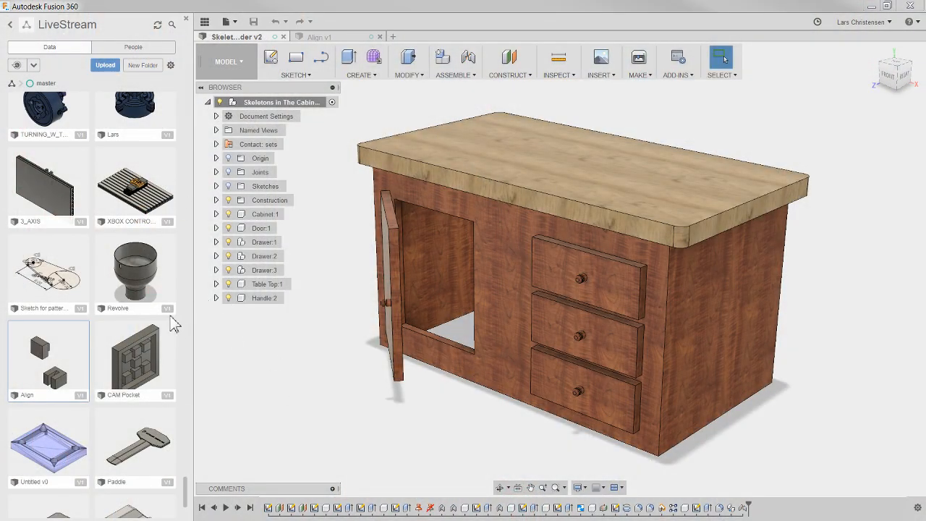
{"action": "mouse_move", "coordinate": [46, 267]}
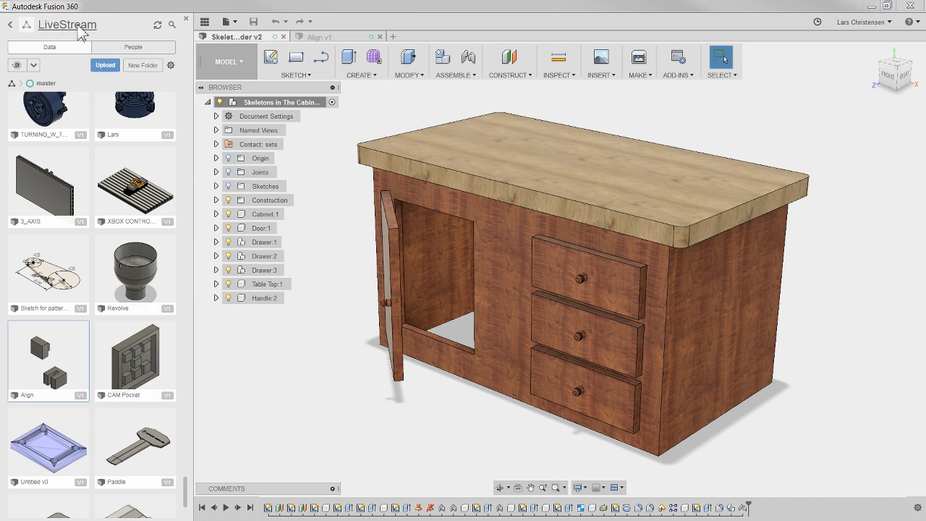
{"action": "mouse_move", "coordinate": [57, 35]}
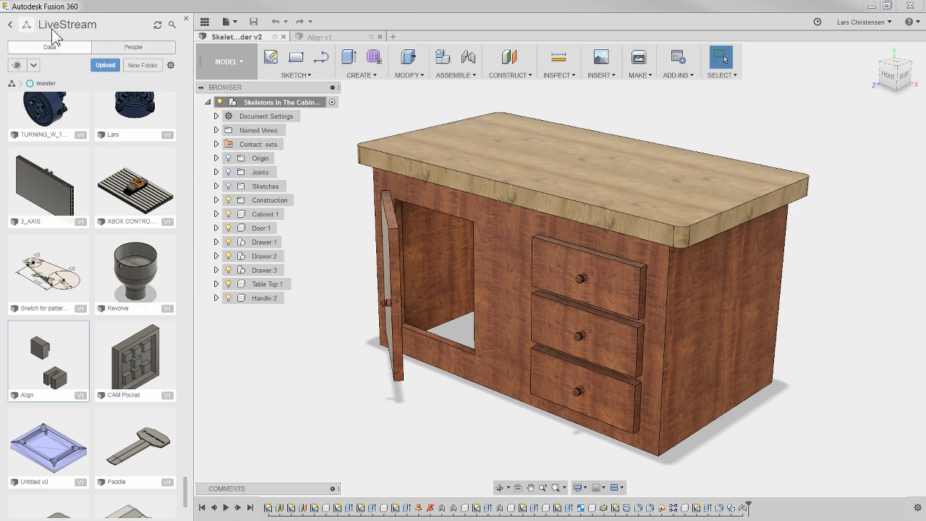
{"action": "mouse_move", "coordinate": [69, 42]}
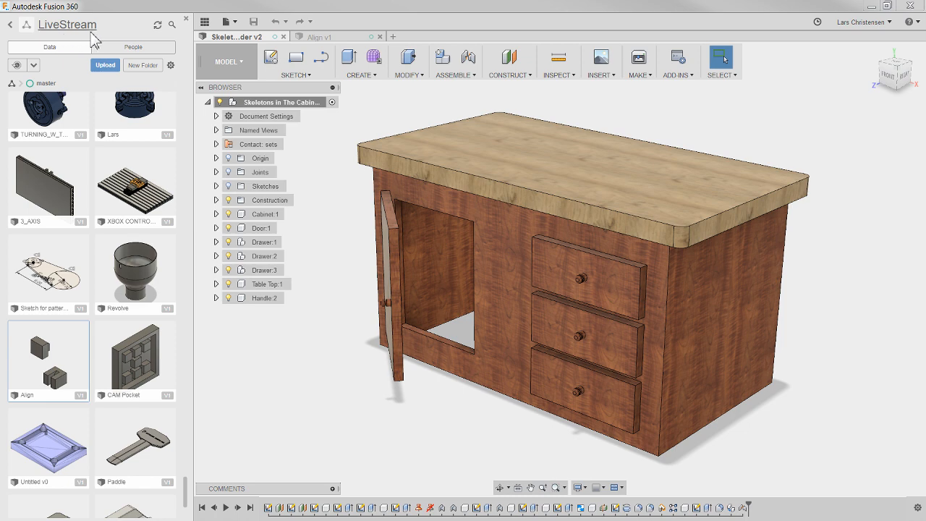
{"action": "mouse_move", "coordinate": [67, 24]}
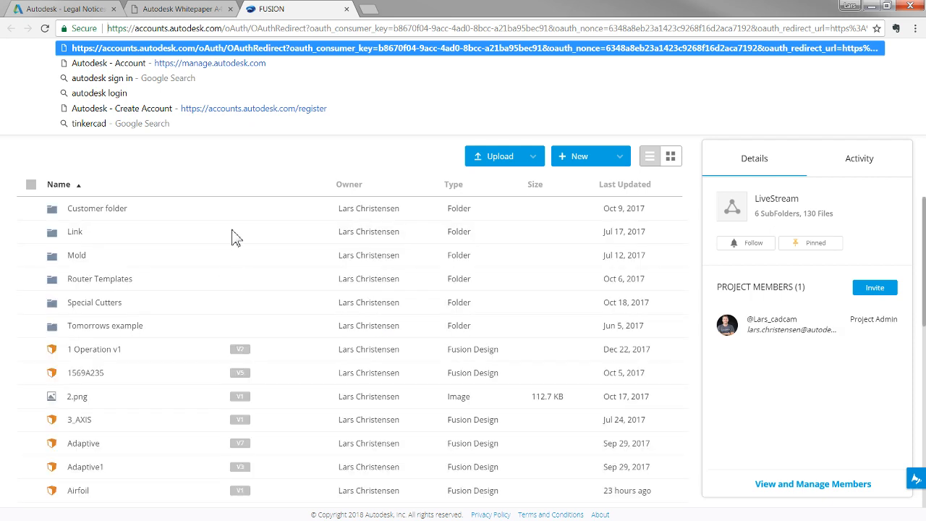
{"action": "double_click", "coordinate": [97, 209]}
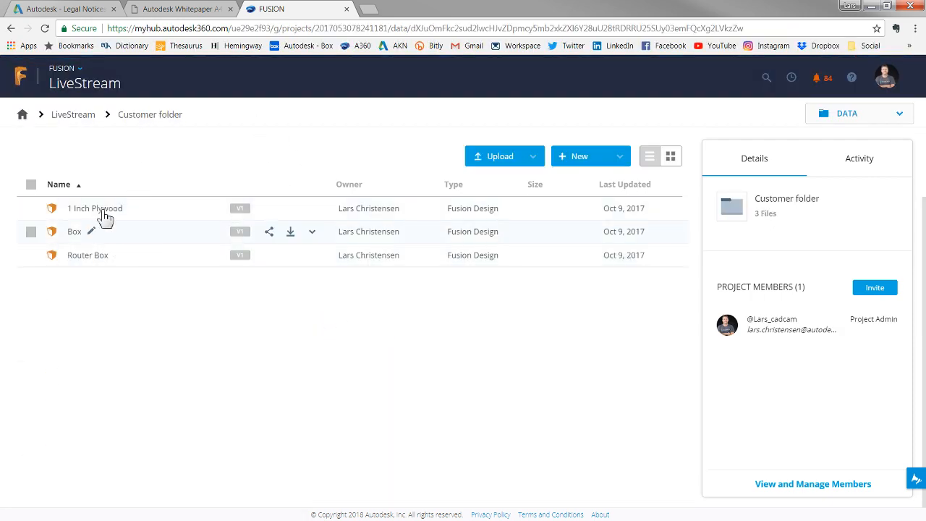
{"action": "left_click", "coordinate": [73, 115]}
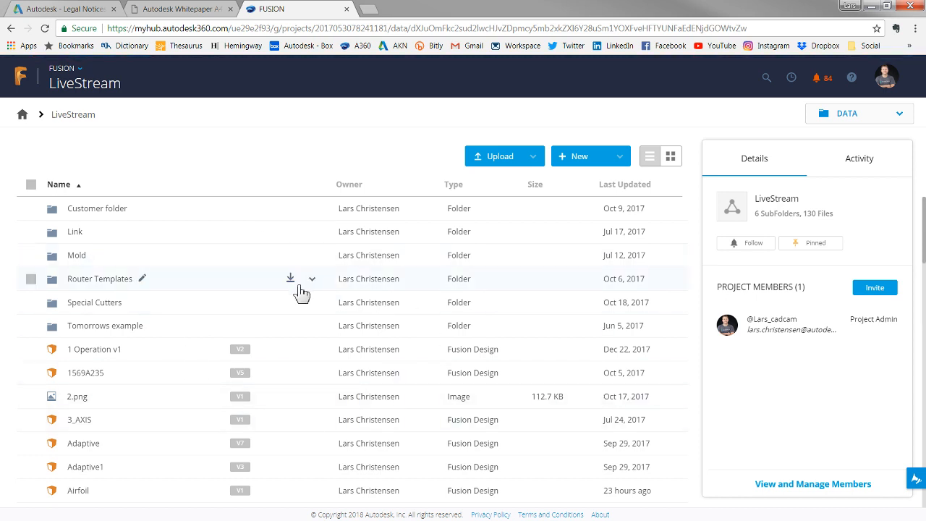
{"action": "scroll", "scroll_direction": "down", "scroll_amount": 3}
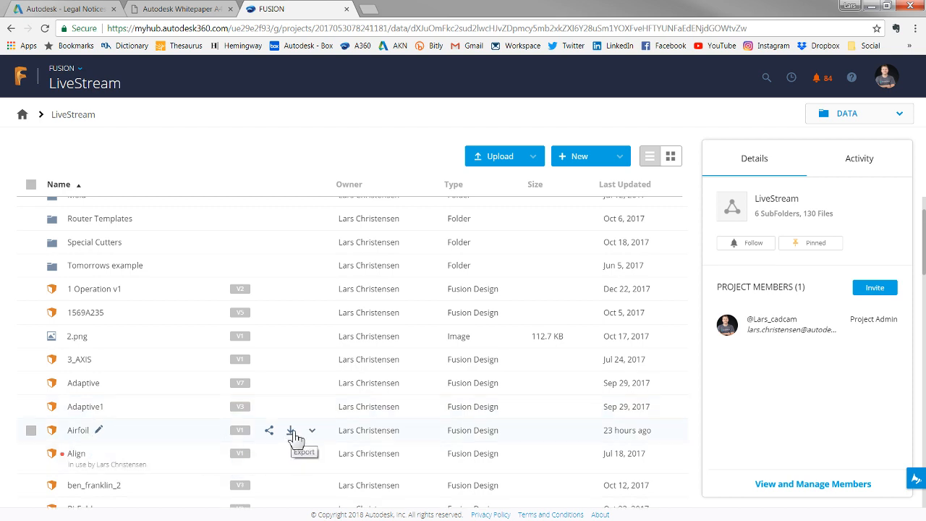
{"action": "scroll", "scroll_direction": "down", "scroll_amount": 3}
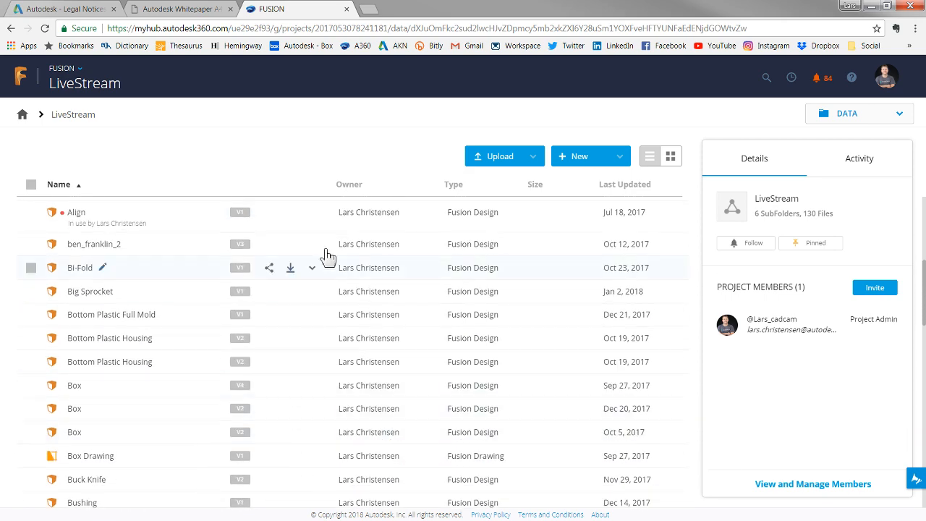
{"action": "scroll", "scroll_direction": "down", "scroll_amount": 3}
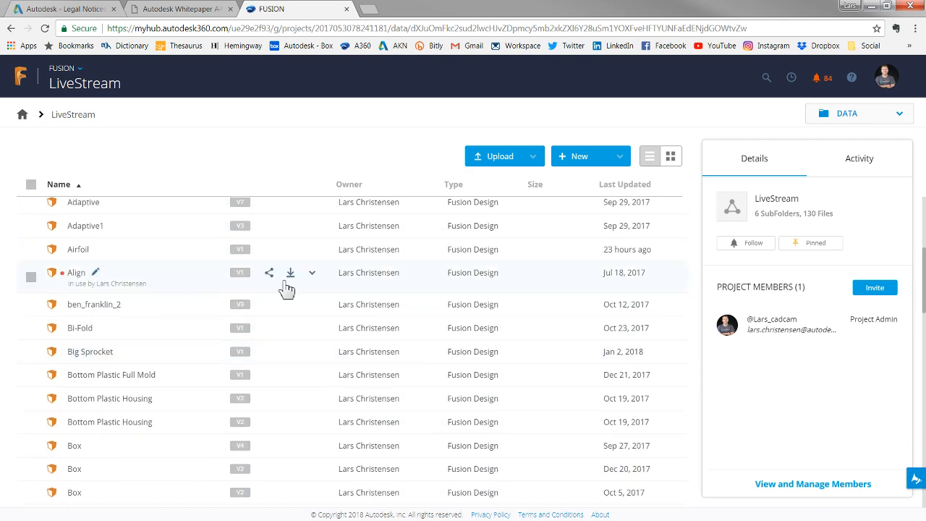
{"action": "left_click", "coordinate": [290, 272]}
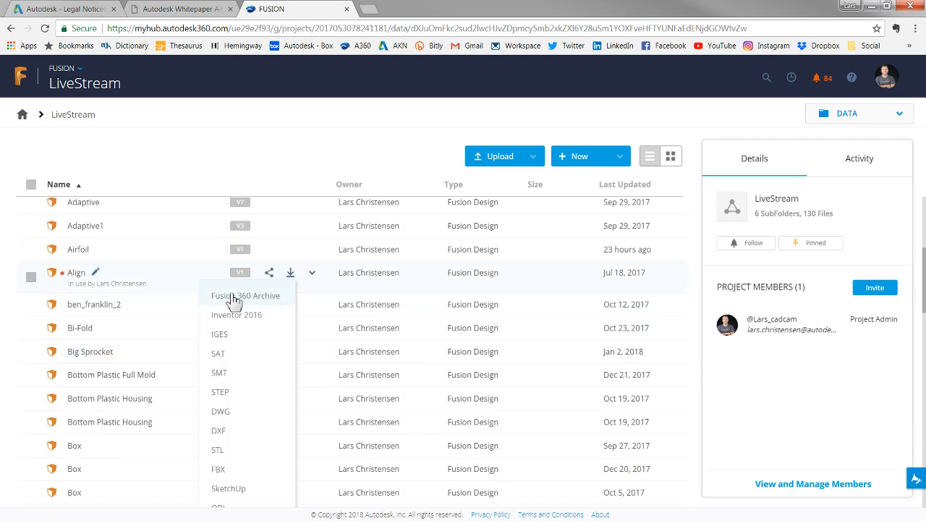
{"action": "mouse_move", "coordinate": [250, 298]}
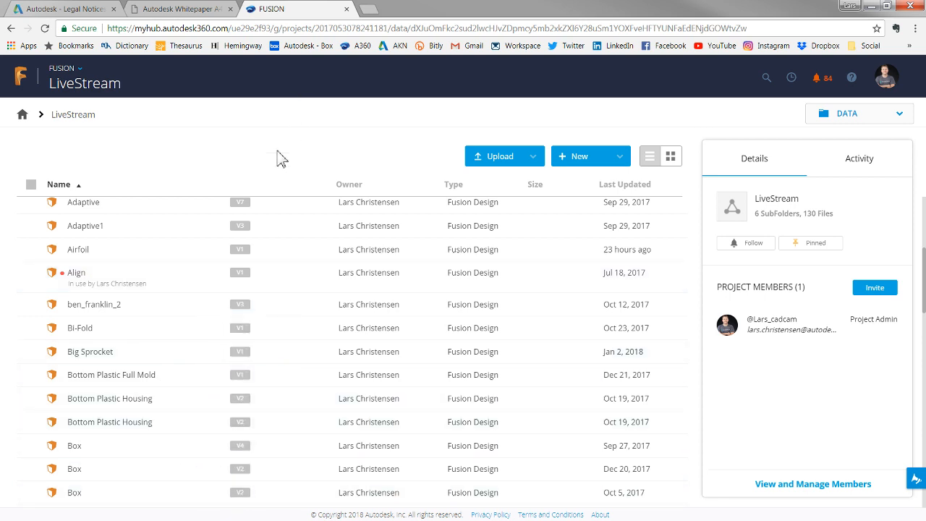
{"action": "mouse_move", "coordinate": [200, 320]}
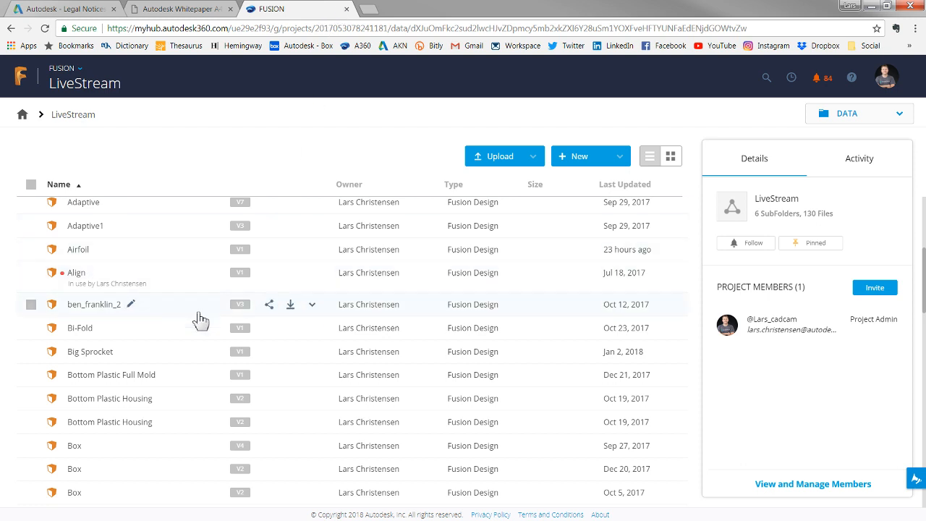
{"action": "mouse_move", "coordinate": [84, 273]}
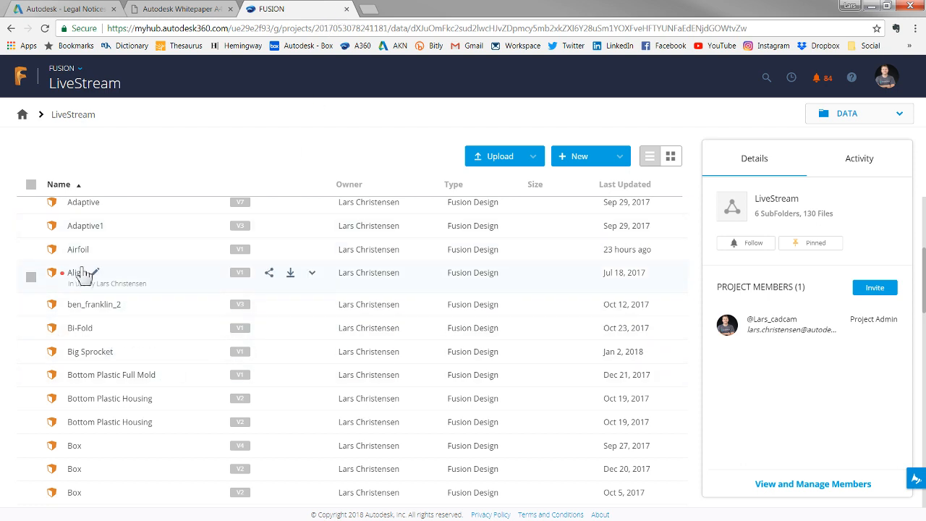
{"action": "left_click", "coordinate": [289, 272]}
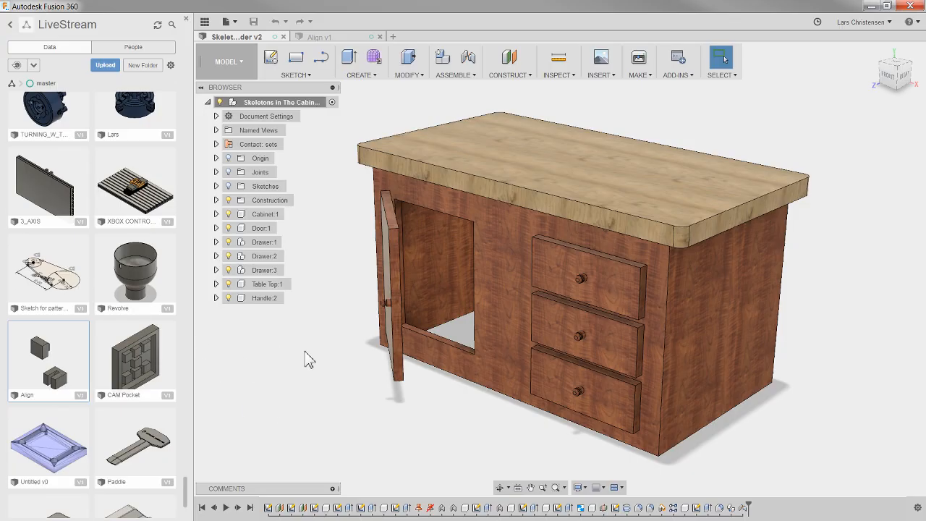
{"action": "left_click", "coordinate": [225, 22]}
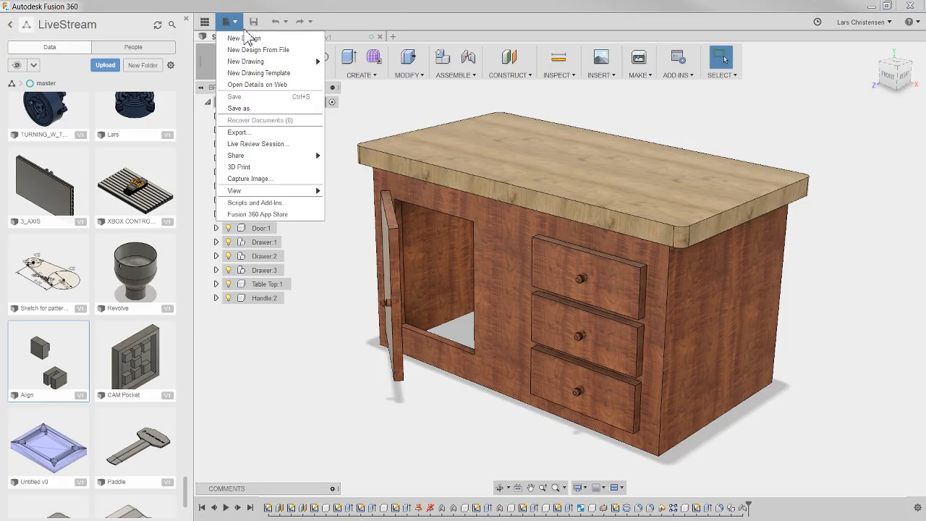
{"action": "mouse_move", "coordinate": [253, 133]}
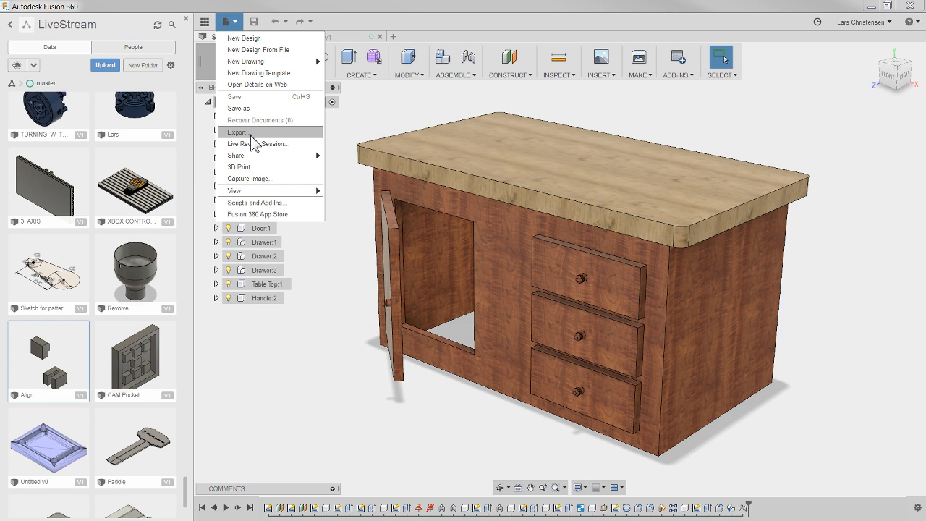
{"action": "left_click", "coordinate": [237, 131]}
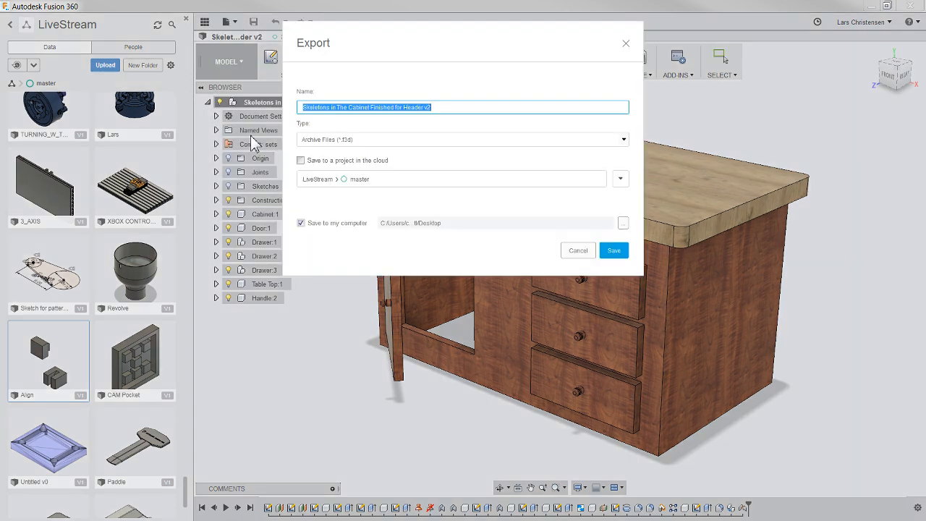
{"action": "mouse_move", "coordinate": [456, 223]}
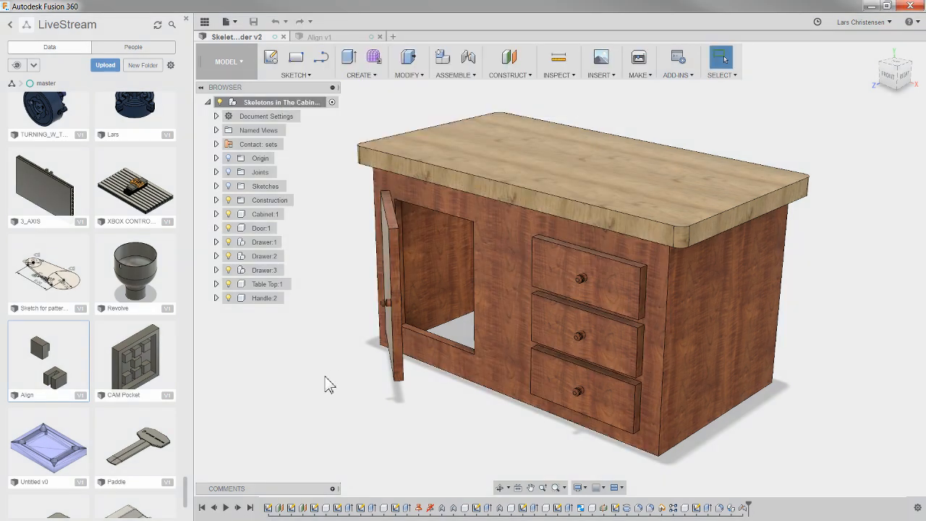
{"action": "mouse_move", "coordinate": [315, 387]}
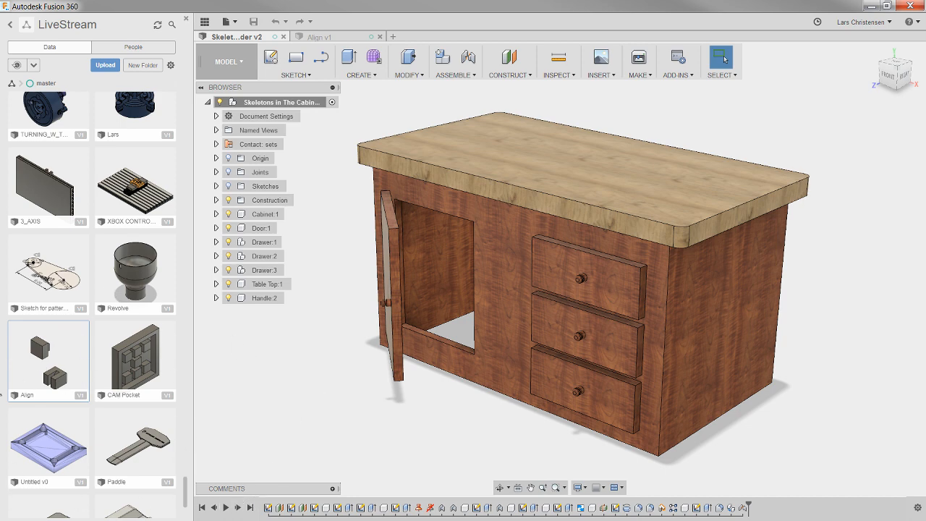
{"action": "right_click", "coordinate": [48, 360]}
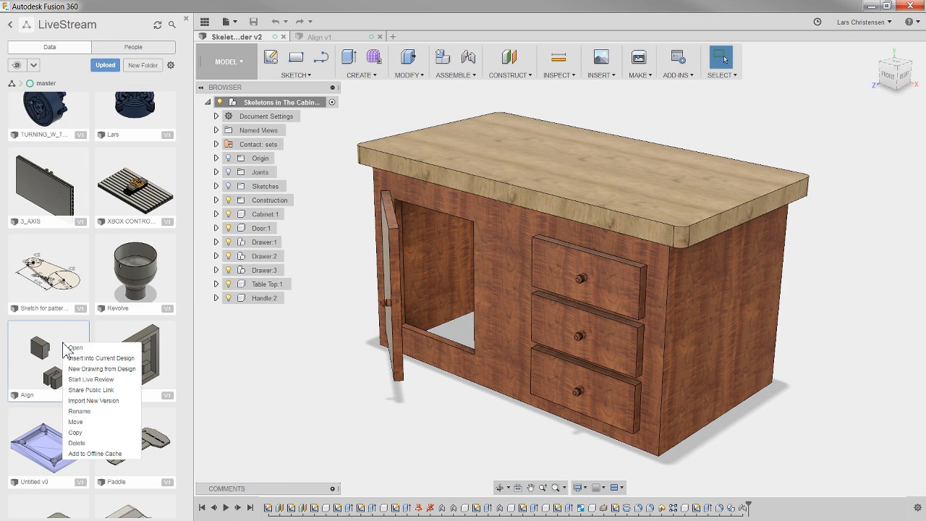
{"action": "mouse_move", "coordinate": [87, 454]}
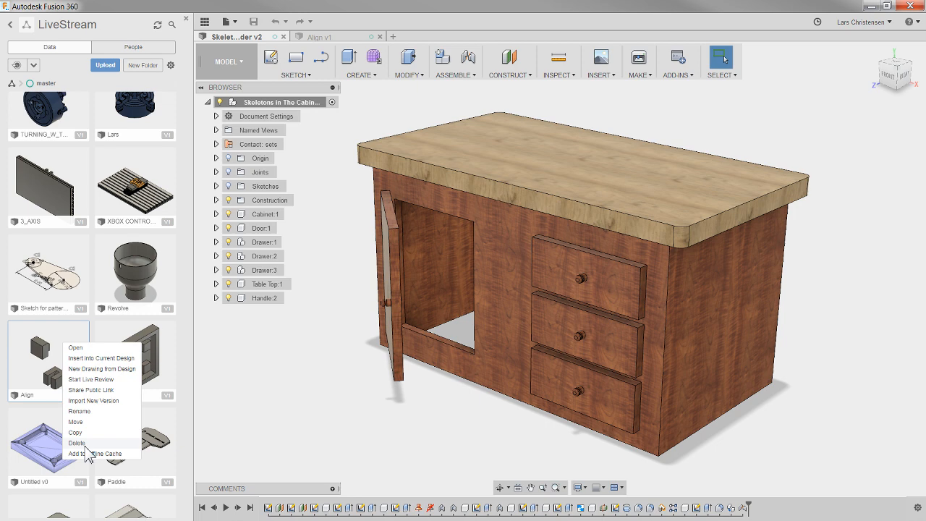
{"action": "mouse_move", "coordinate": [303, 419]}
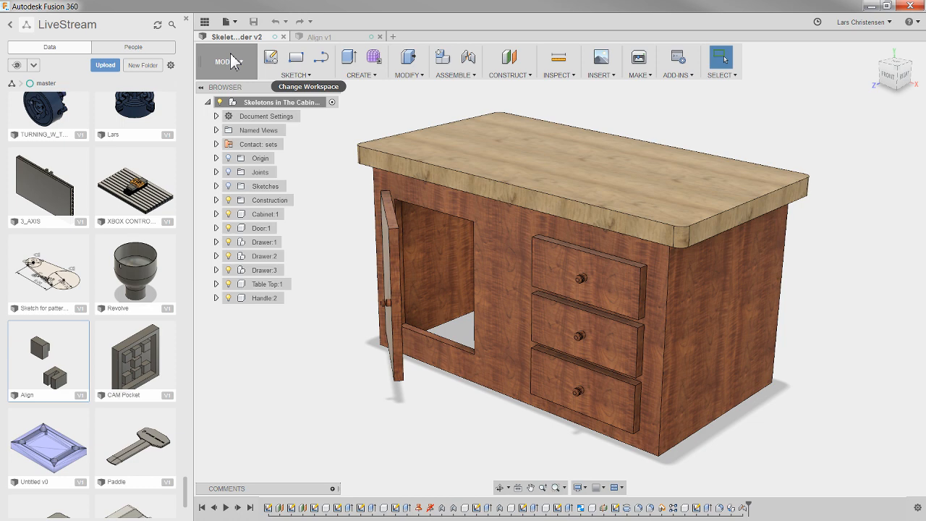
{"action": "mouse_move", "coordinate": [229, 22]}
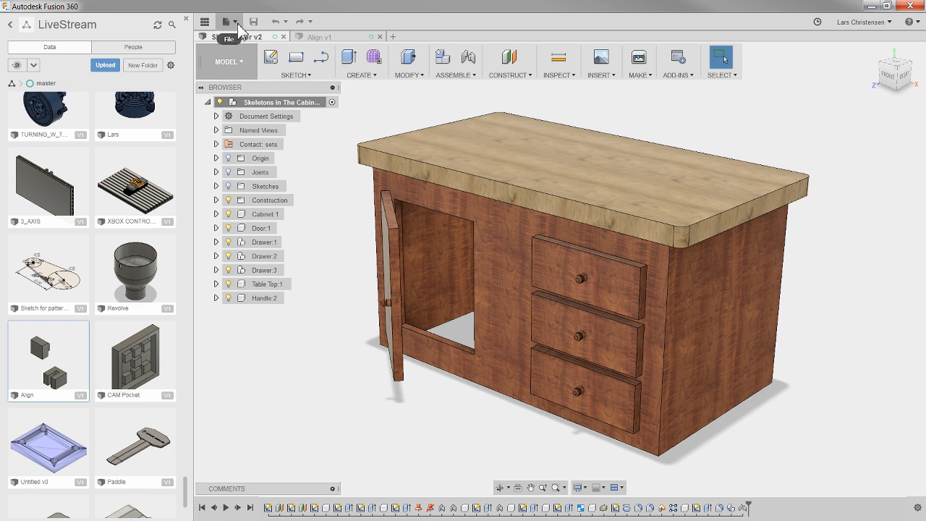
{"action": "left_click", "coordinate": [229, 22]}
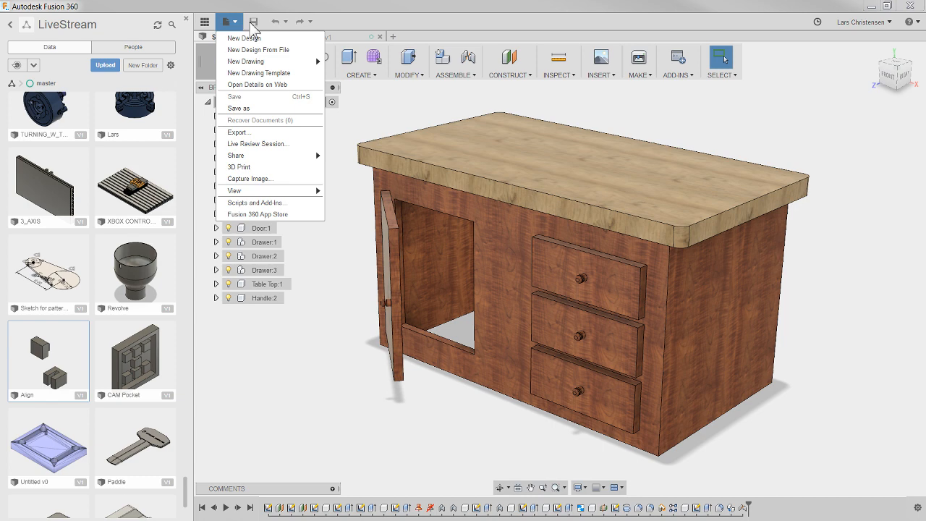
{"action": "mouse_move", "coordinate": [267, 121]}
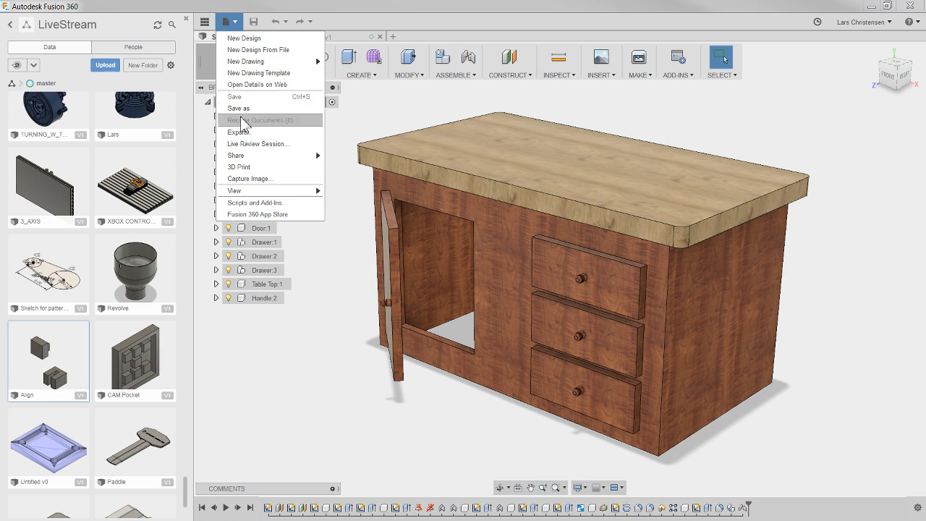
{"action": "mouse_move", "coordinate": [278, 132]}
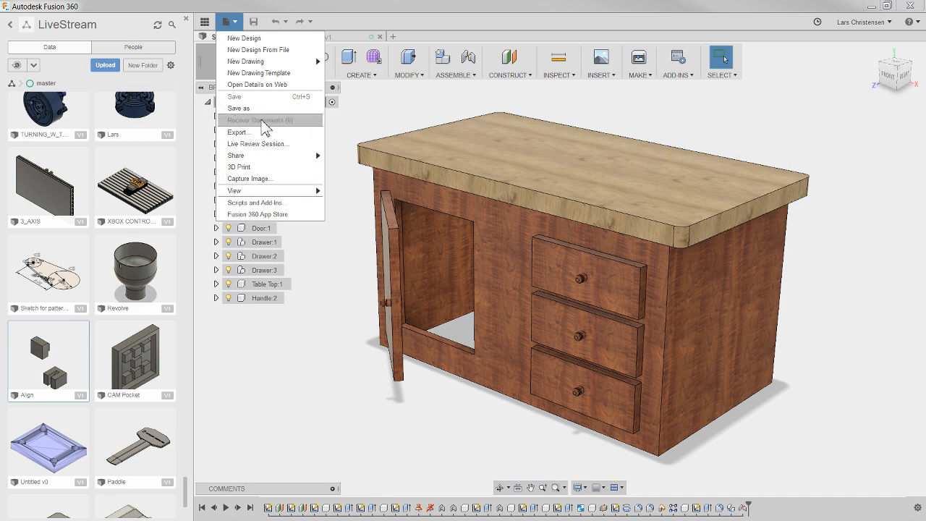
{"action": "mouse_move", "coordinate": [307, 127]}
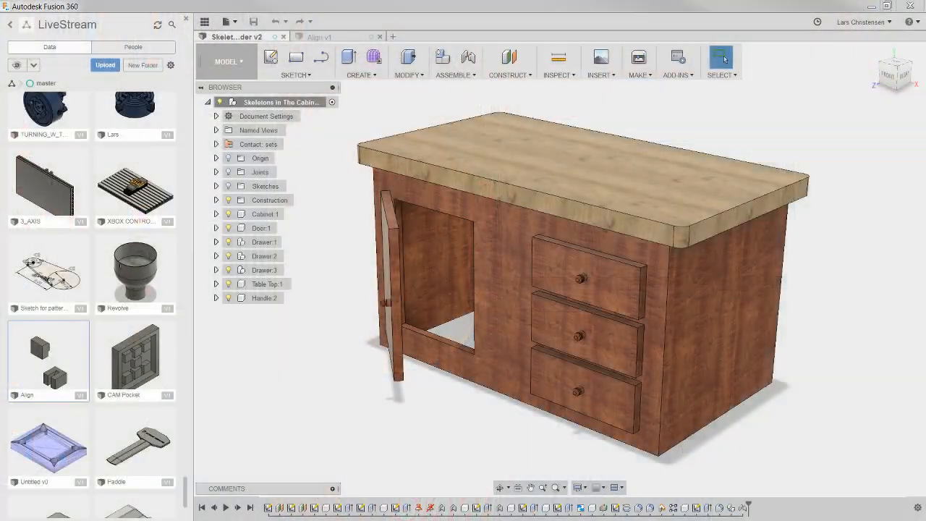
{"action": "left_click", "coordinate": [229, 22]}
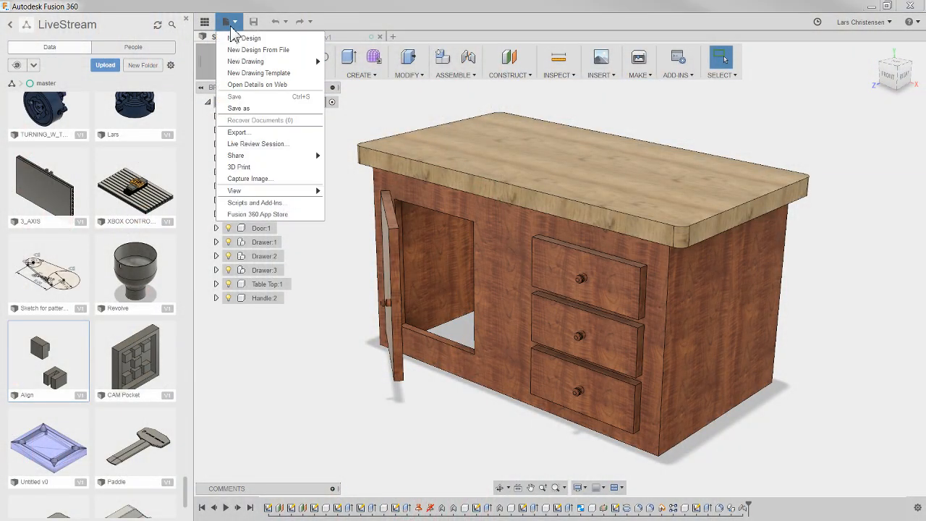
{"action": "mouse_move", "coordinate": [243, 134]}
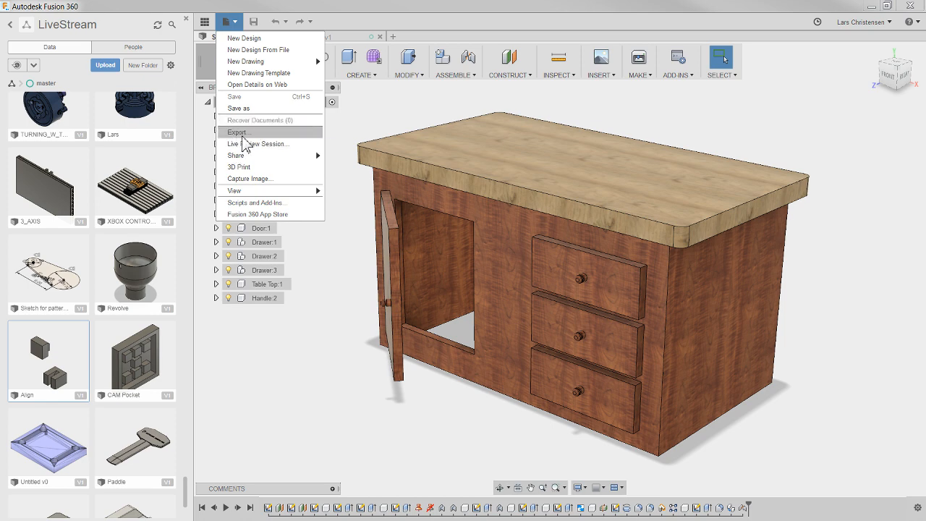
{"action": "left_click", "coordinate": [237, 132]}
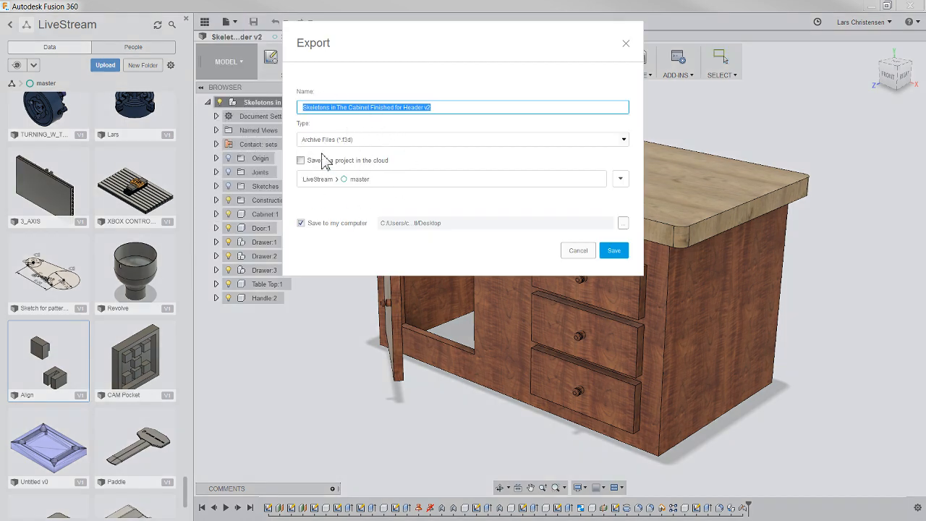
{"action": "left_click", "coordinate": [579, 248]}
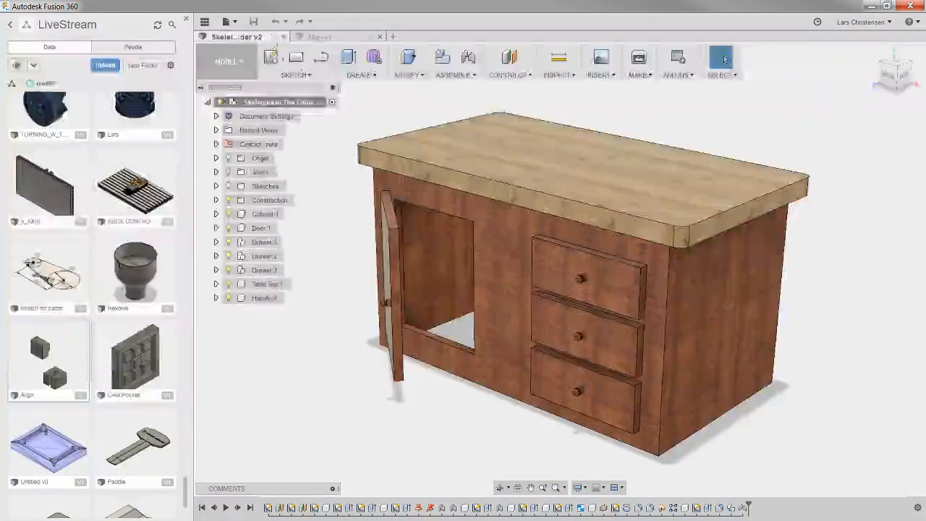
{"action": "left_click", "coordinate": [223, 22]}
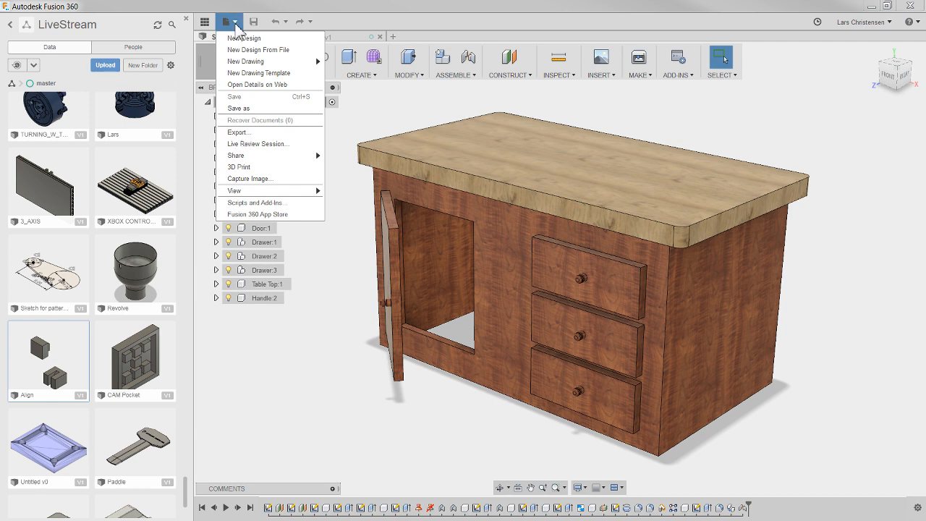
{"action": "left_click", "coordinate": [299, 398]}
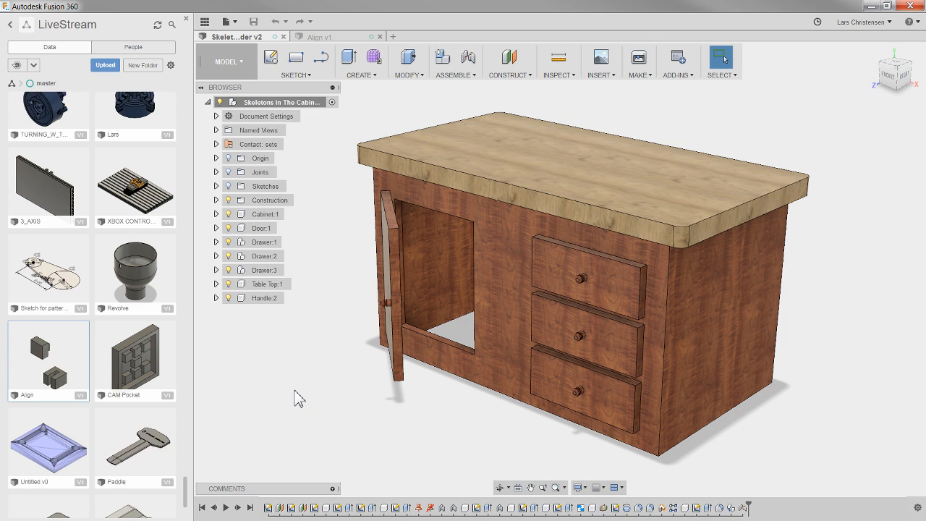
{"action": "mouse_move", "coordinate": [910, 27]}
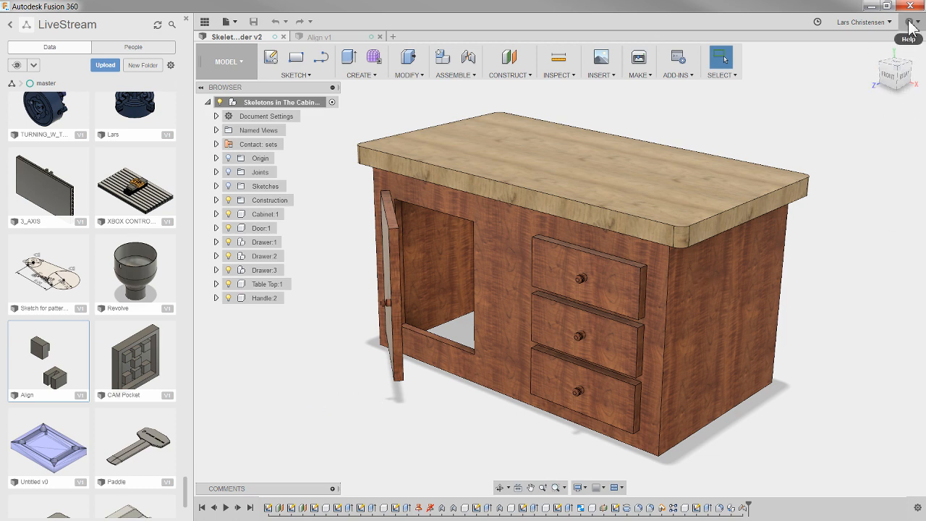
{"action": "mouse_move", "coordinate": [456, 170]}
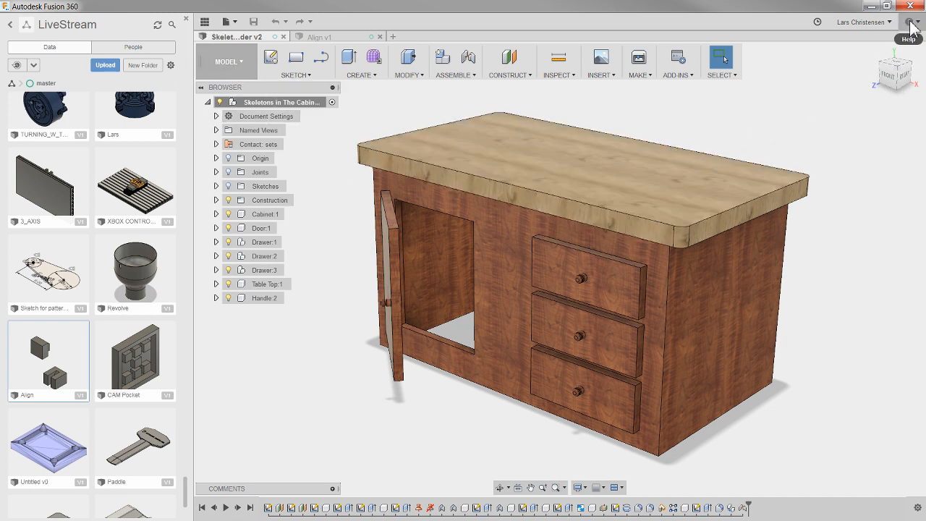
{"action": "left_click", "coordinate": [913, 22]}
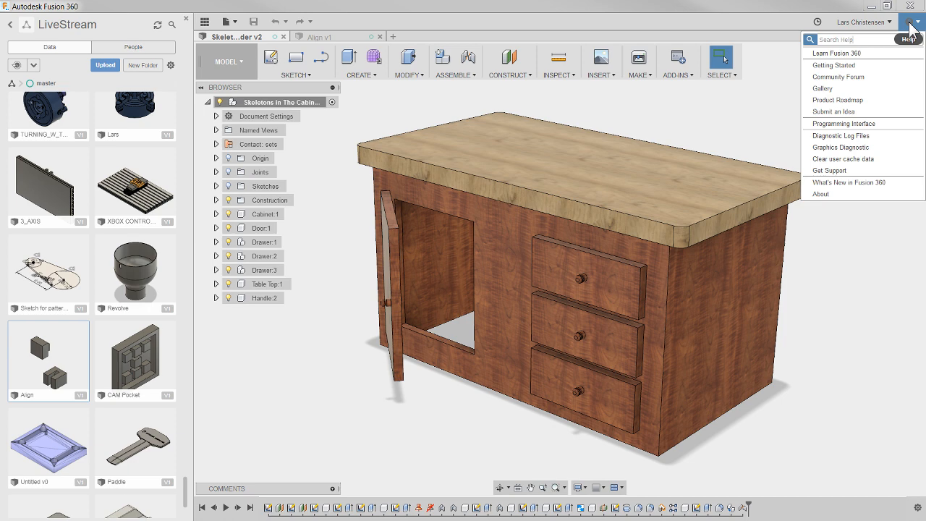
{"action": "mouse_move", "coordinate": [861, 158]}
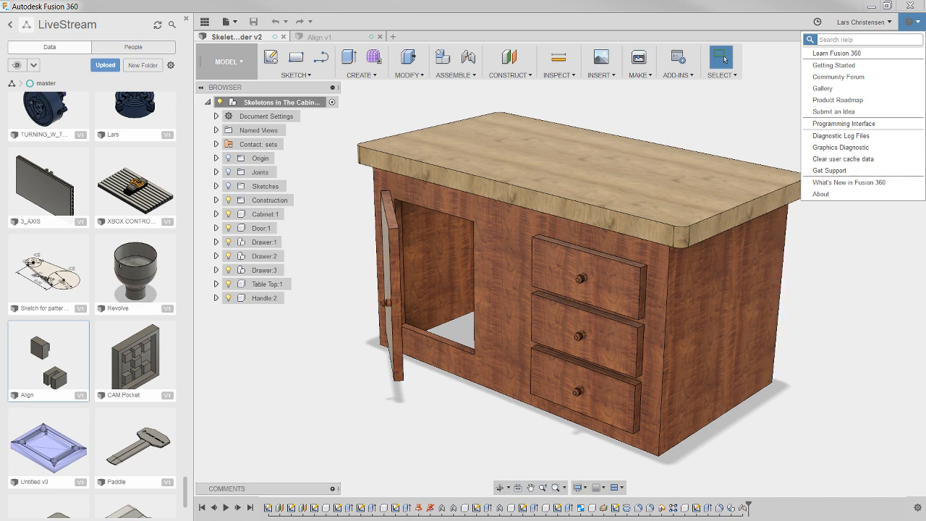
{"action": "mouse_move", "coordinate": [842, 157]}
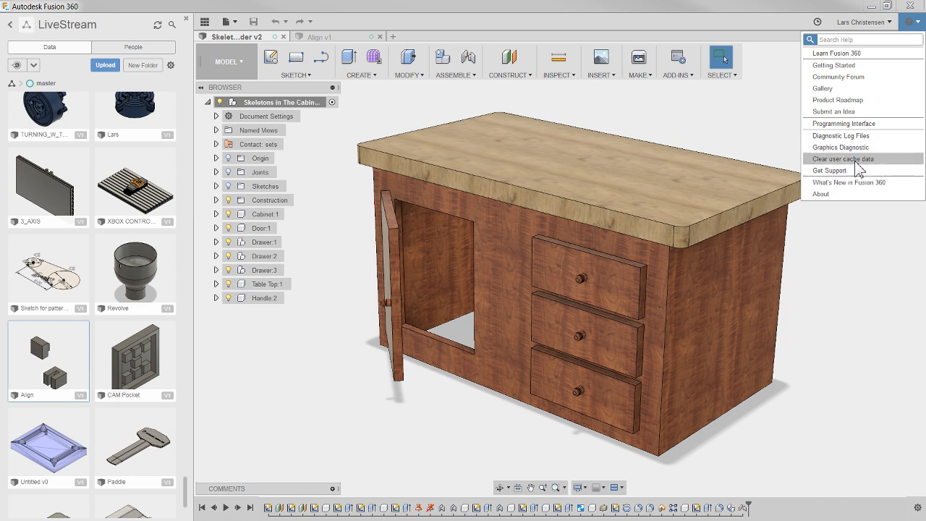
{"action": "mouse_move", "coordinate": [61, 330]}
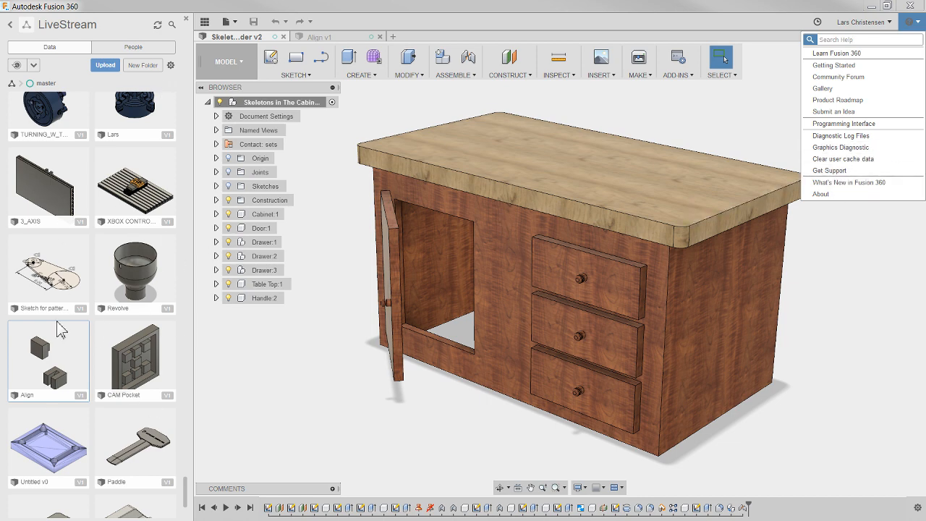
{"action": "mouse_move", "coordinate": [138, 353]}
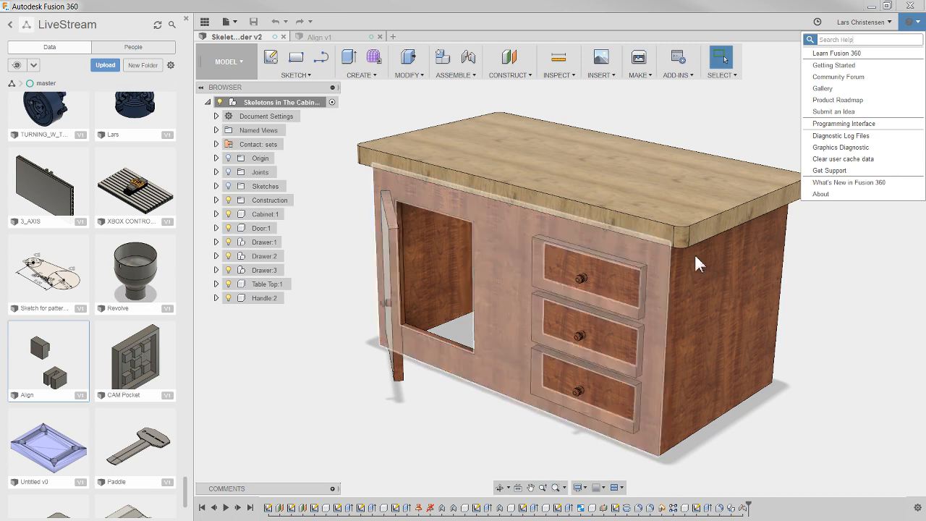
{"action": "mouse_move", "coordinate": [842, 158]}
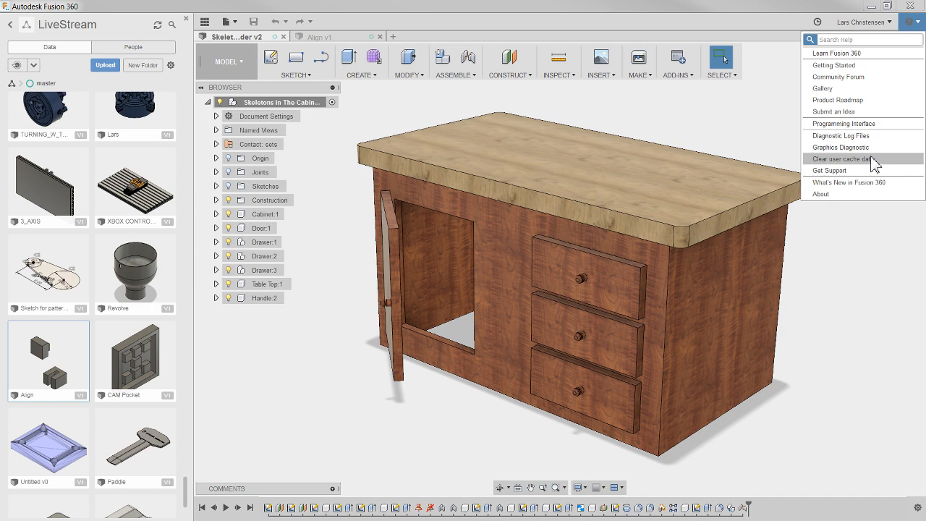
{"action": "mouse_move", "coordinate": [876, 165]}
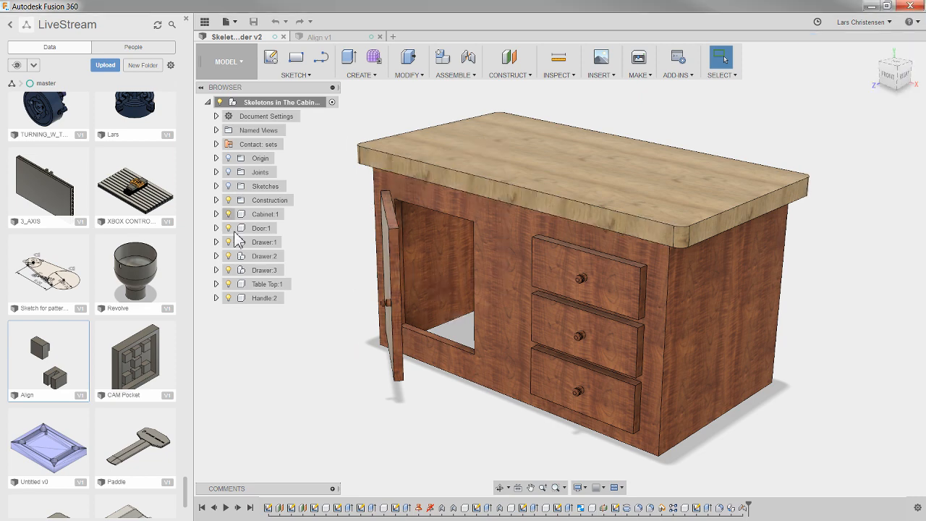
{"action": "mouse_move", "coordinate": [249, 391]}
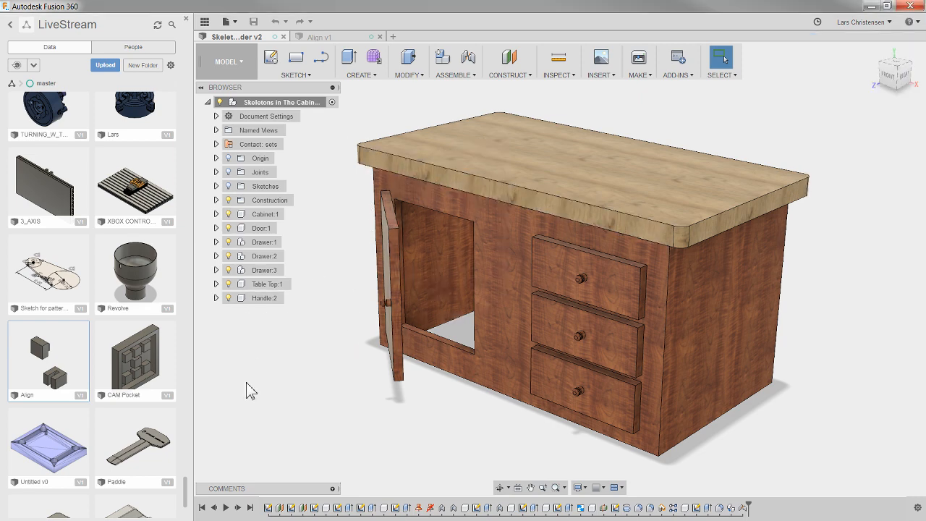
{"action": "mouse_move", "coordinate": [255, 22]}
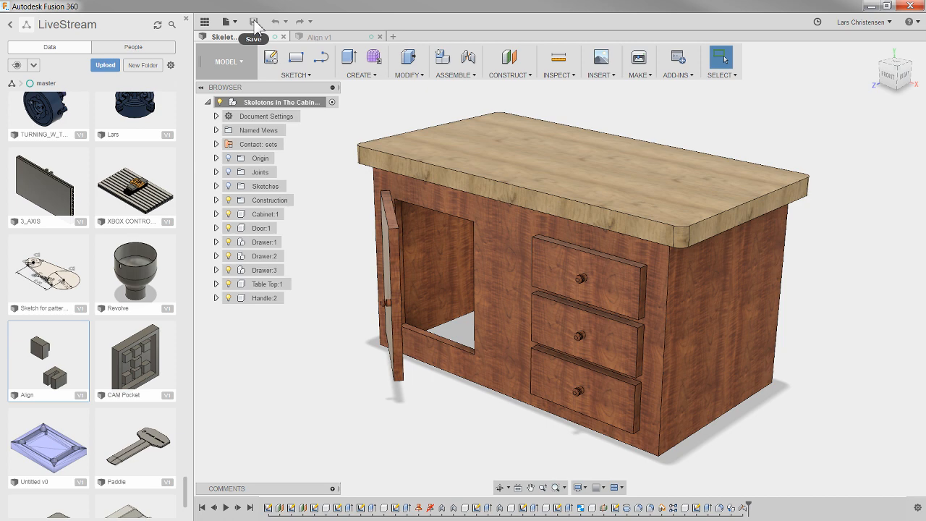
{"action": "left_click", "coordinate": [255, 21]}
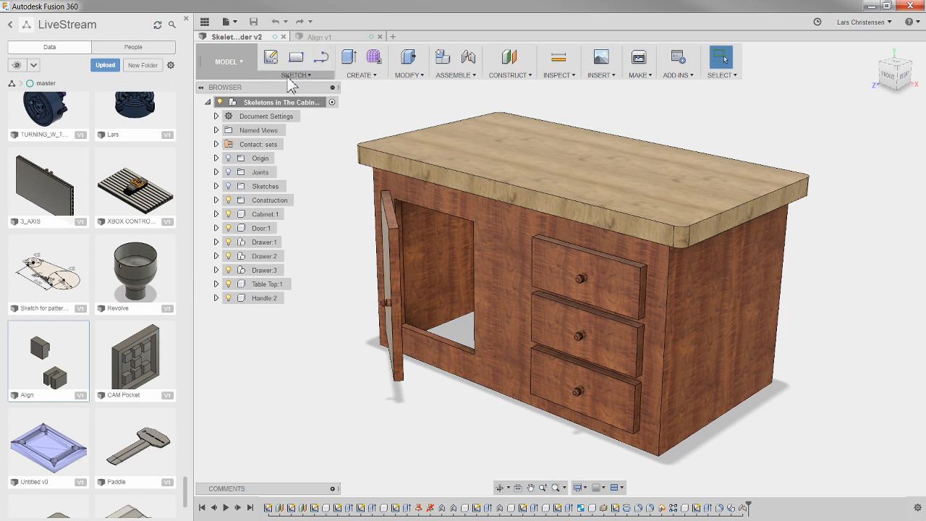
{"action": "left_click", "coordinate": [910, 22]}
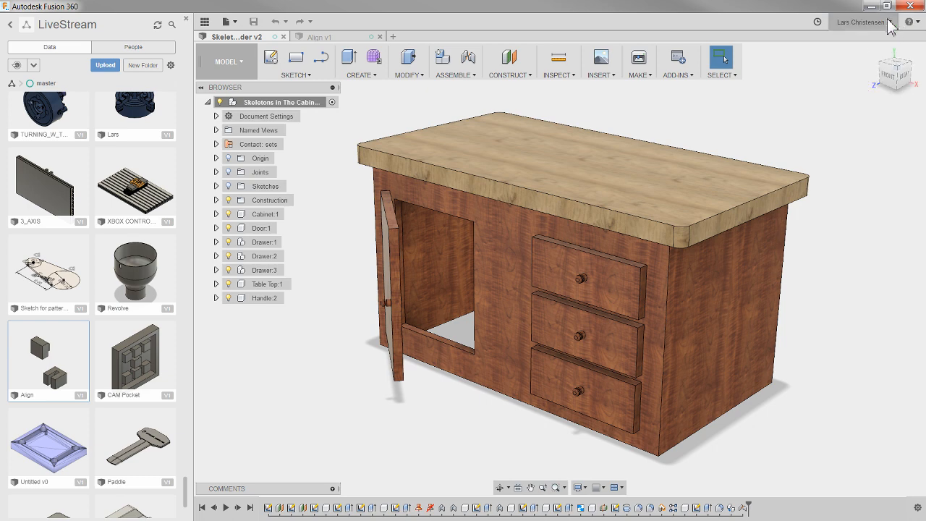
{"action": "mouse_move", "coordinate": [593, 81]}
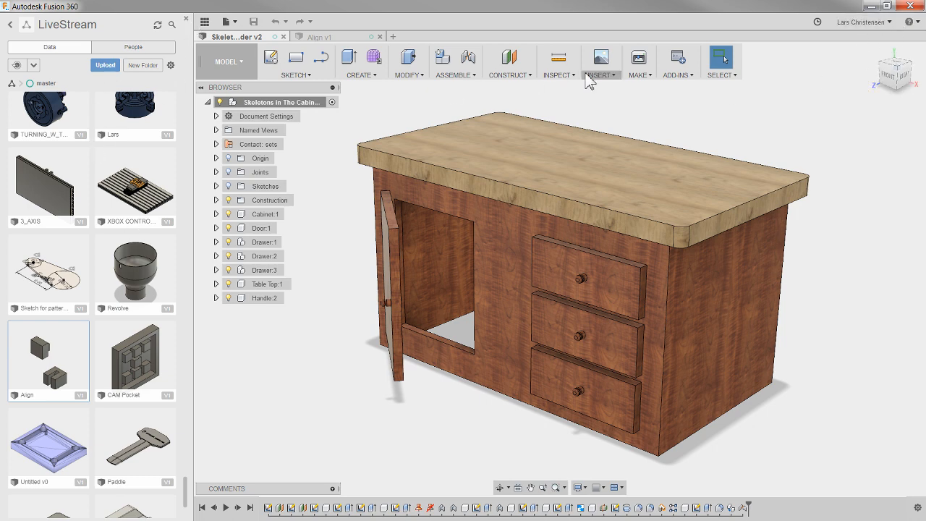
{"action": "left_click", "coordinate": [861, 22]}
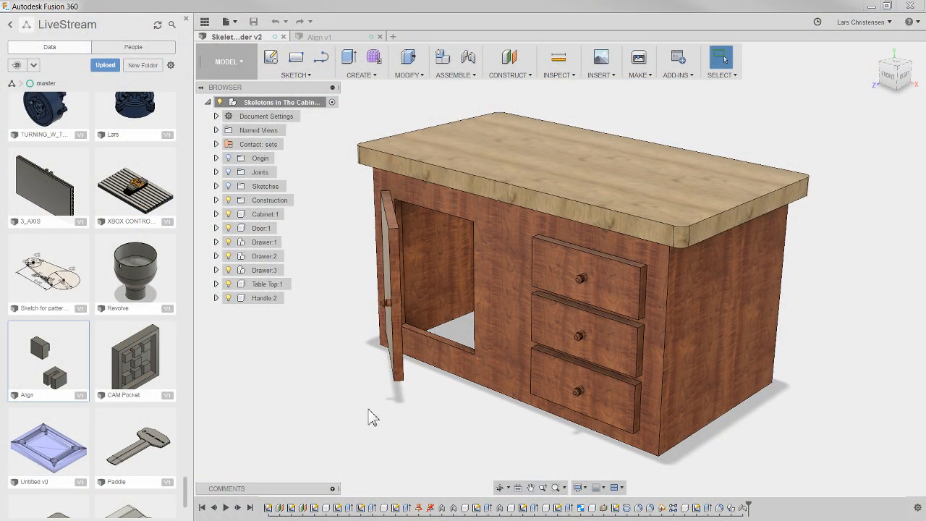
{"action": "mouse_move", "coordinate": [275, 422]}
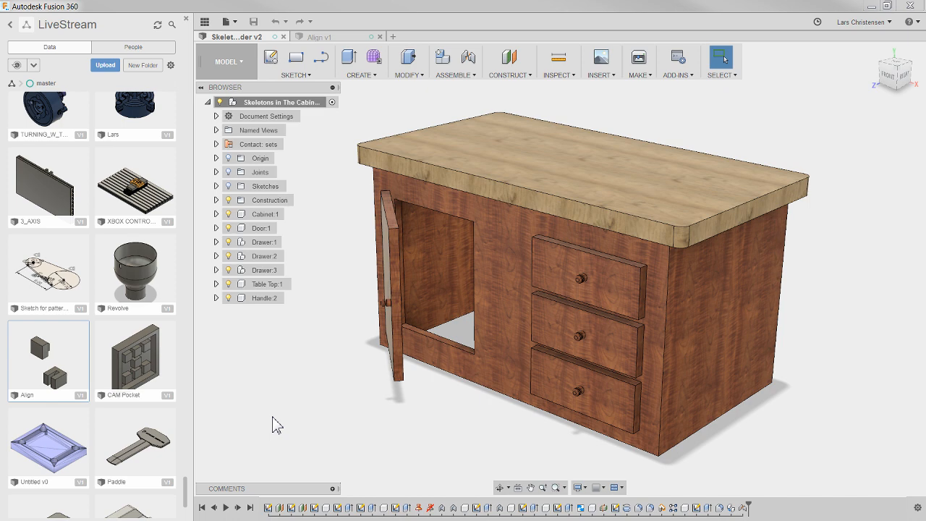
{"action": "mouse_move", "coordinate": [223, 7]}
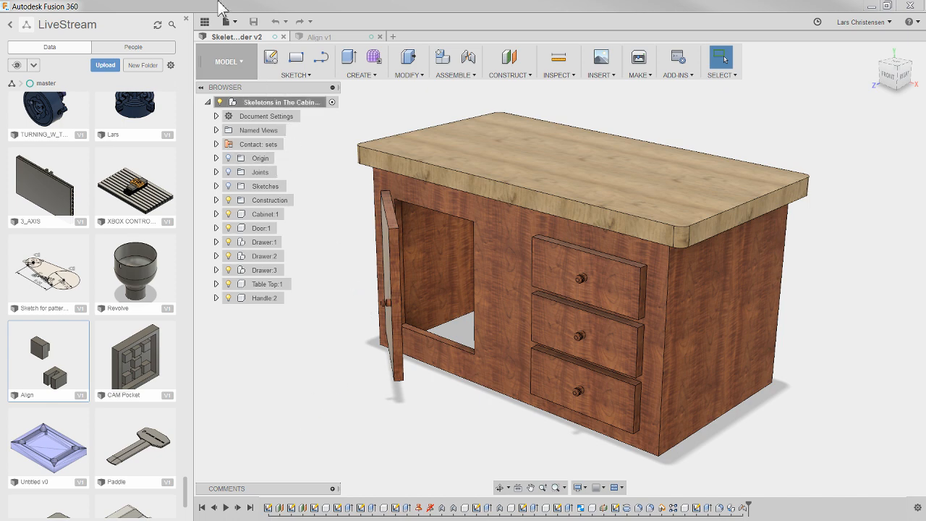
{"action": "left_click", "coordinate": [229, 22]}
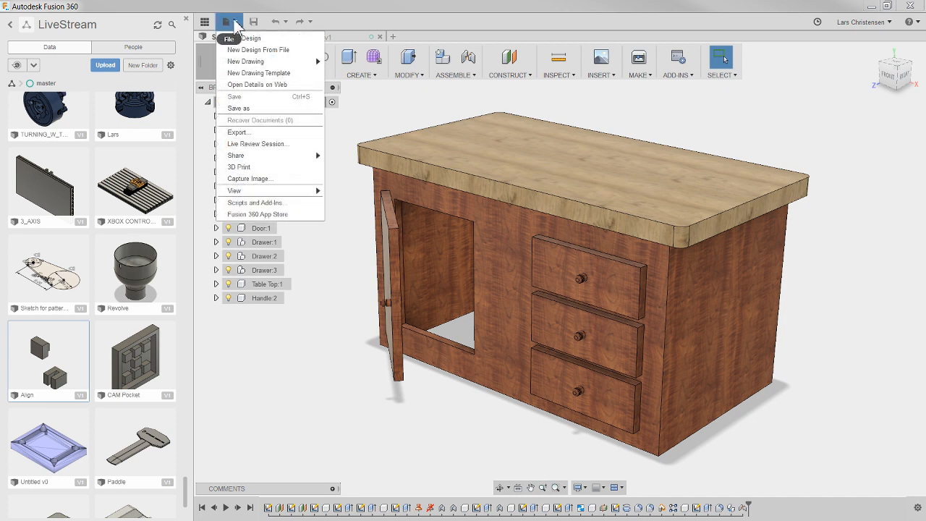
{"action": "mouse_move", "coordinate": [239, 109]}
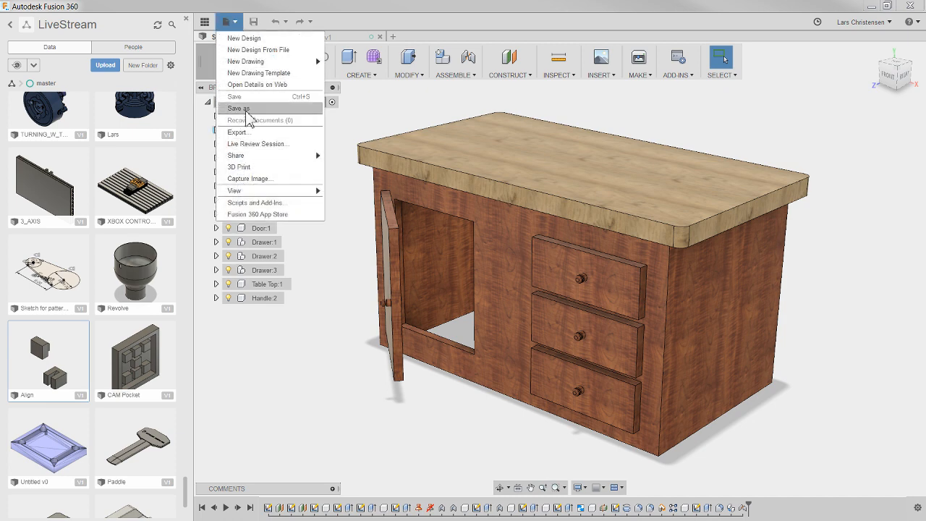
{"action": "mouse_move", "coordinate": [284, 225]}
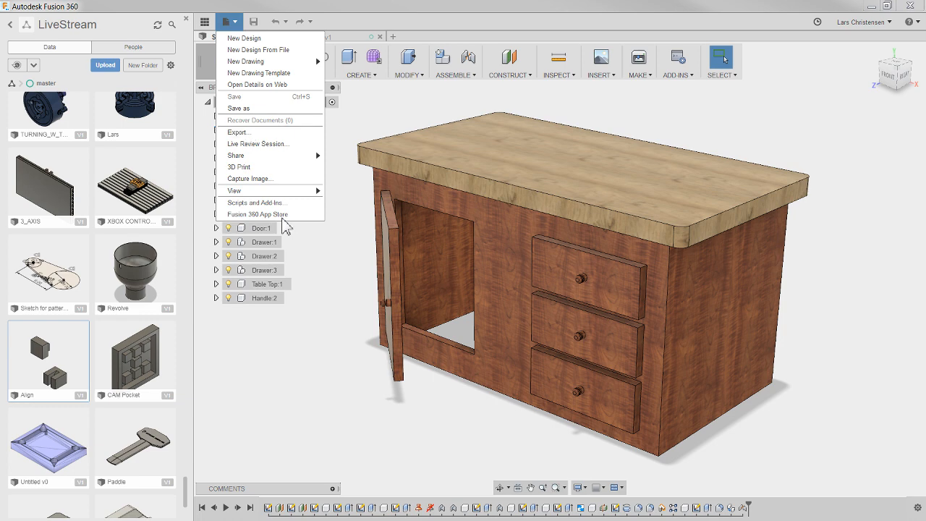
{"action": "mouse_move", "coordinate": [336, 361]}
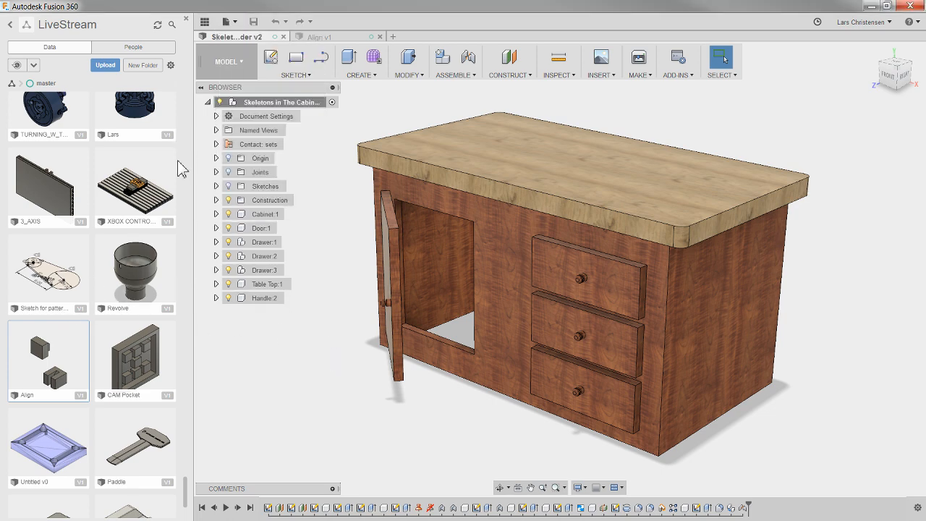
Step: Share a public link for the cabinet design with 'Allow item to be downloaded' enabled
{"action": "scroll", "scroll_direction": "down", "scroll_amount": 3}
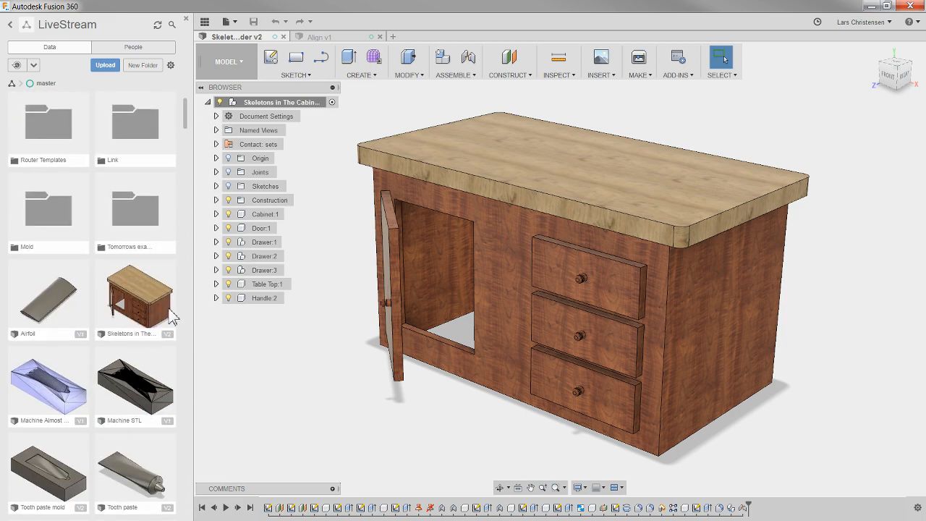
{"action": "right_click", "coordinate": [136, 289]}
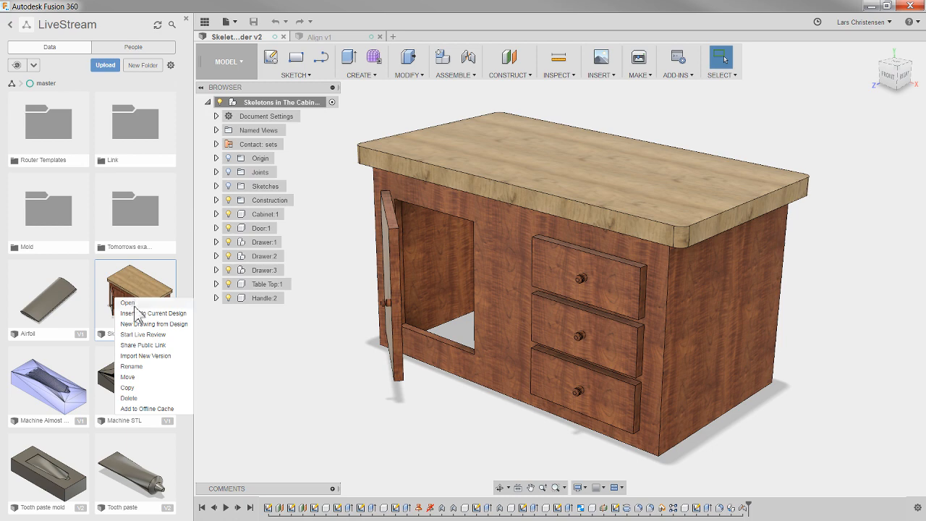
{"action": "mouse_move", "coordinate": [147, 356]}
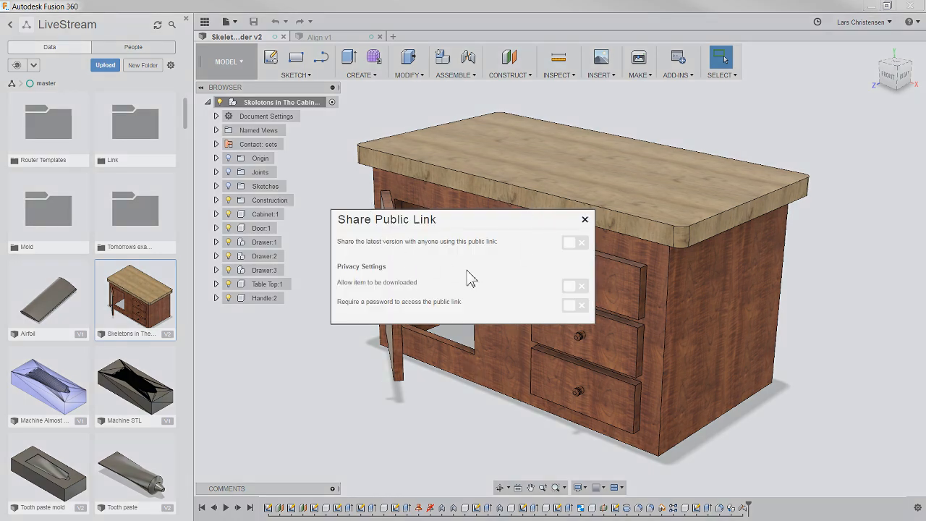
{"action": "left_click", "coordinate": [575, 243]}
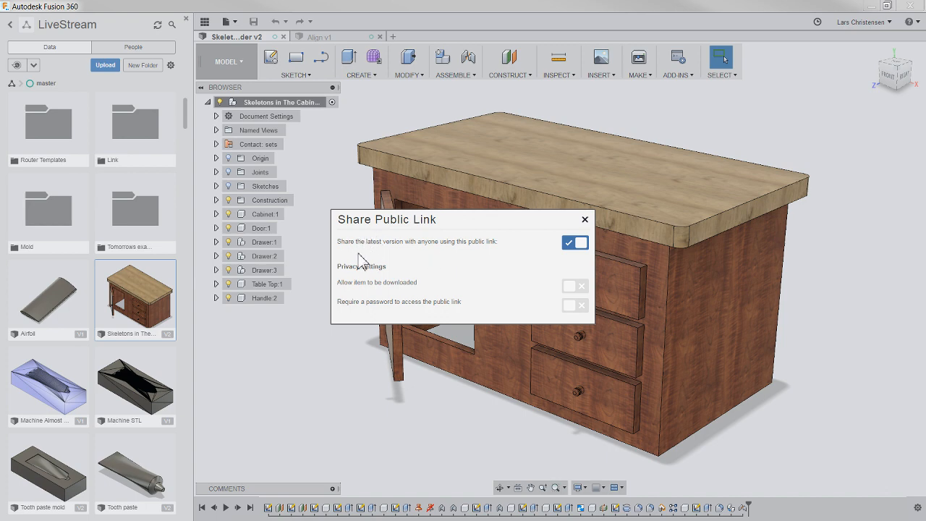
{"action": "left_click", "coordinate": [570, 310]}
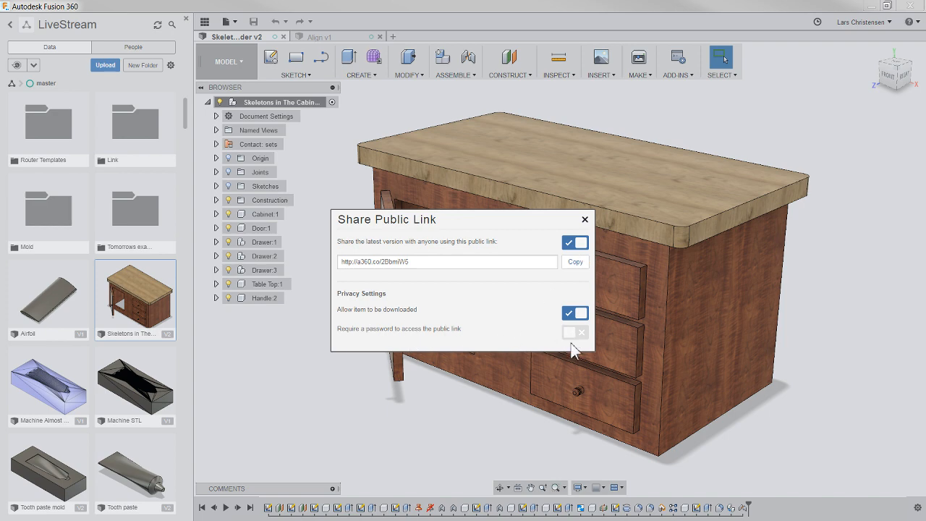
{"action": "left_click", "coordinate": [576, 331]}
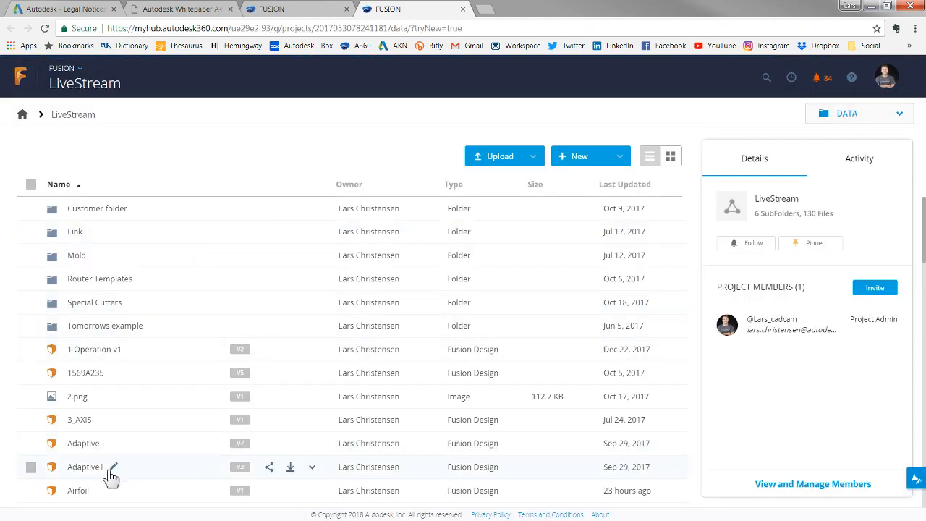
Step: View the Airfoil design in the A360 web viewer, then return to the Terms of Service tab
{"action": "left_click", "coordinate": [78, 489]}
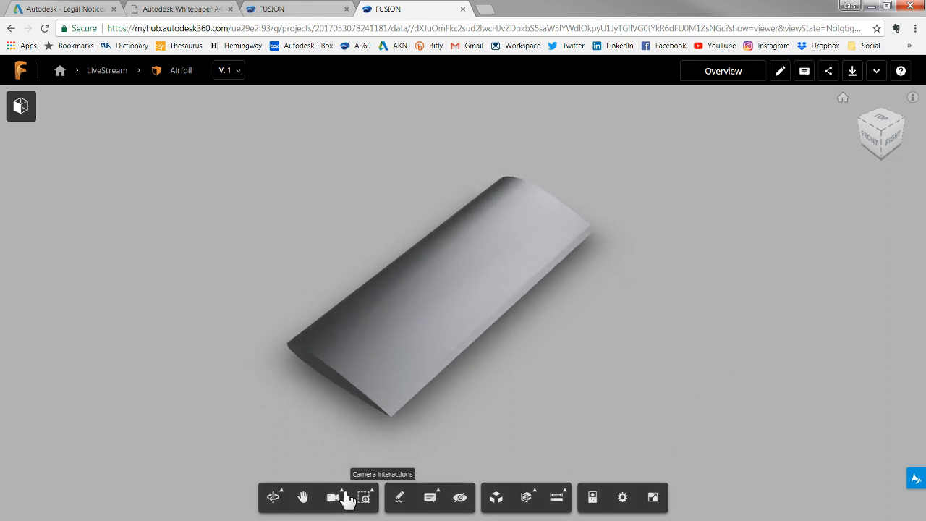
{"action": "mouse_move", "coordinate": [648, 497]}
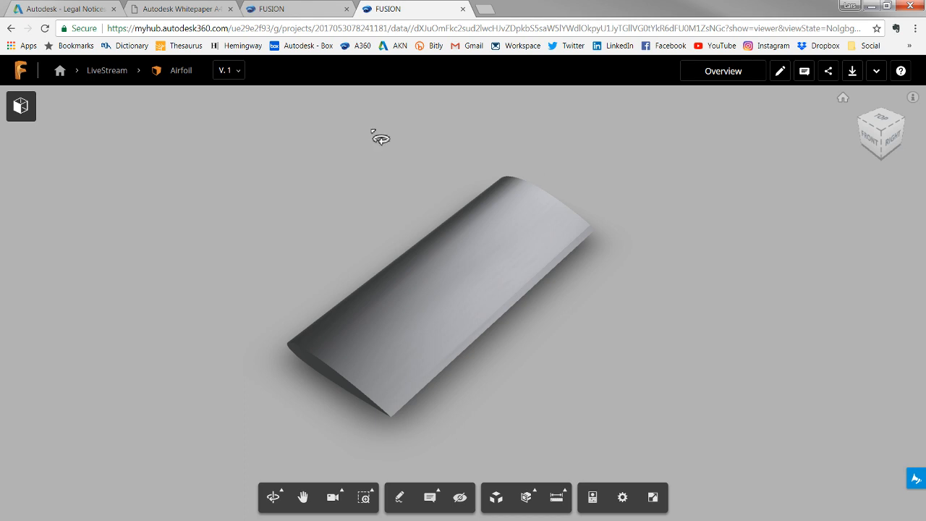
{"action": "mouse_move", "coordinate": [310, 223]}
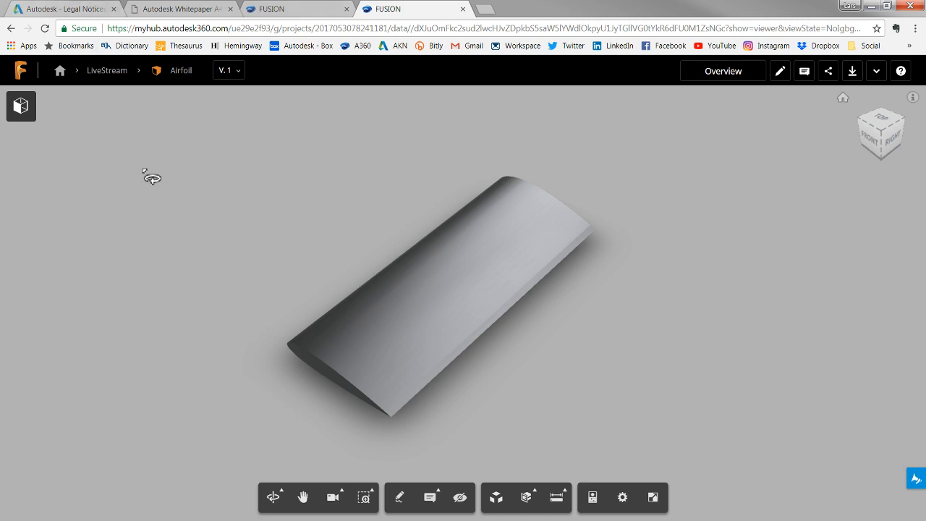
{"action": "left_click", "coordinate": [176, 9]}
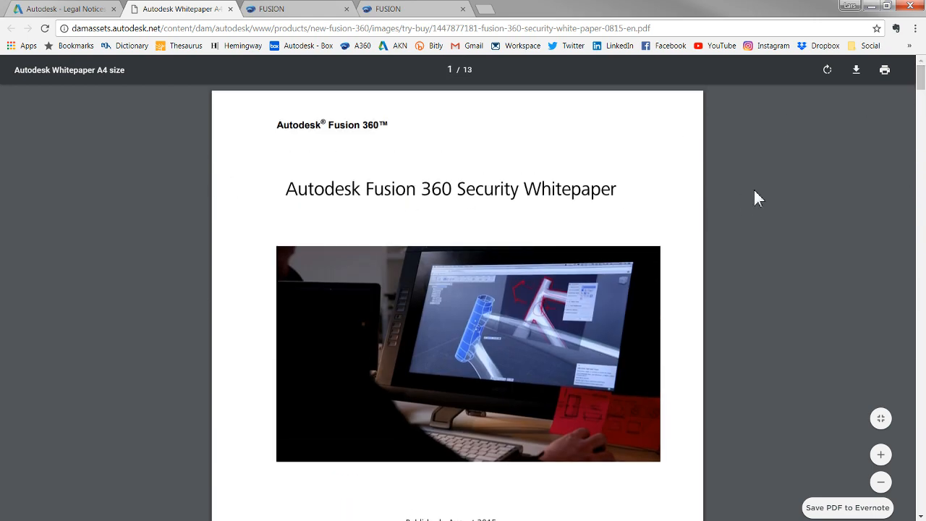
{"action": "mouse_move", "coordinate": [755, 206]}
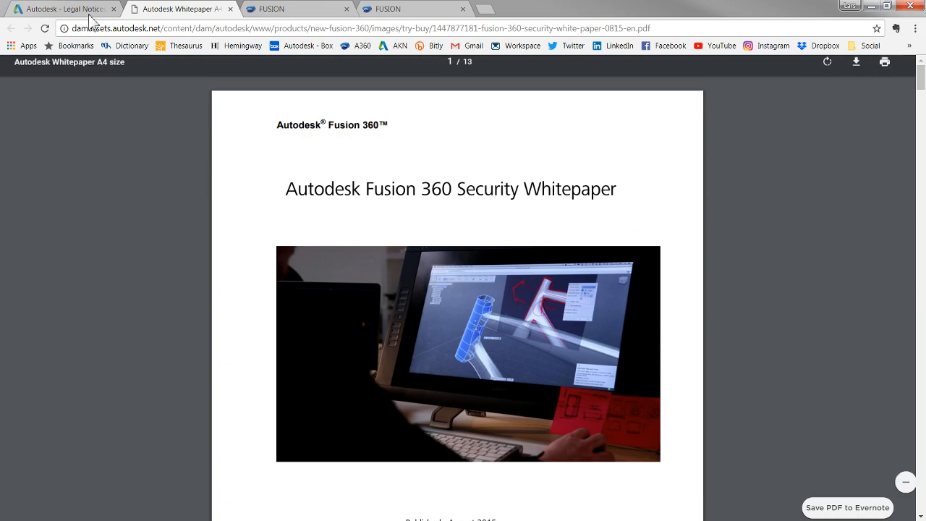
{"action": "left_click", "coordinate": [61, 9]}
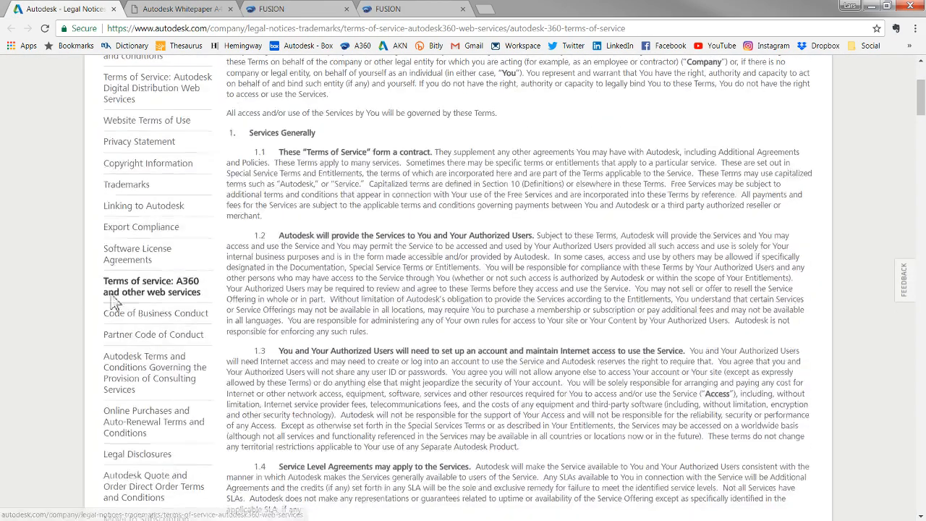
Step: Read the terms down to section 2 Content, then return to the security whitepaper tab
{"action": "scroll", "scroll_direction": "up", "scroll_amount": 3}
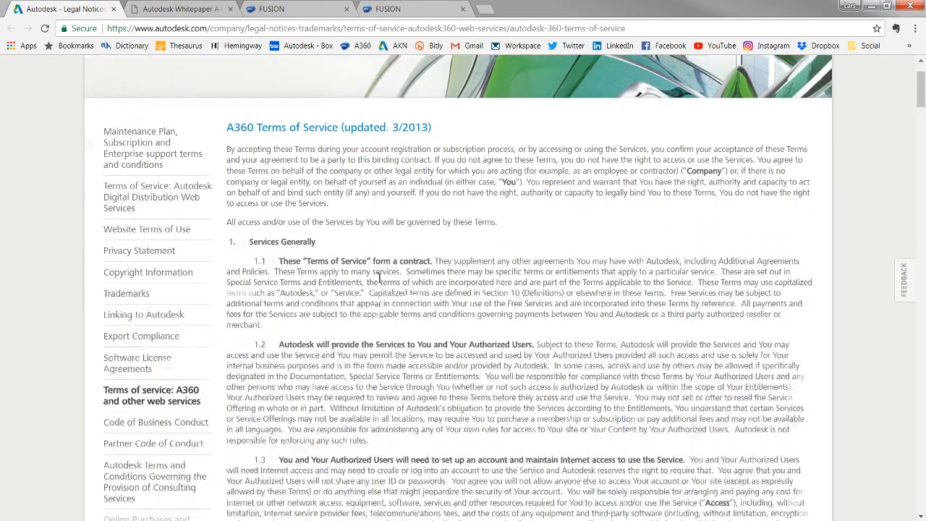
{"action": "scroll", "scroll_direction": "down", "scroll_amount": 3}
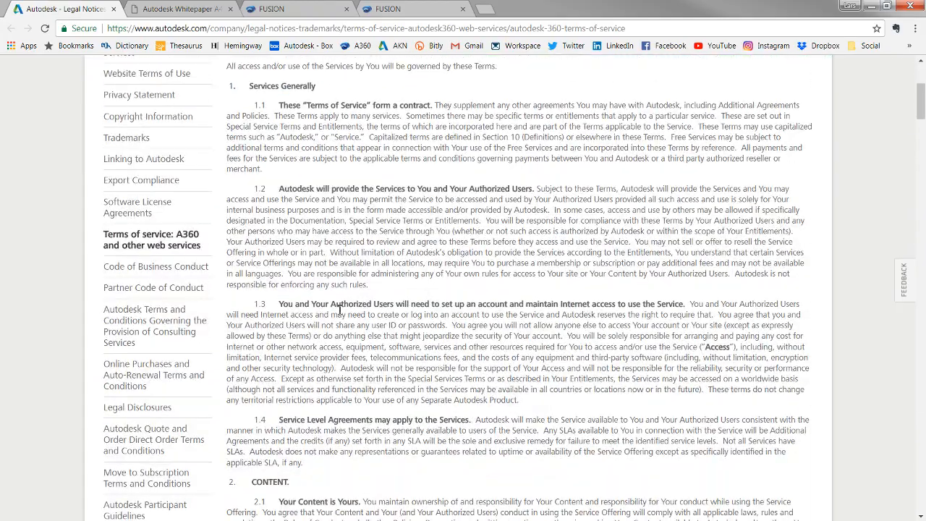
{"action": "scroll", "scroll_direction": "down", "scroll_amount": 3}
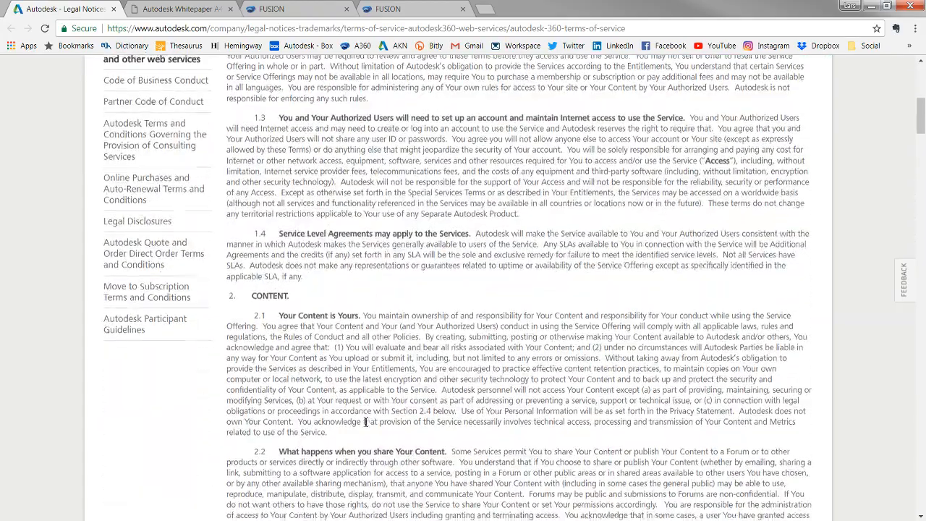
{"action": "scroll", "scroll_direction": "down", "scroll_amount": 3}
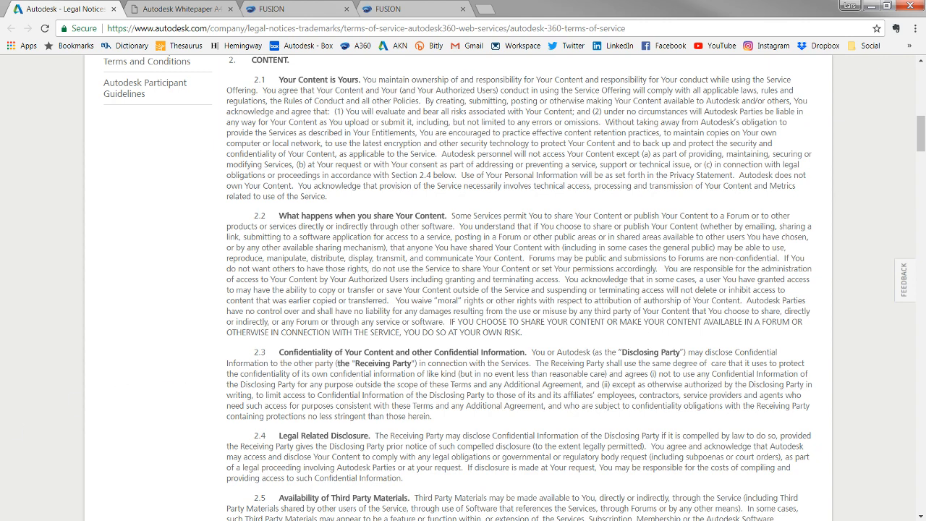
{"action": "mouse_move", "coordinate": [171, 371]}
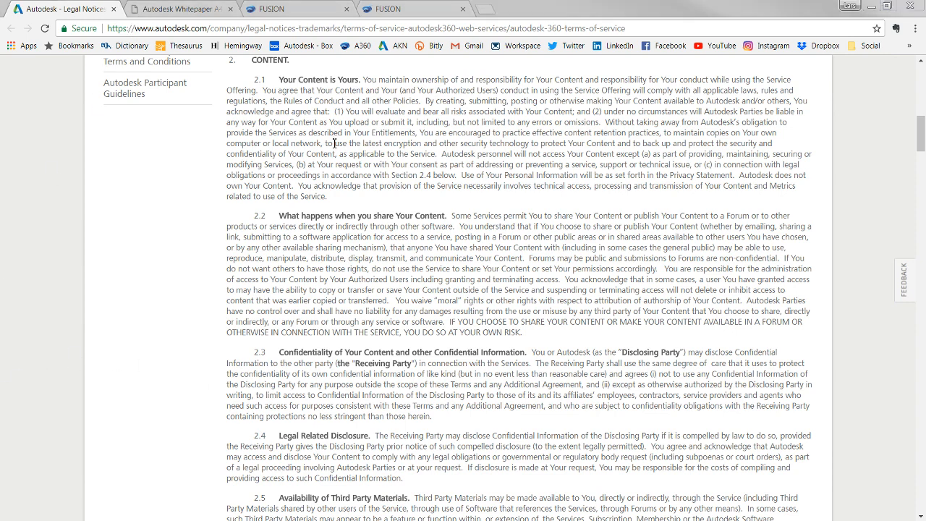
{"action": "left_click", "coordinate": [340, 29]}
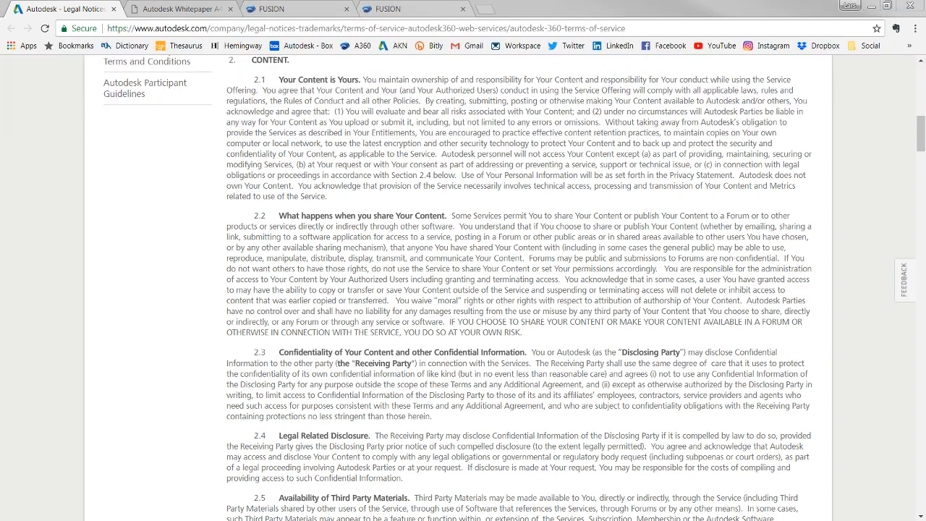
{"action": "left_click", "coordinate": [179, 9]}
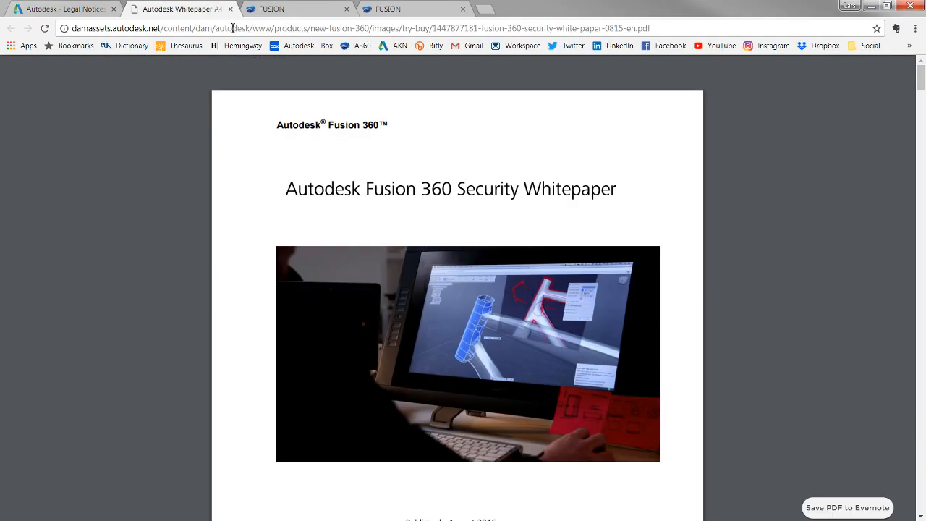